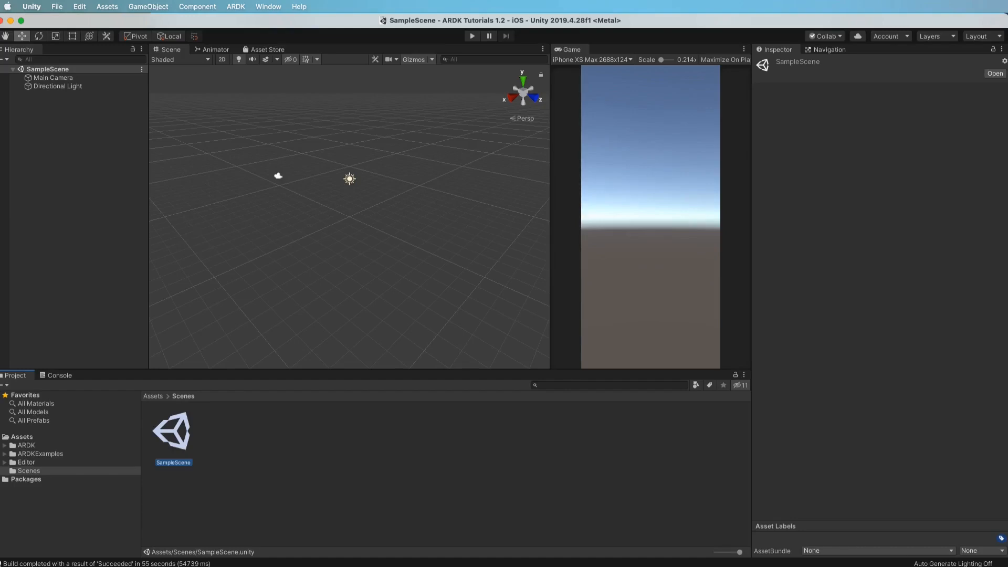
mouse_move(597, 196)
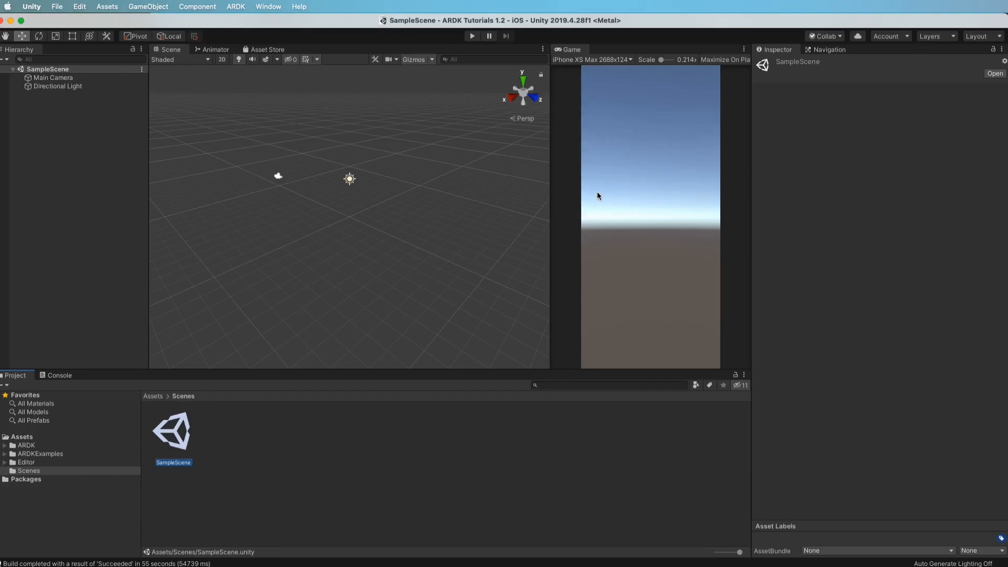
mouse_move(555, 217)
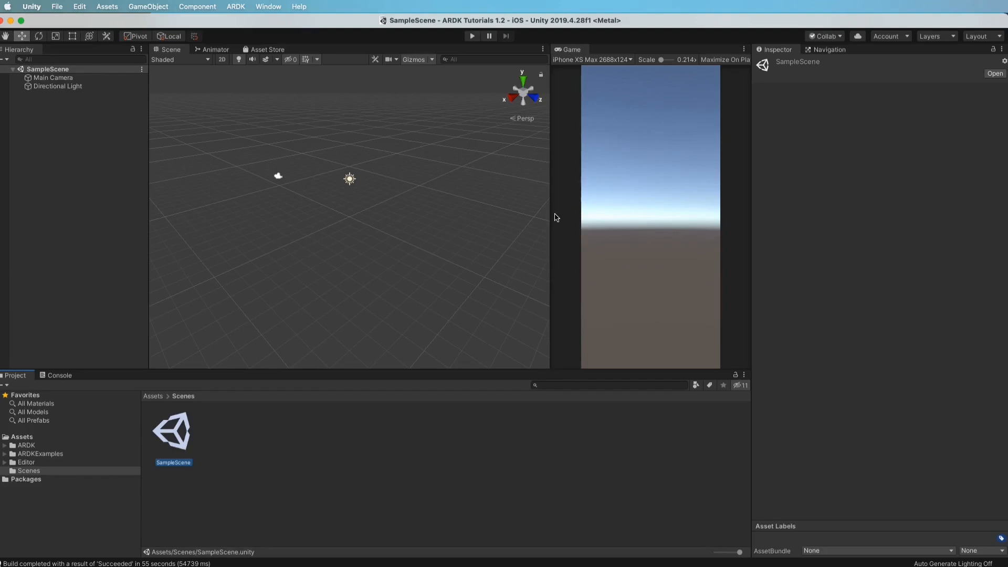
mouse_move(537, 264)
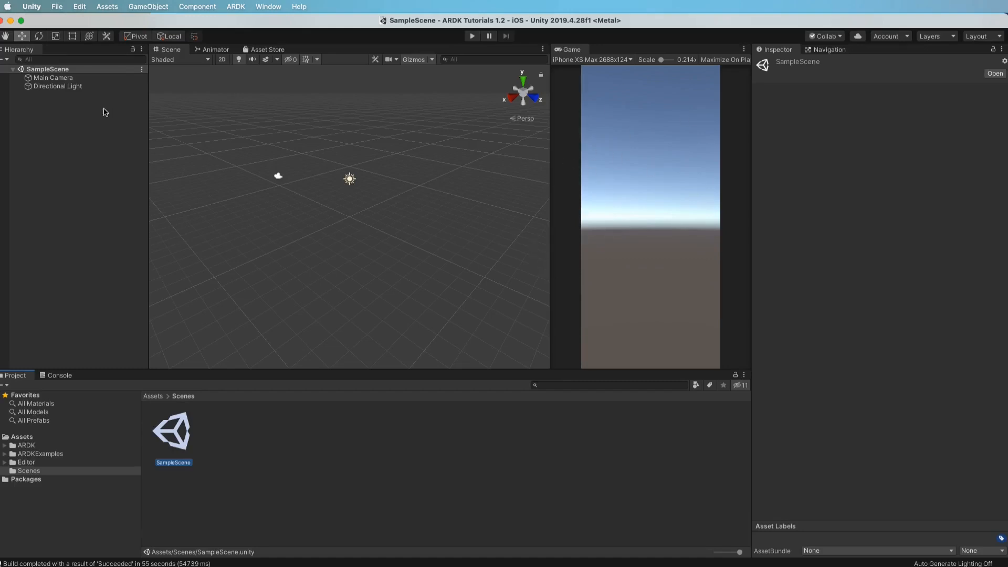
mouse_move(119, 131)
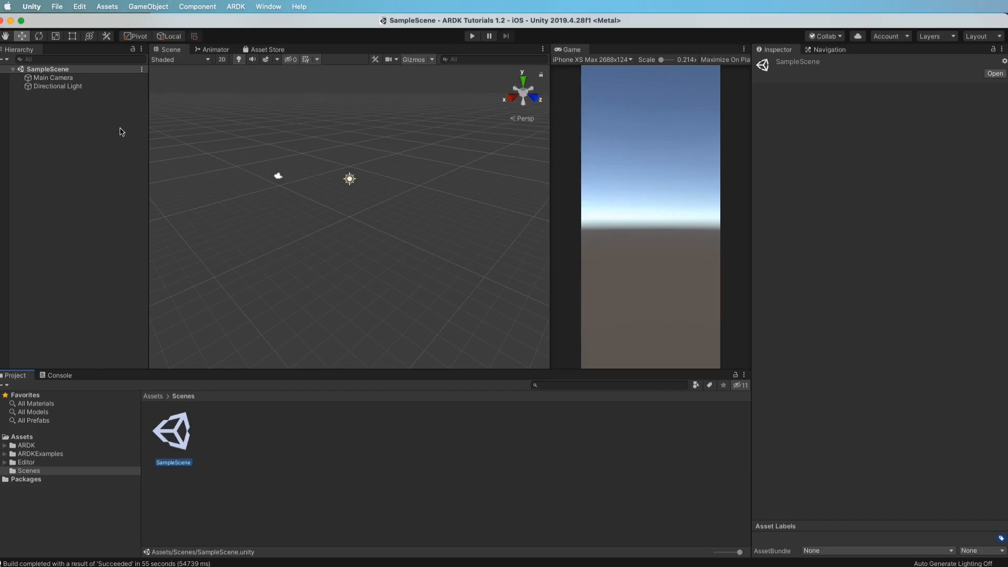
mouse_move(242, 447)
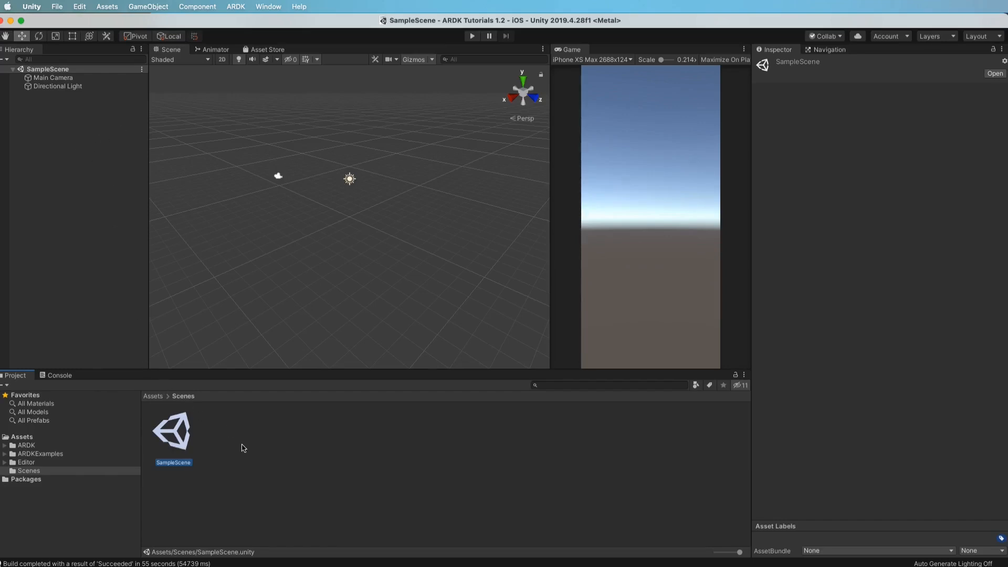
Step: Create a new copytoaligned folder under the Scenes folder
left_click(245, 447)
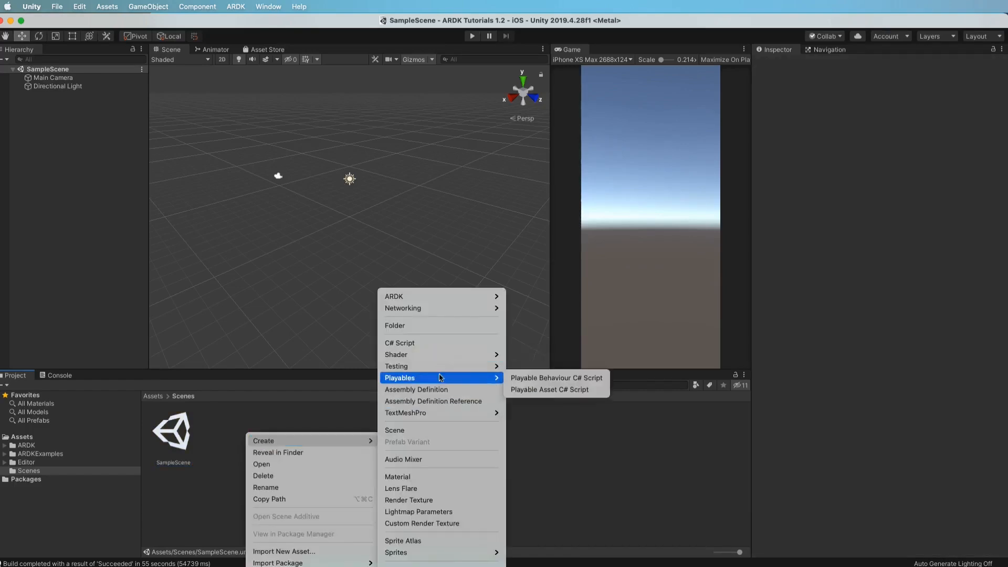
left_click(395, 325)
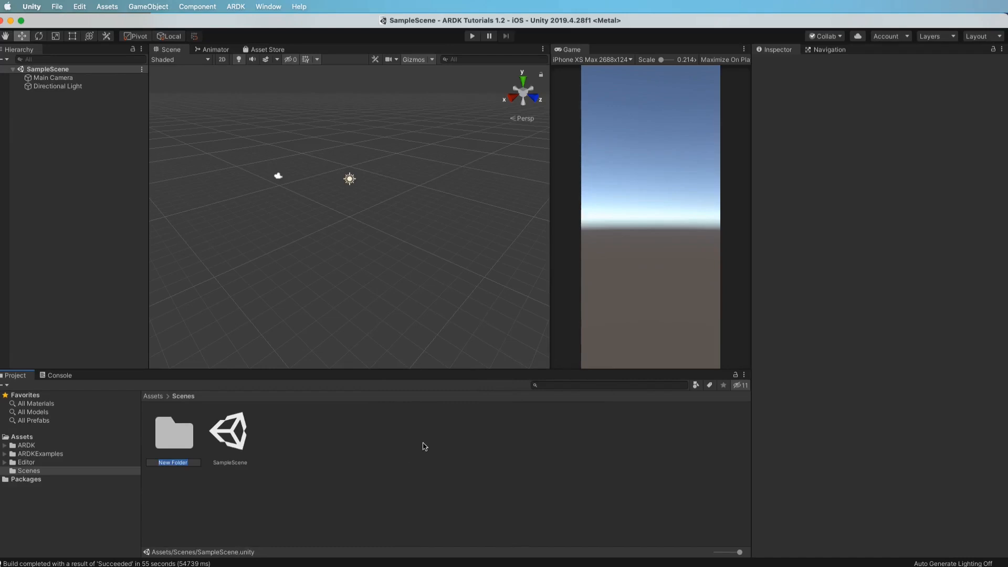
type("copytoaligned")
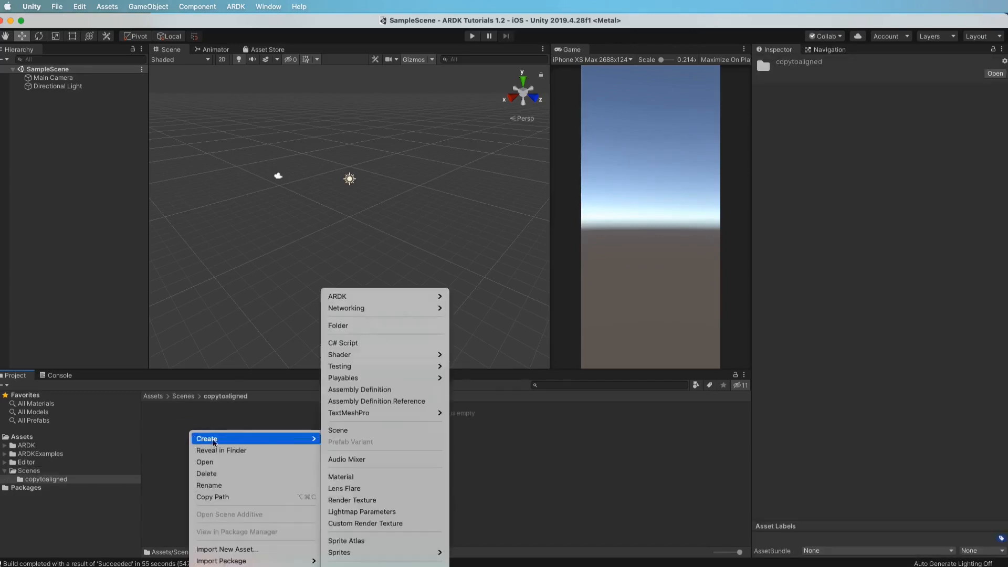
mouse_move(397, 431)
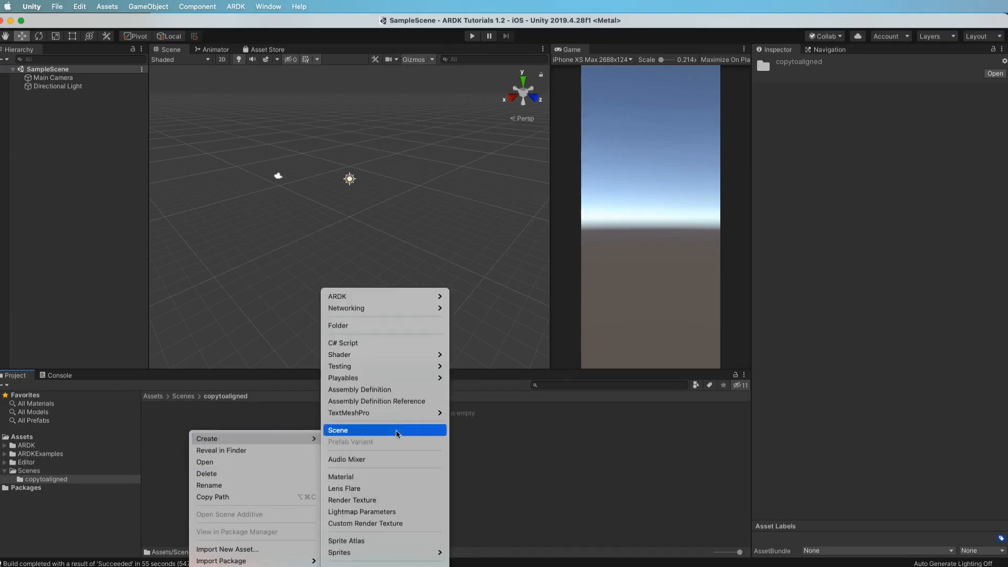
Step: Create a CopyToAligned scene inside the new folder and load it
left_click(337, 429)
type("CopyToAligned")
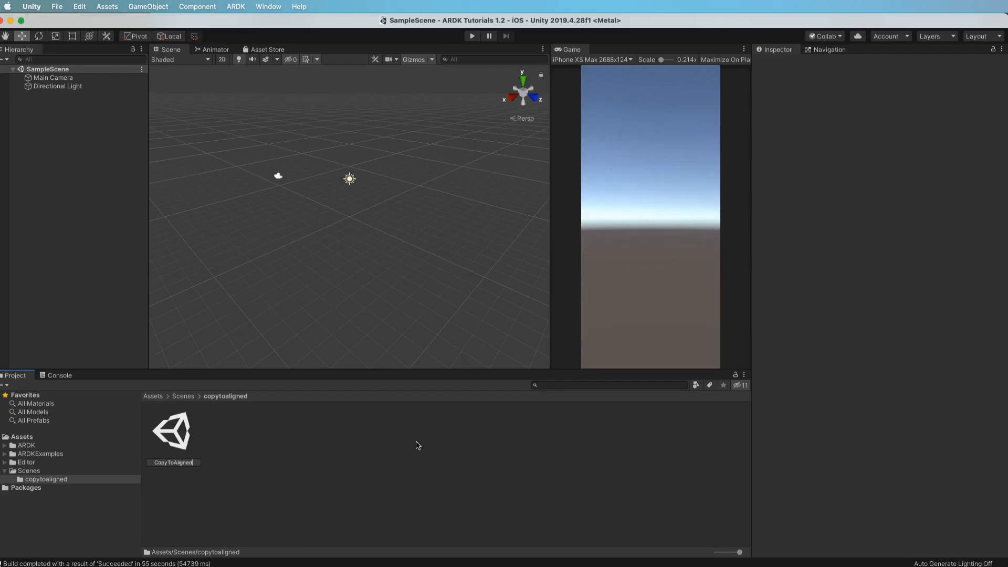
left_click(172, 431)
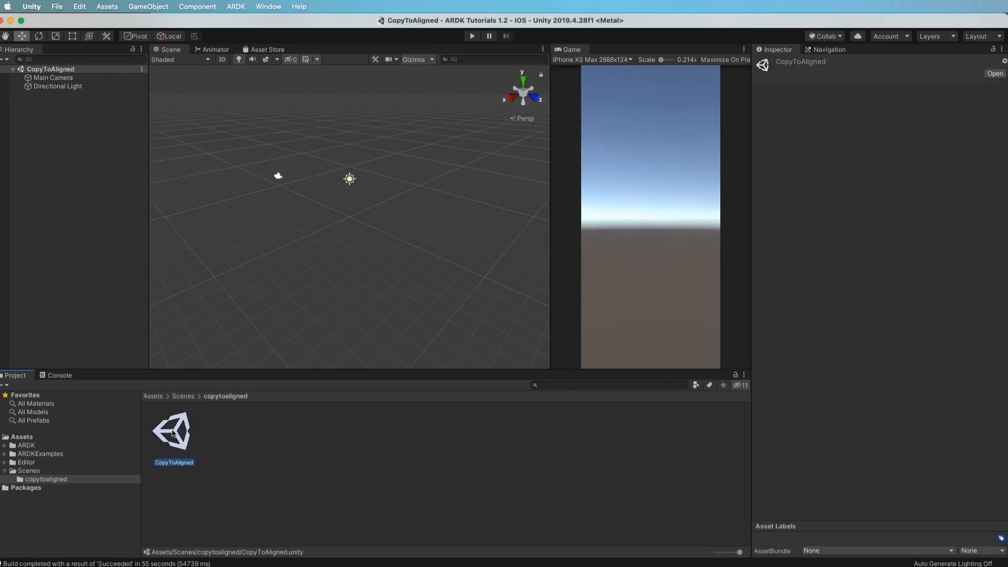
Step: Select Main Camera in the Hierarchy to inspect its components
left_click(53, 77)
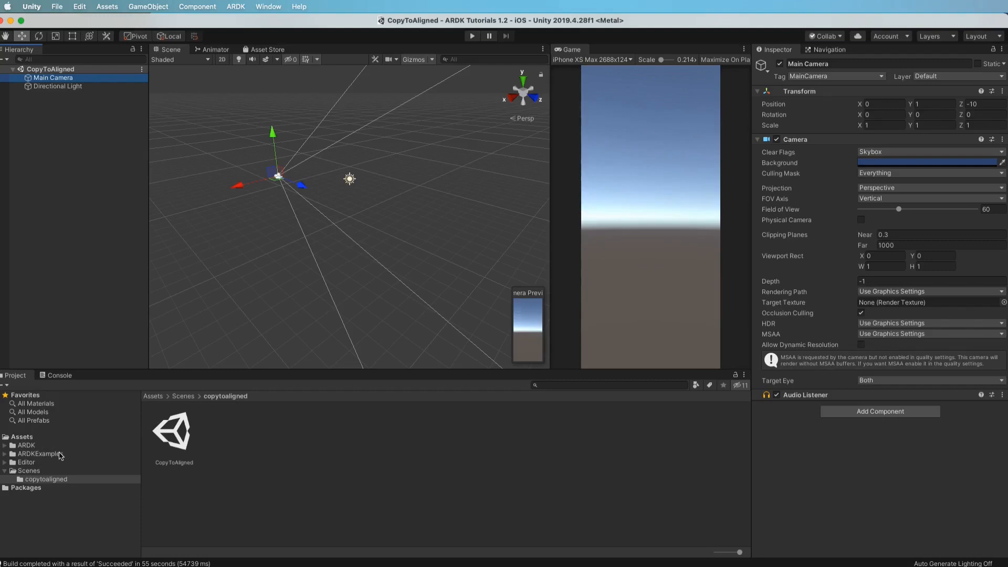
mouse_move(483, 495)
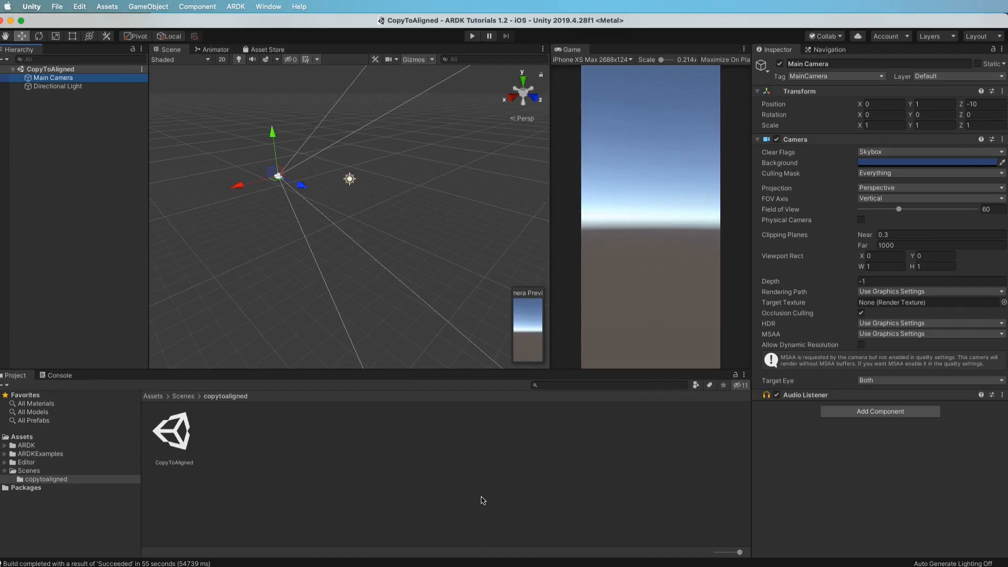
mouse_move(500, 502)
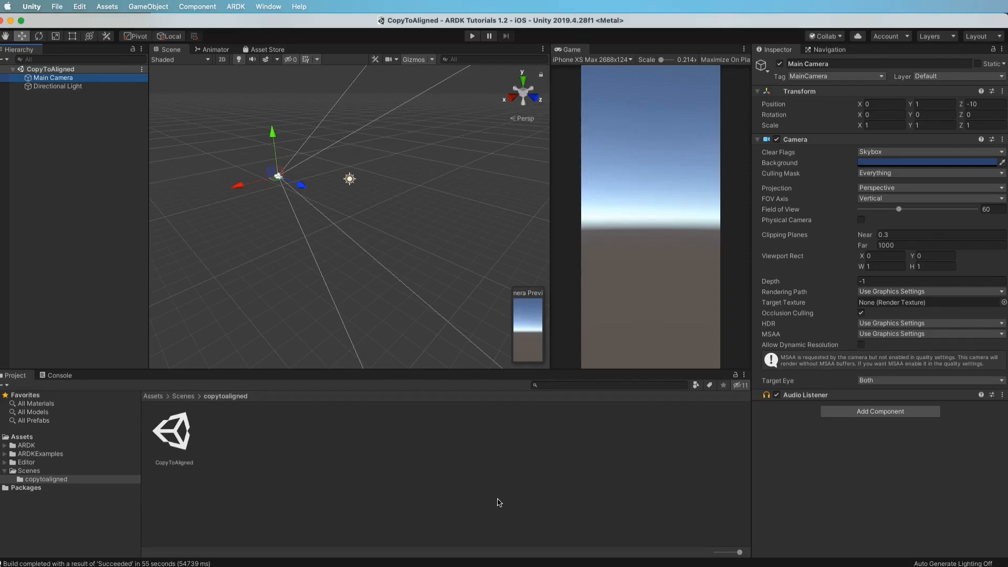
mouse_move(479, 505)
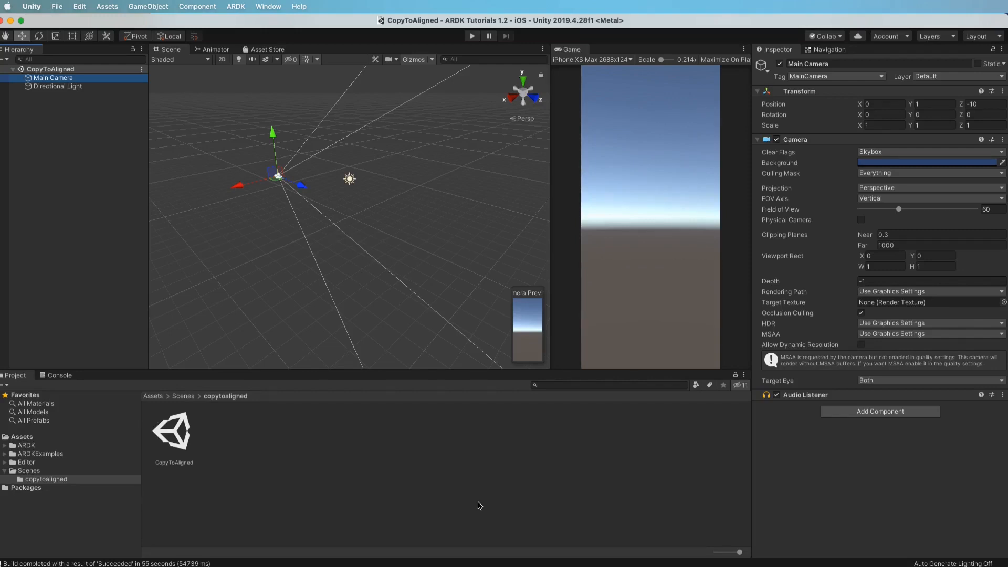
mouse_move(451, 490)
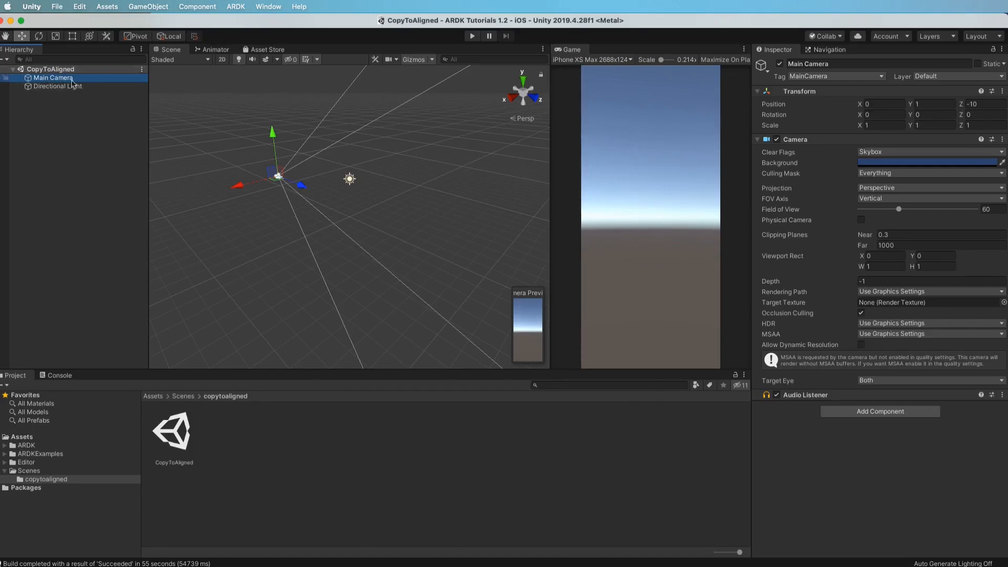
mouse_move(810, 230)
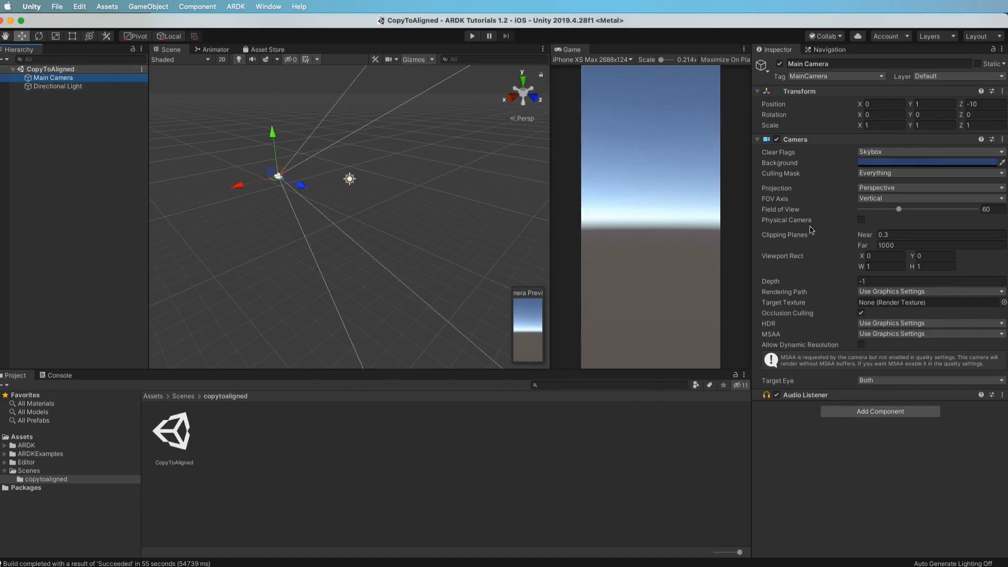
mouse_move(879, 494)
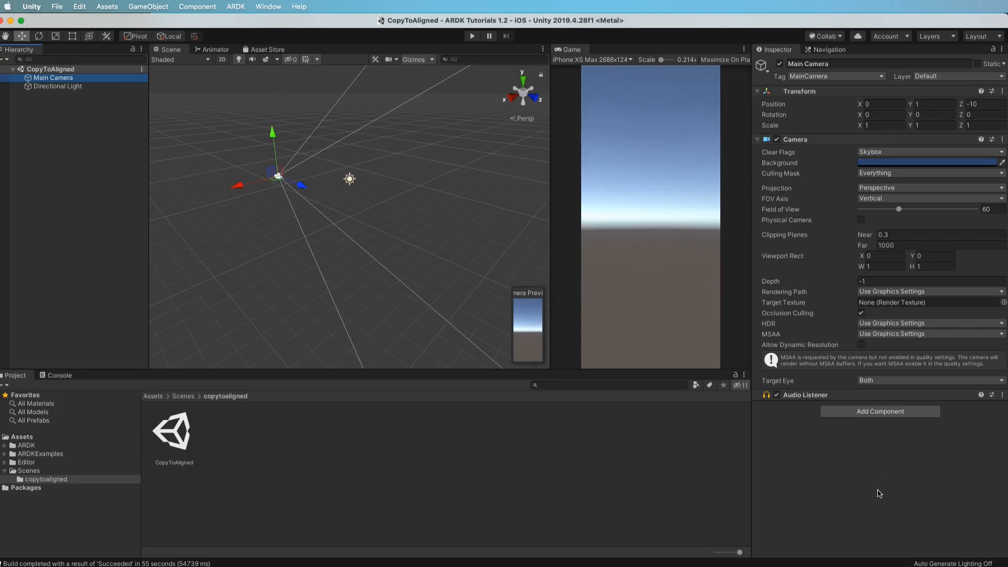
mouse_move(875, 493)
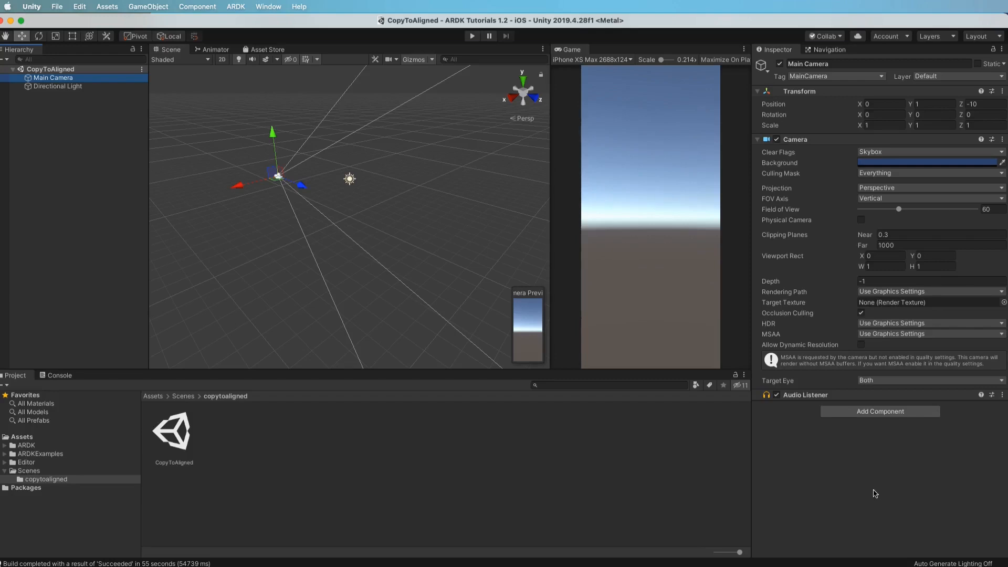
Step: Set the camera's Clear Flags to Solid Color with a black background and a partial culling mask
left_click(928, 151)
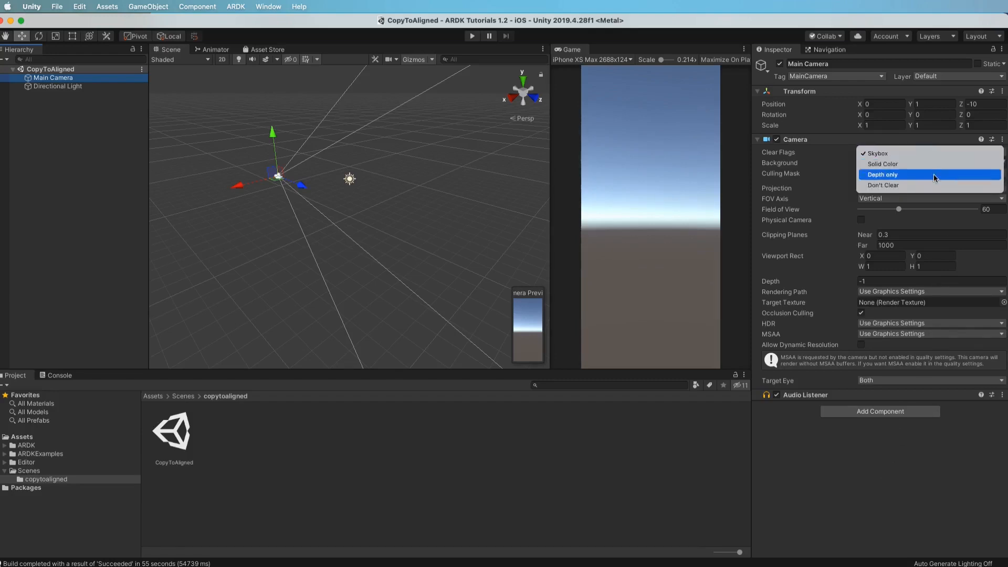
left_click(883, 164)
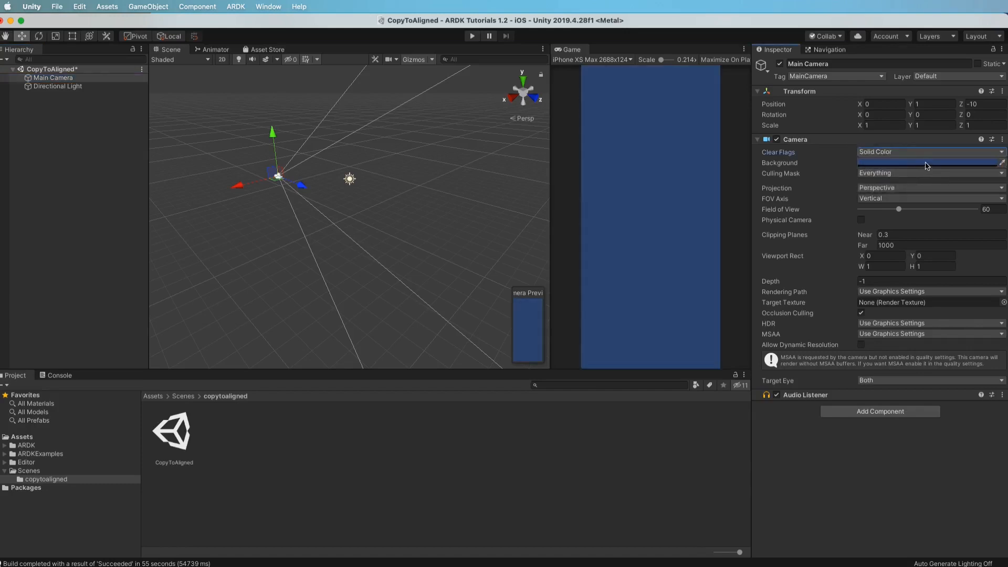
left_click(929, 163)
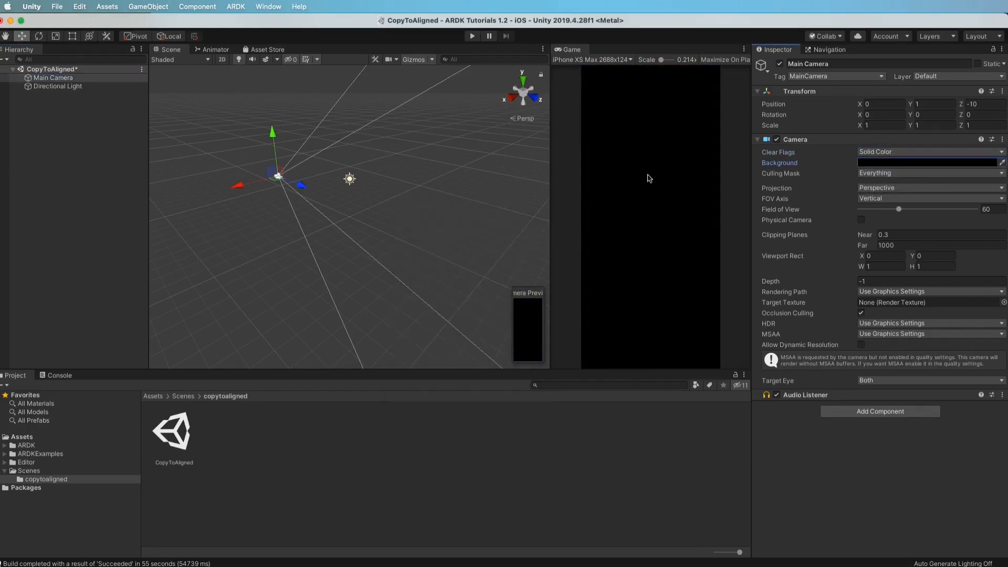
left_click(930, 173)
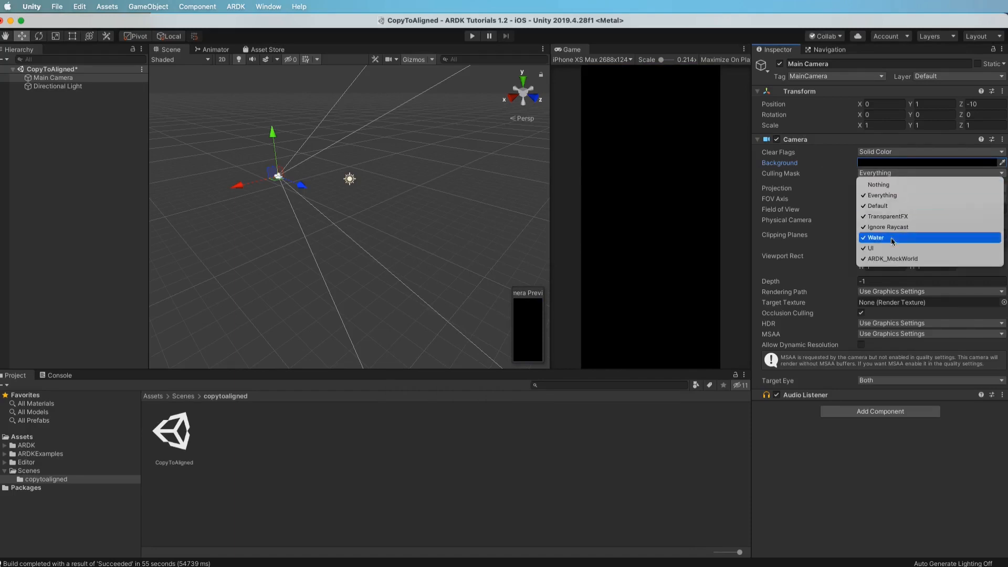
mouse_move(898, 258)
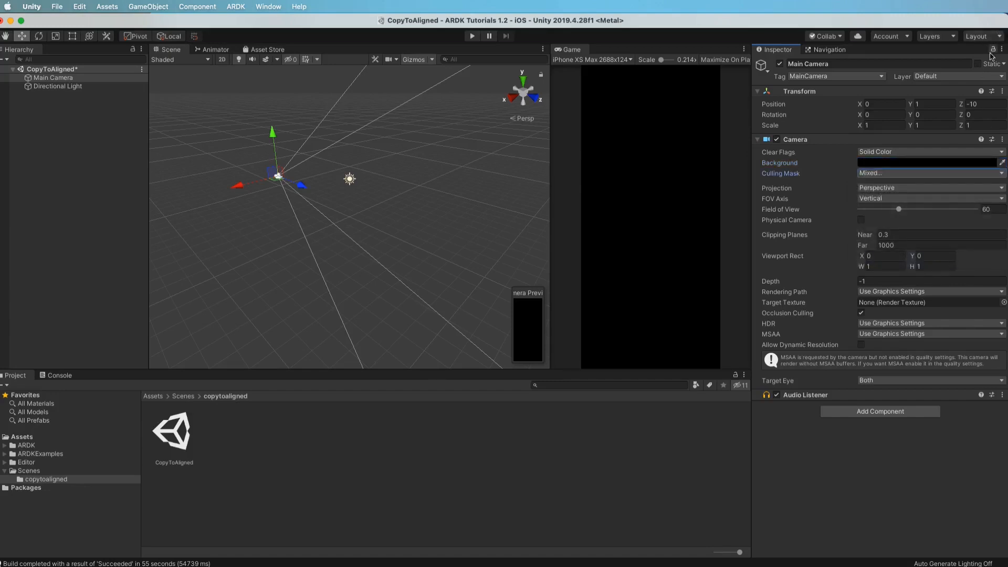
Step: Review the project layer definitions, checking the ARDK_MockWorld user layer
left_click(942, 75)
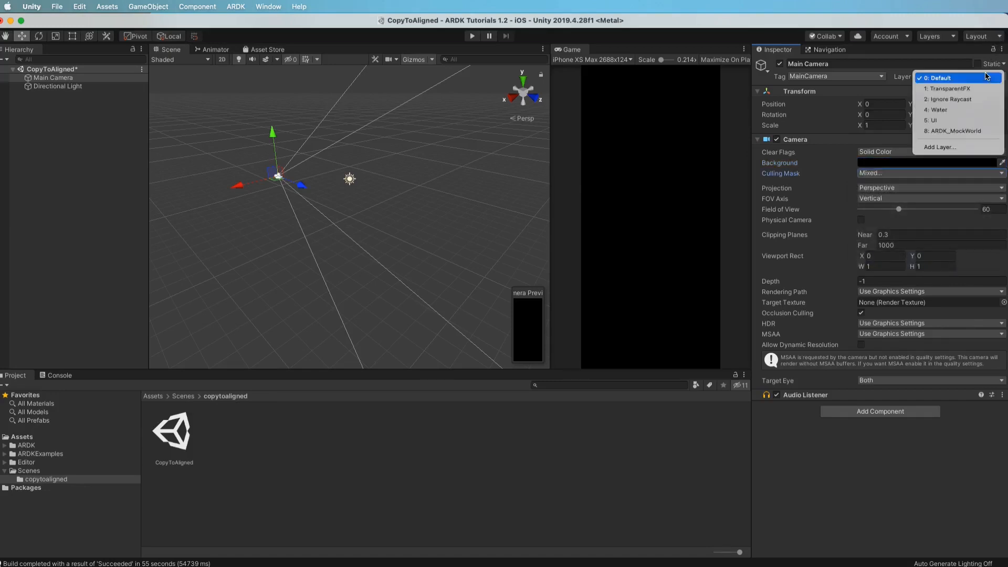
left_click(939, 147)
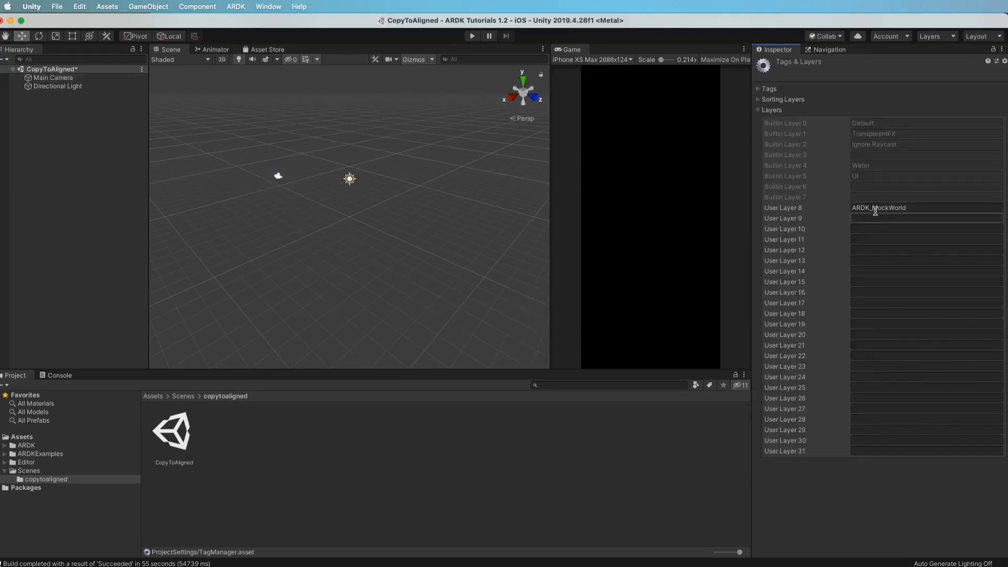
left_click(51, 69)
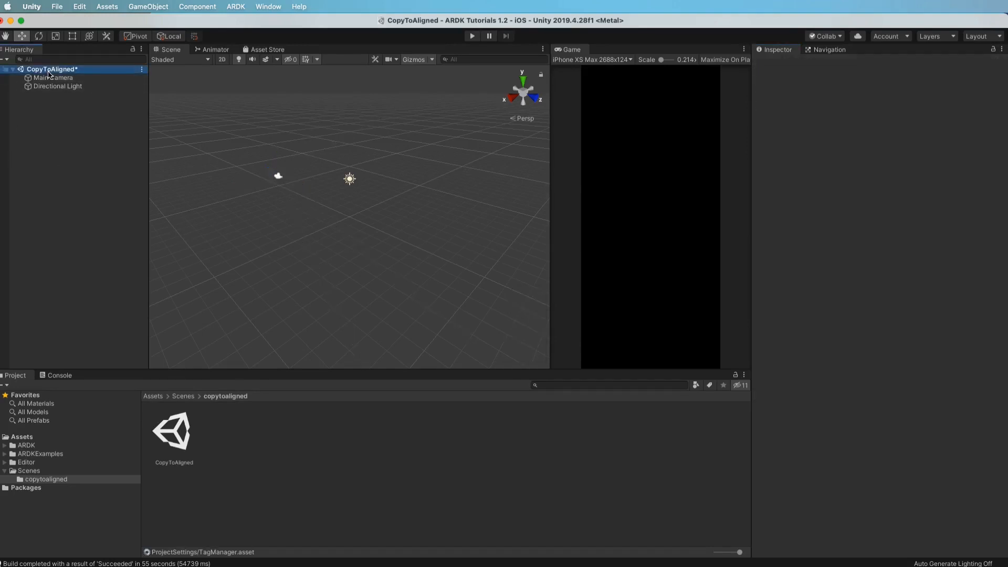
Step: Add AR Session Manager and AR Semantic Segmentation Manager components to the Main Camera
left_click(54, 78)
type("ar sess")
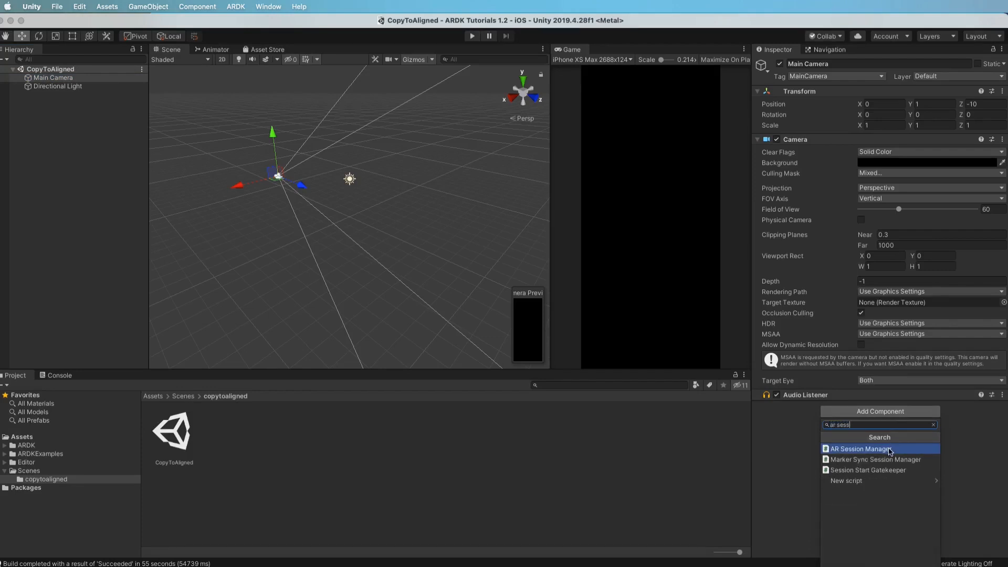
left_click(860, 448)
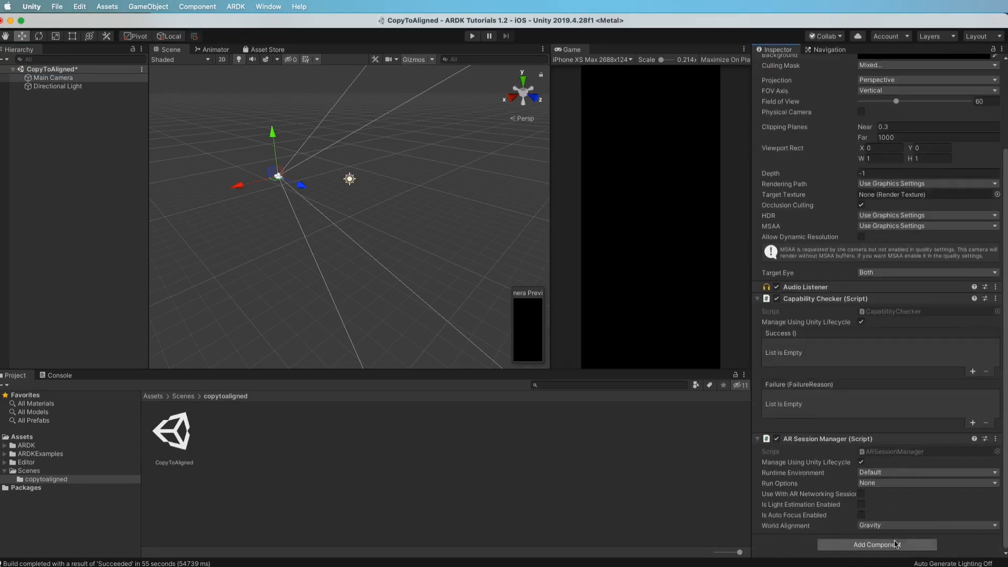
left_click(875, 545)
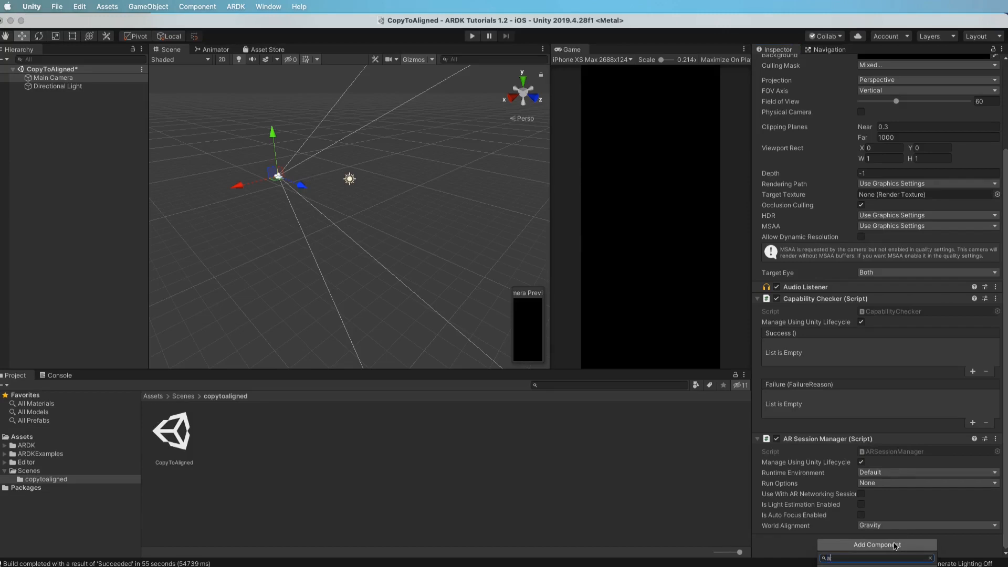
type("rse")
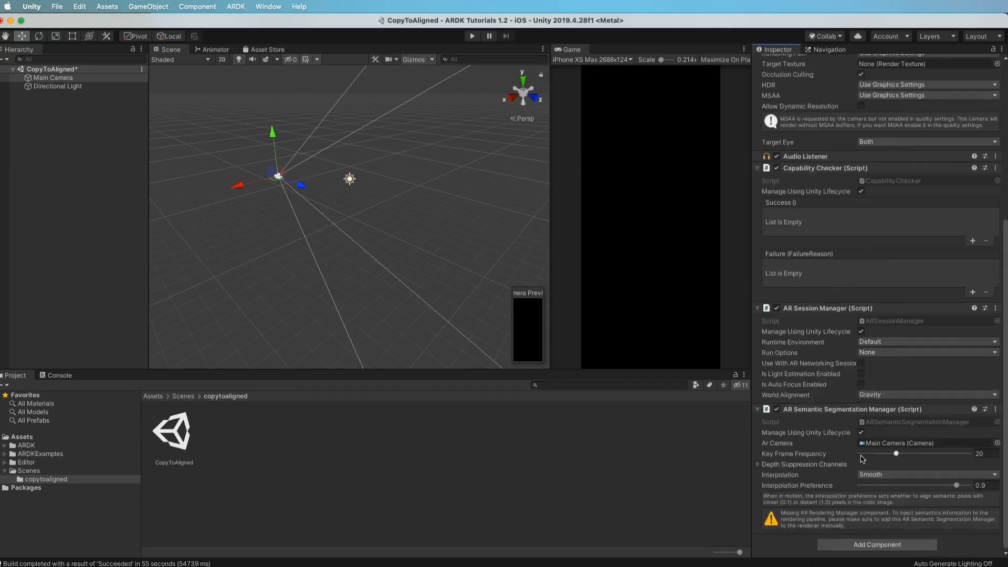
mouse_move(633, 303)
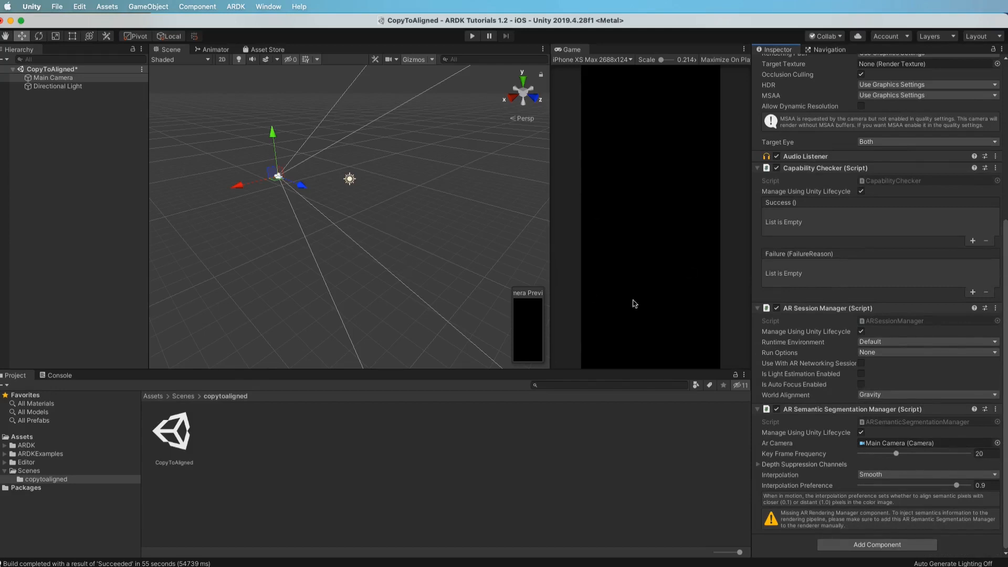
mouse_move(614, 241)
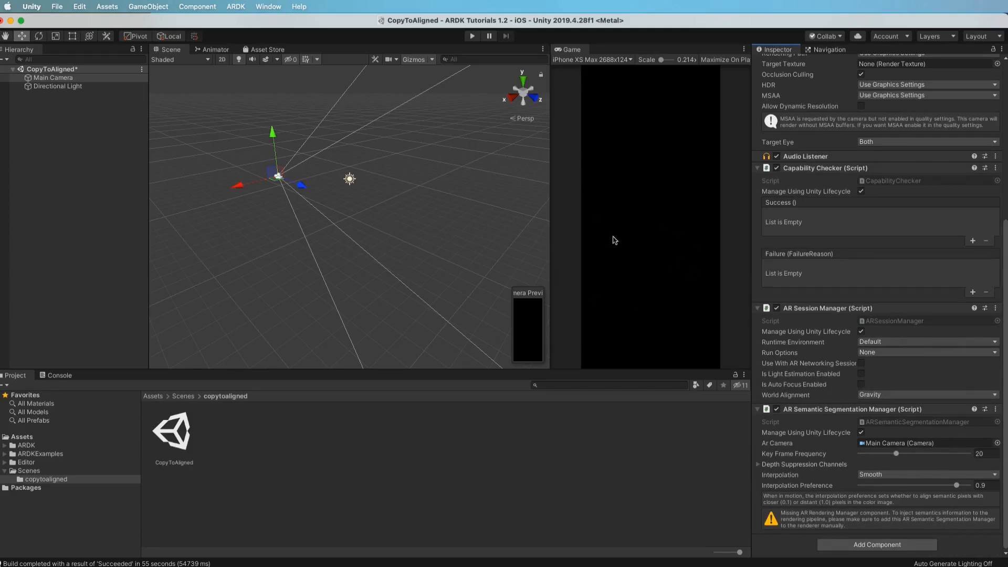
mouse_move(617, 196)
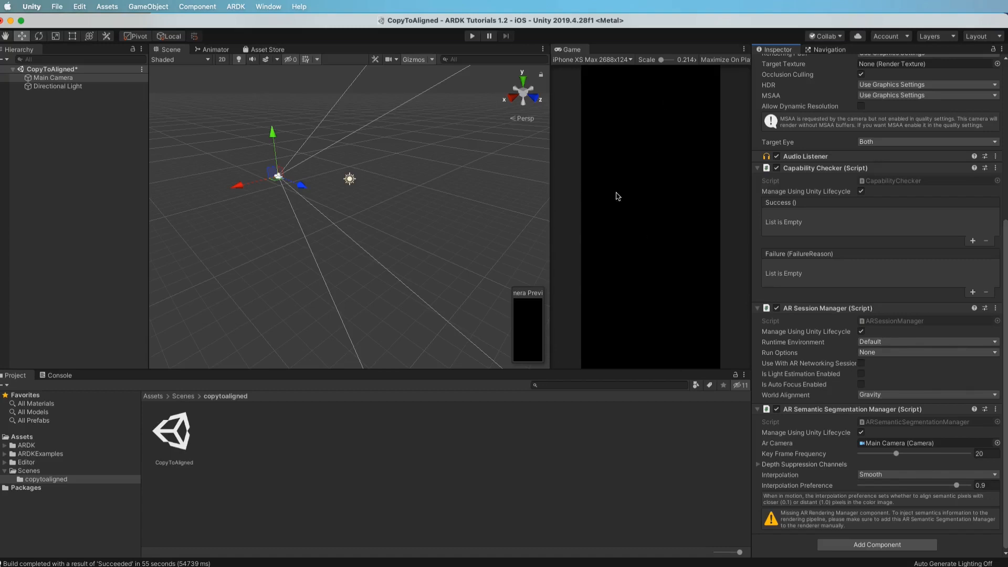
mouse_move(734, 334)
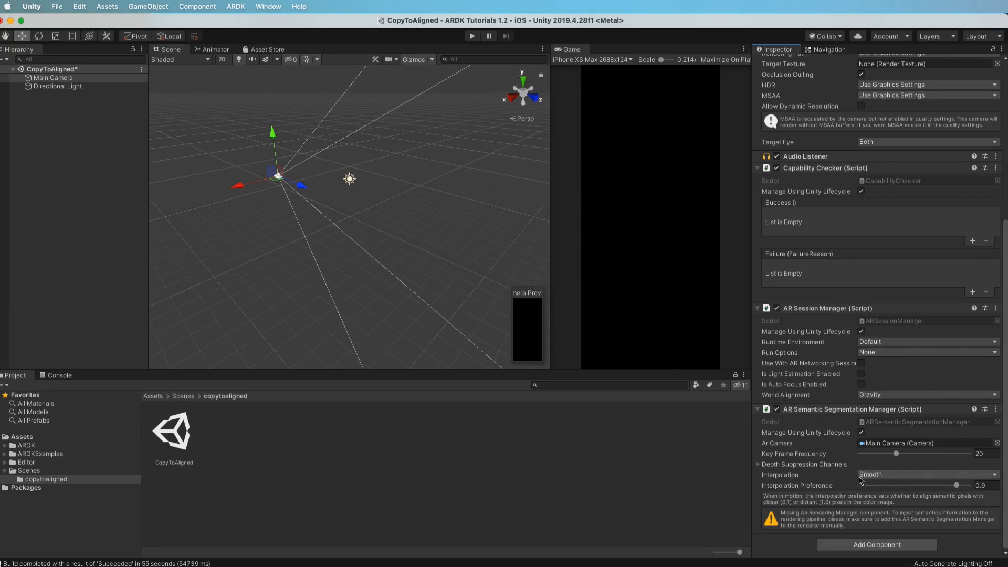
mouse_move(886, 520)
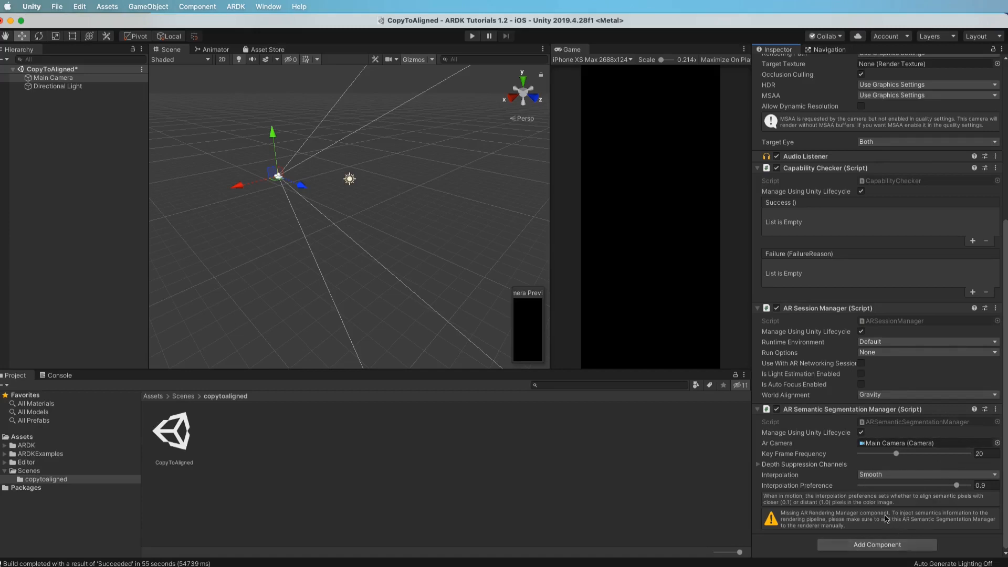
Step: Add an AR Camera Position Helper referencing Main Camera, plus an AR Rendering Manager
left_click(876, 545)
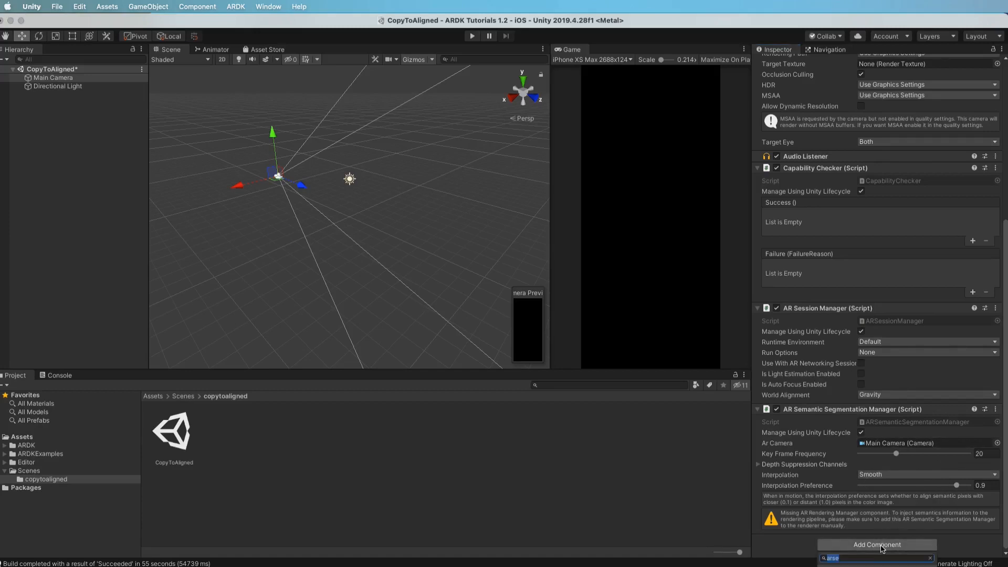
mouse_move(847, 553)
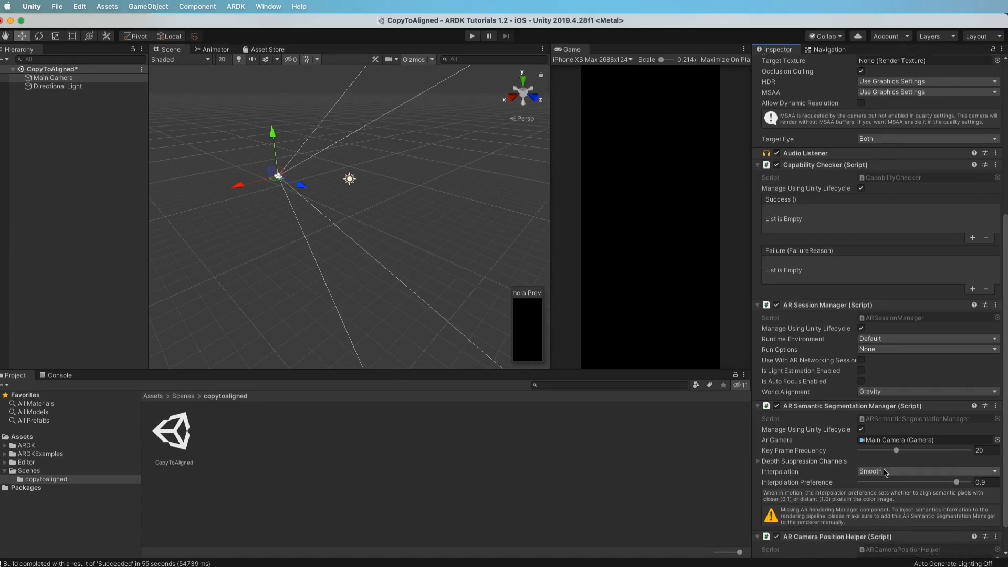
scroll("down", 3)
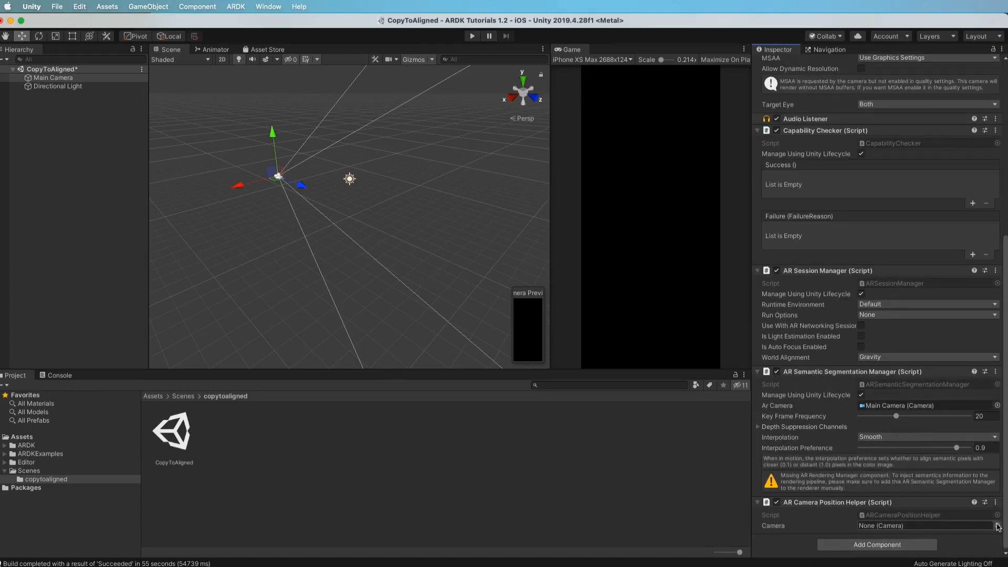
left_click(998, 526)
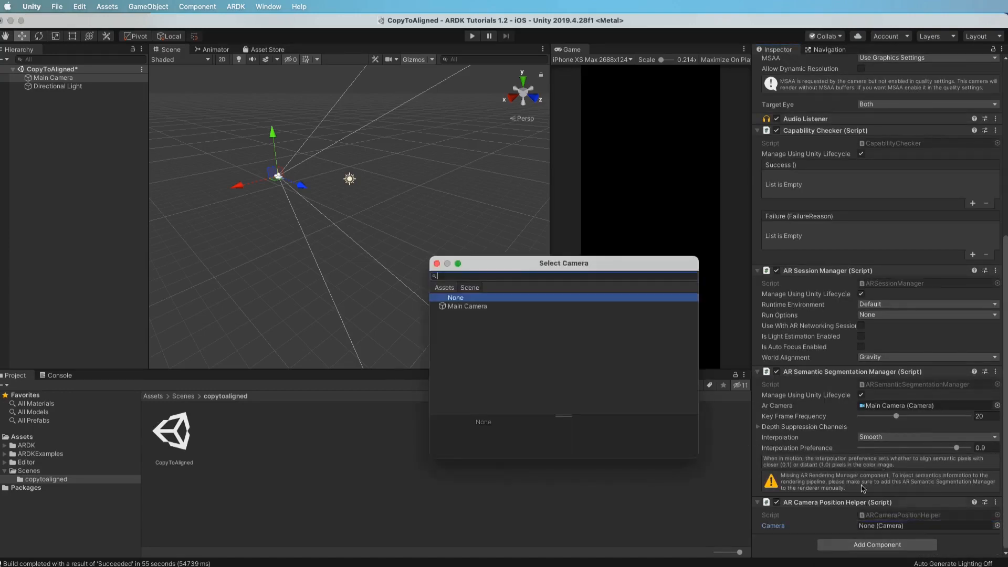
left_click(466, 306)
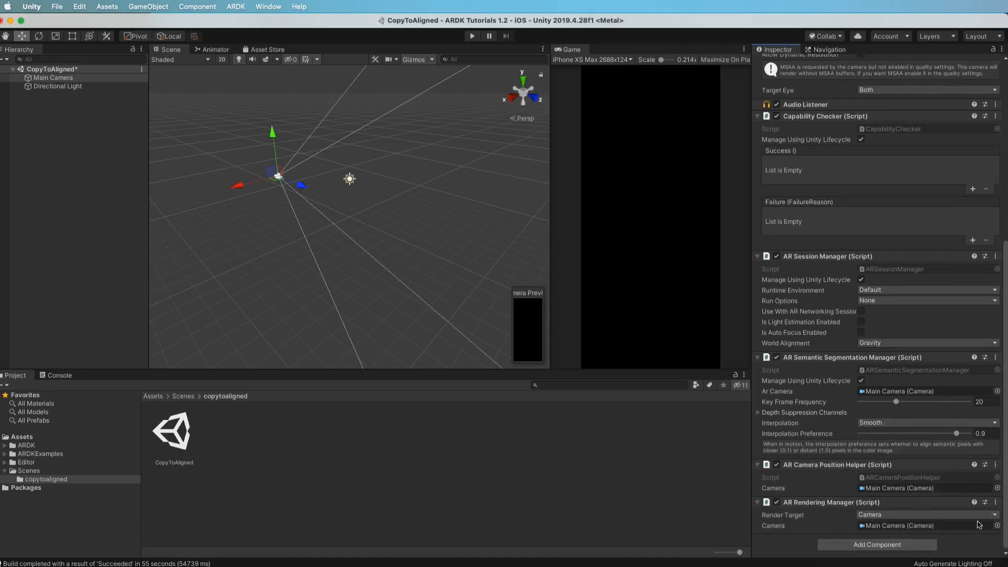
mouse_move(909, 373)
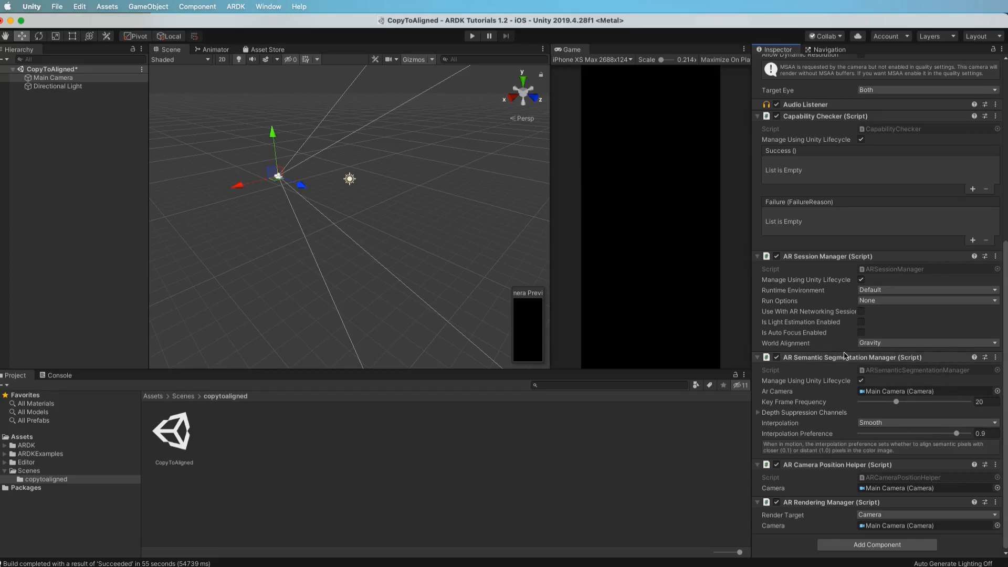
mouse_move(836, 494)
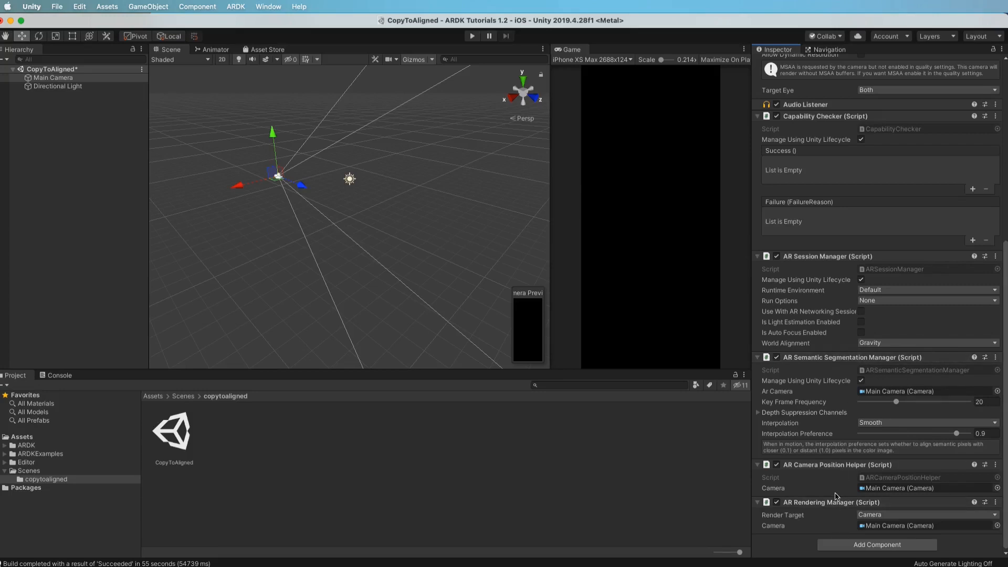
Step: Deselect the camera and start a search in the Project assets
left_click(67, 151)
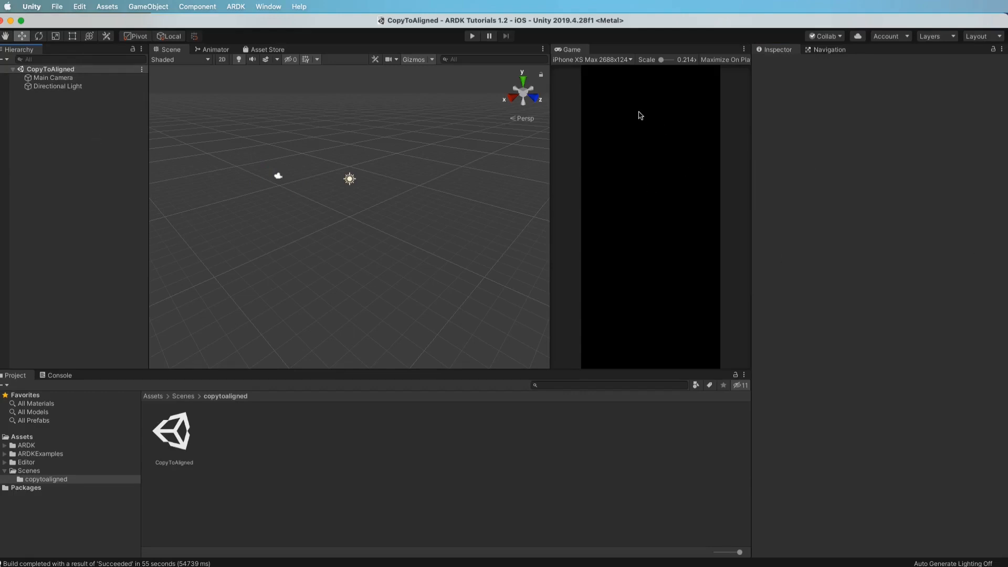
mouse_move(54, 403)
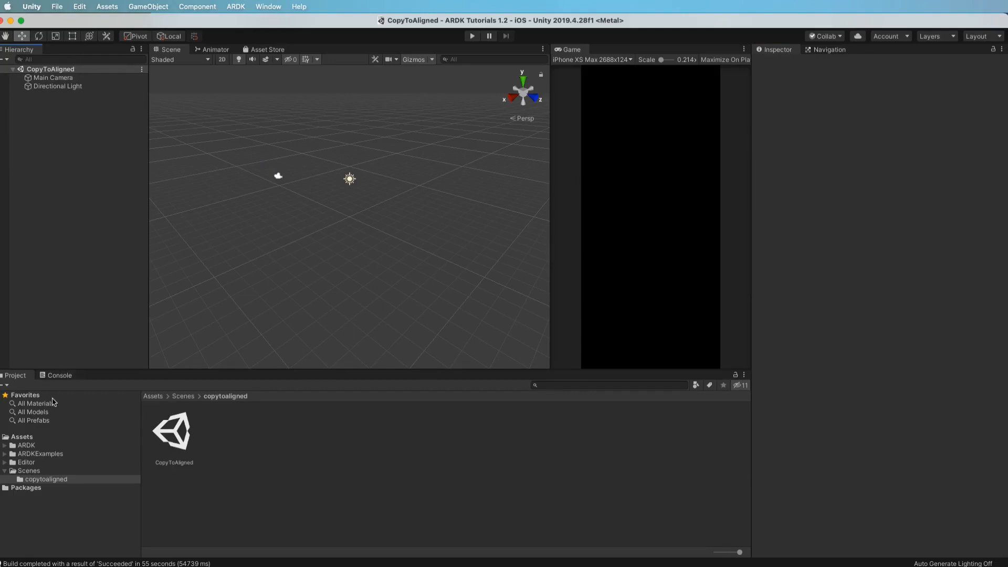
left_click(608, 384)
type("mock")
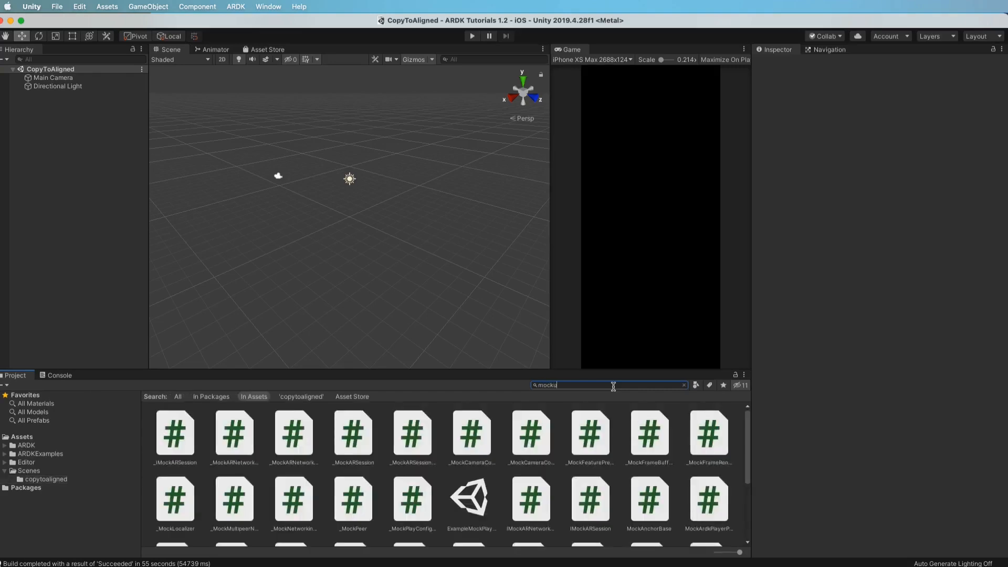
Step: Search for 'mockup' and place the MockupScene prefab into the scene
type("p")
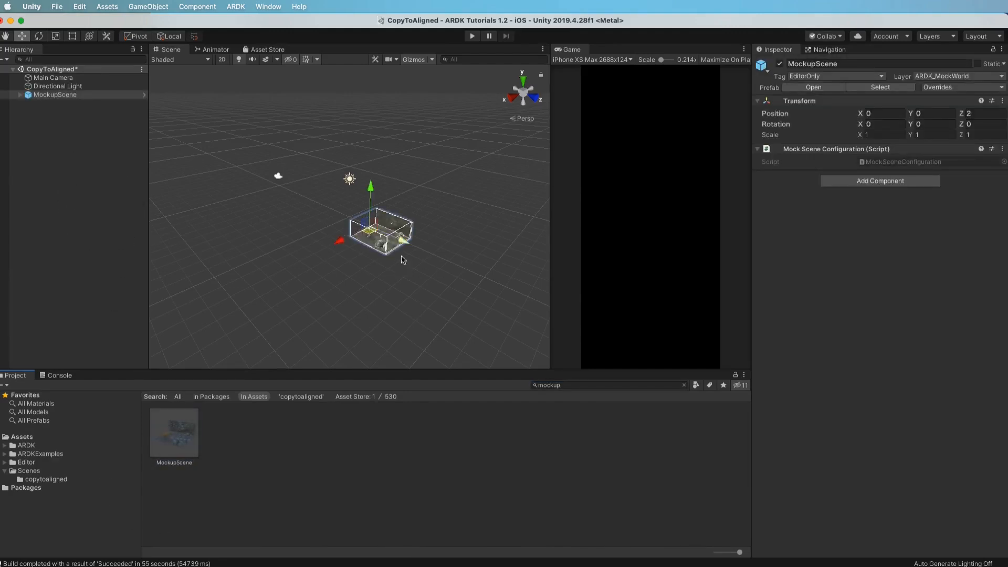
mouse_move(423, 287)
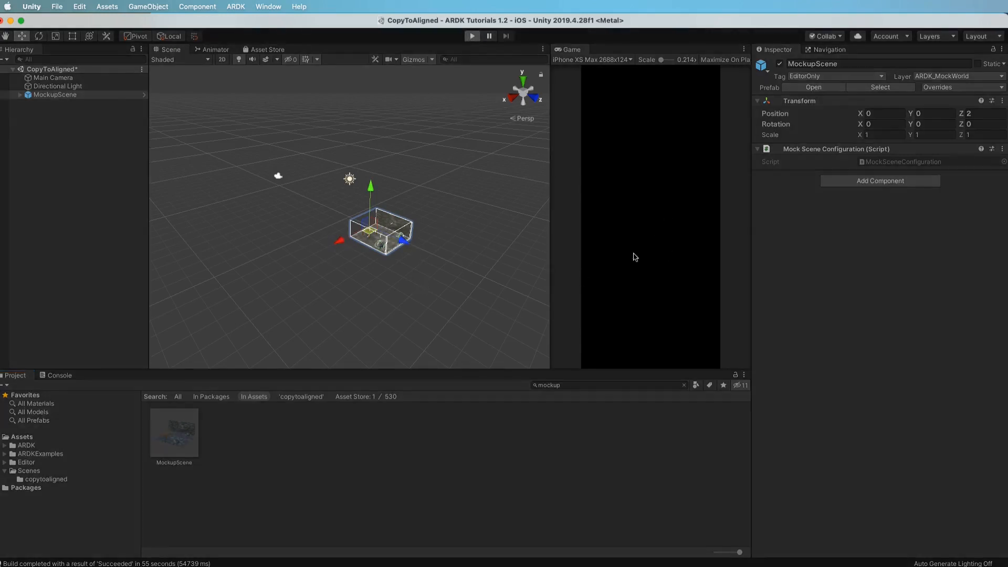
left_click(472, 36)
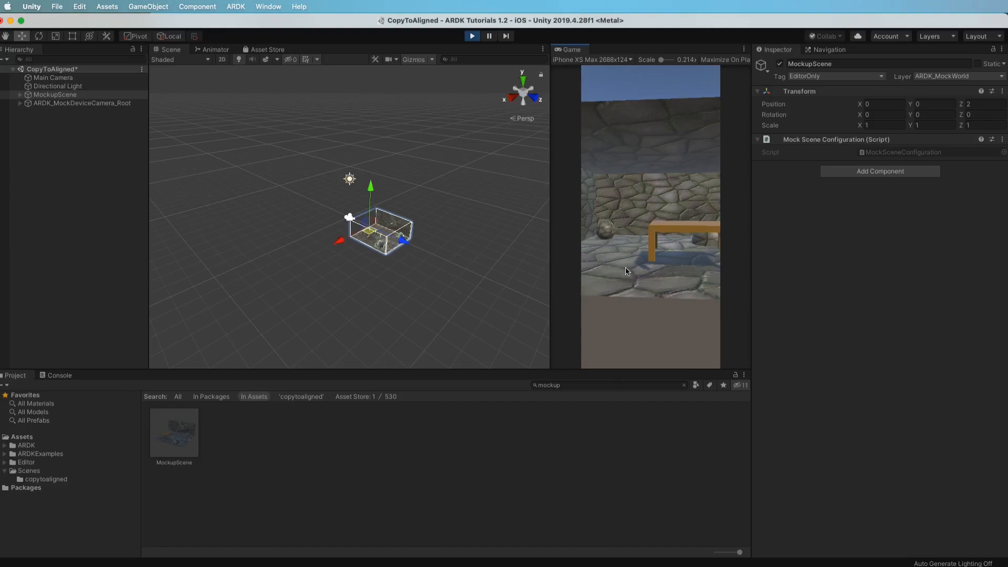
mouse_move(667, 273)
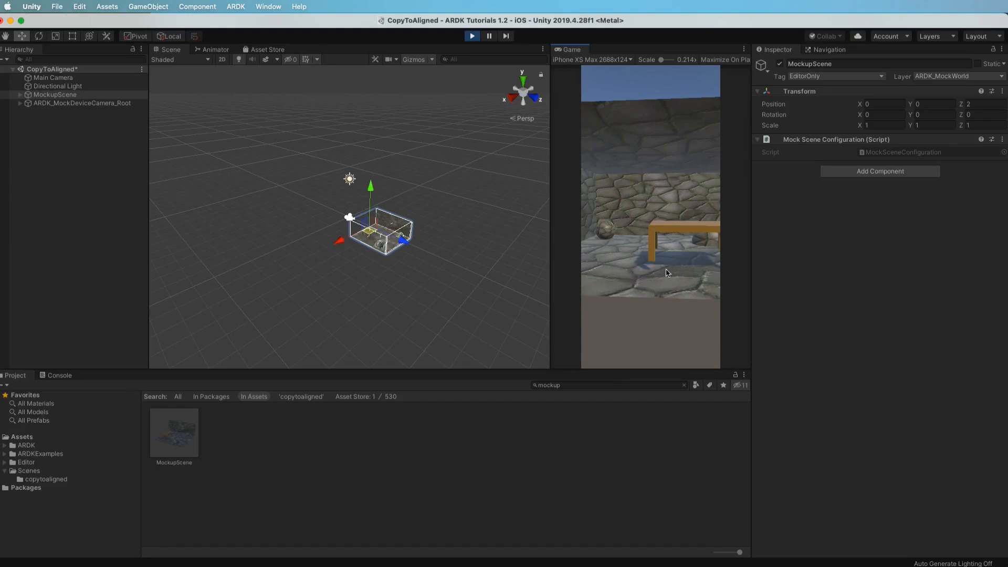
mouse_move(614, 292)
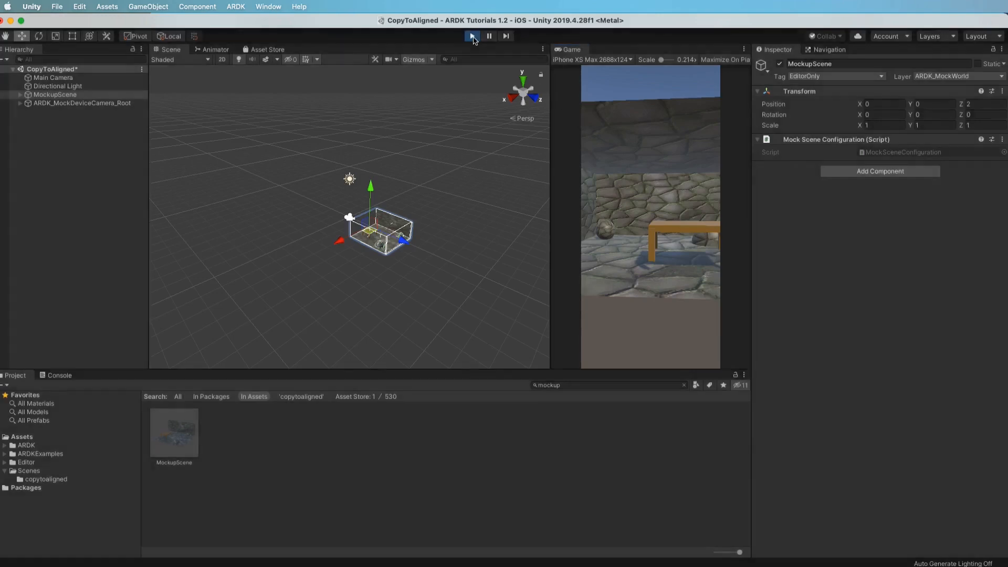
left_click(471, 36)
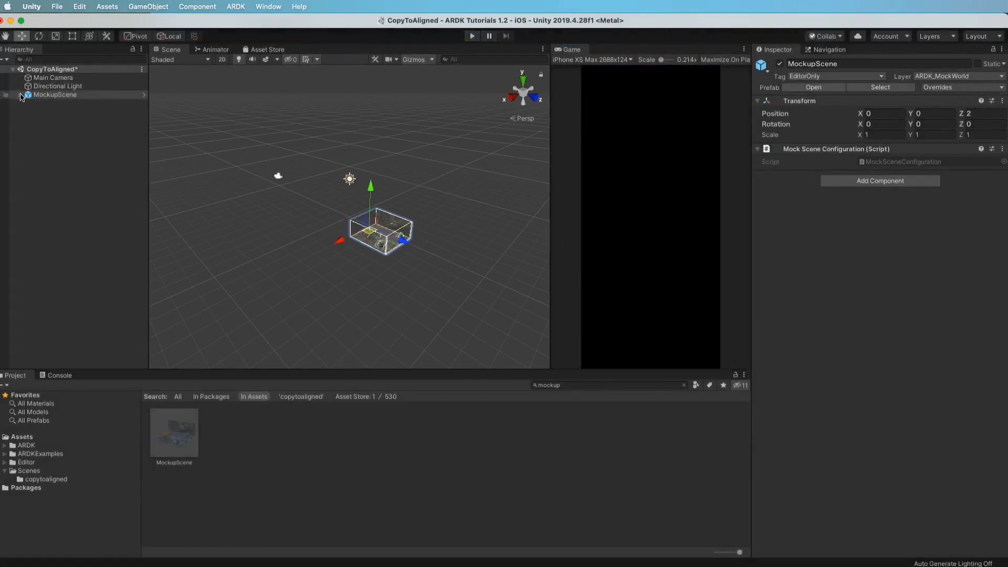
Step: Locate the Floor object under MockupScene's Walls group and give it a Mock Semantic Label
left_click(19, 94)
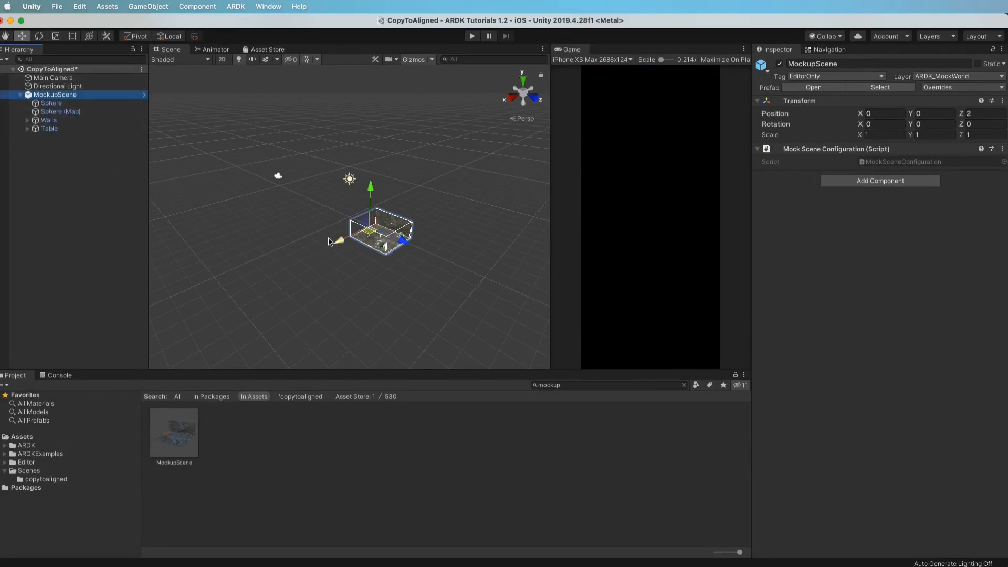
left_click(53, 128)
type("mock")
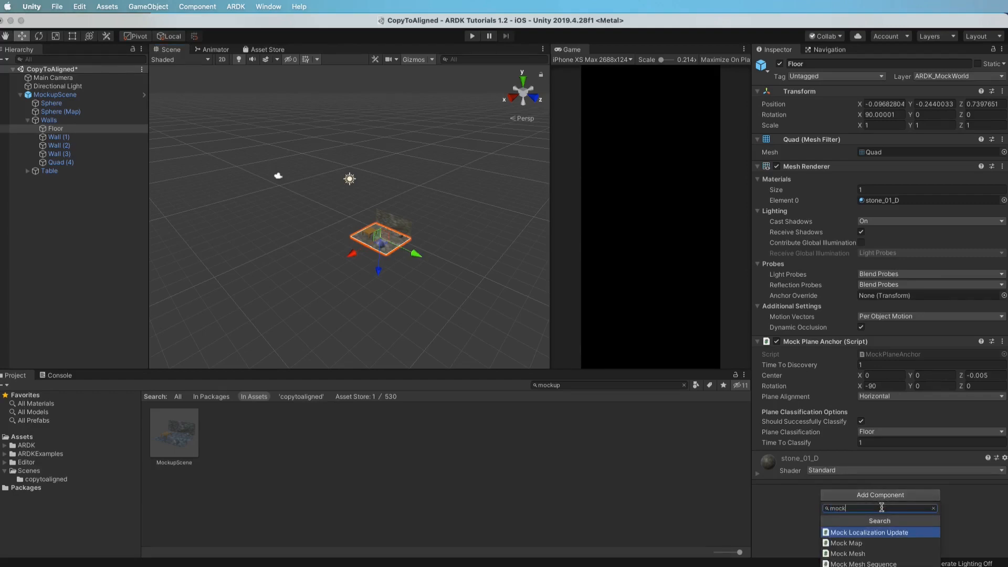
type("s")
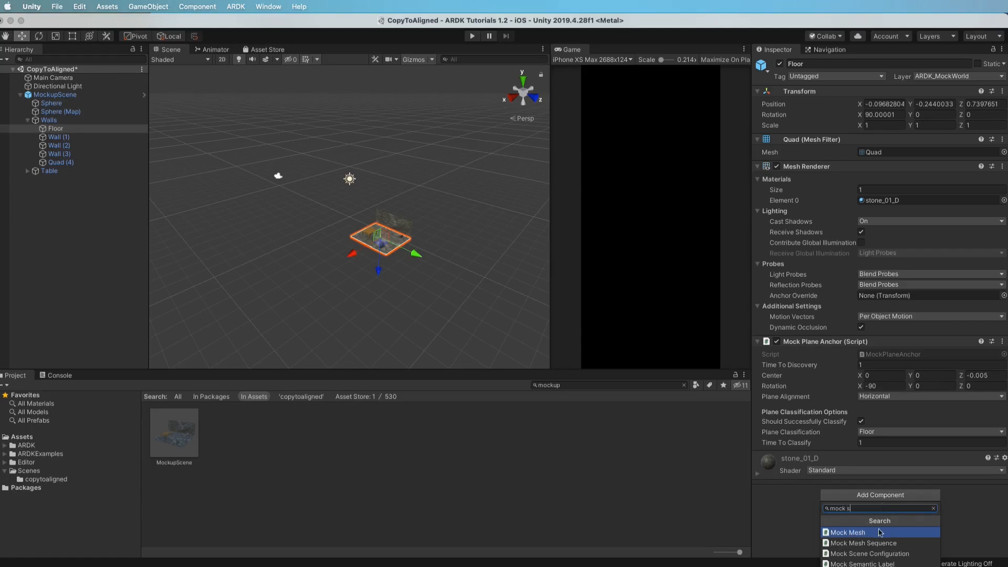
left_click(865, 563)
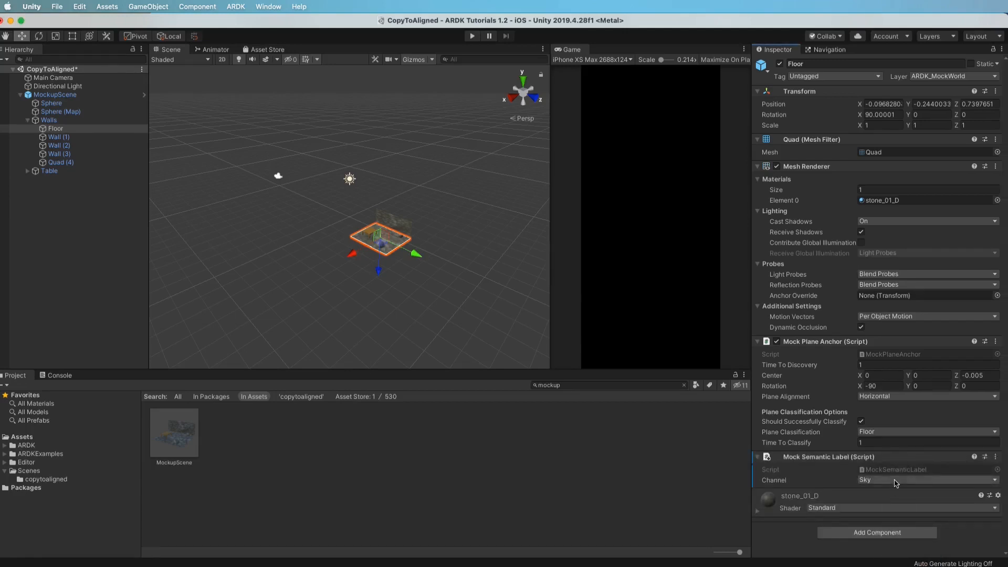
Step: Set the Floor's semantic channel to Ground
left_click(926, 480)
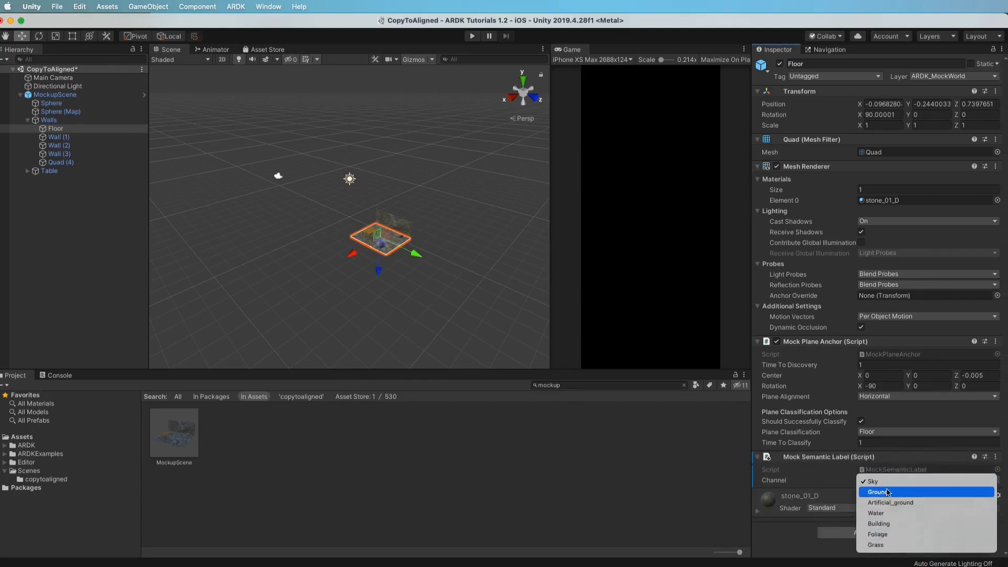
mouse_move(893, 481)
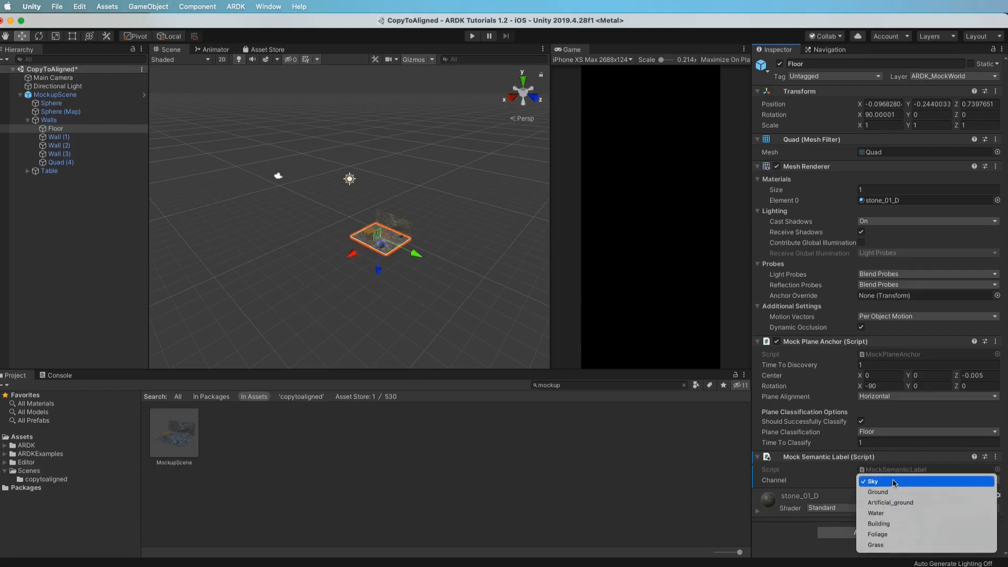
mouse_move(896, 492)
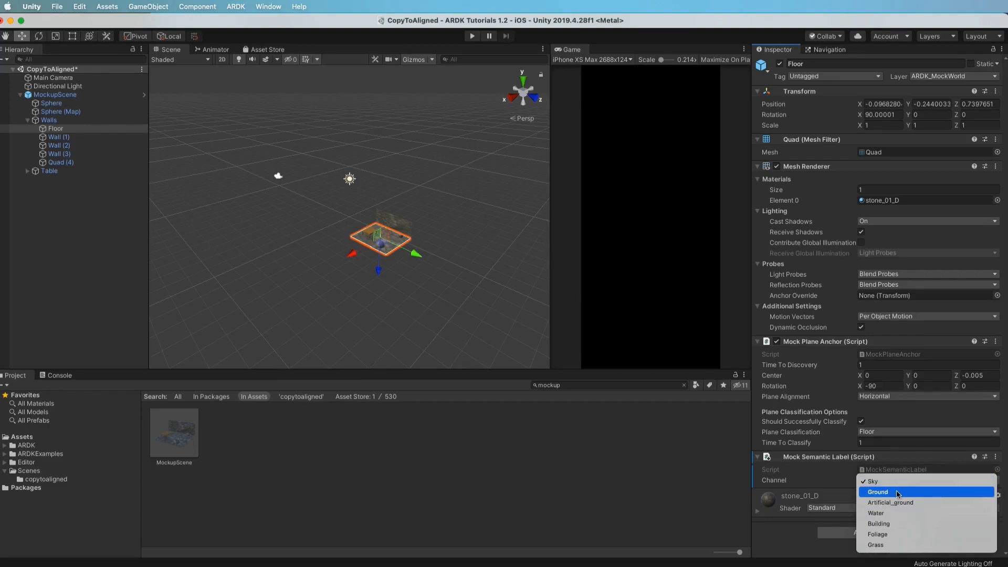
left_click(878, 491)
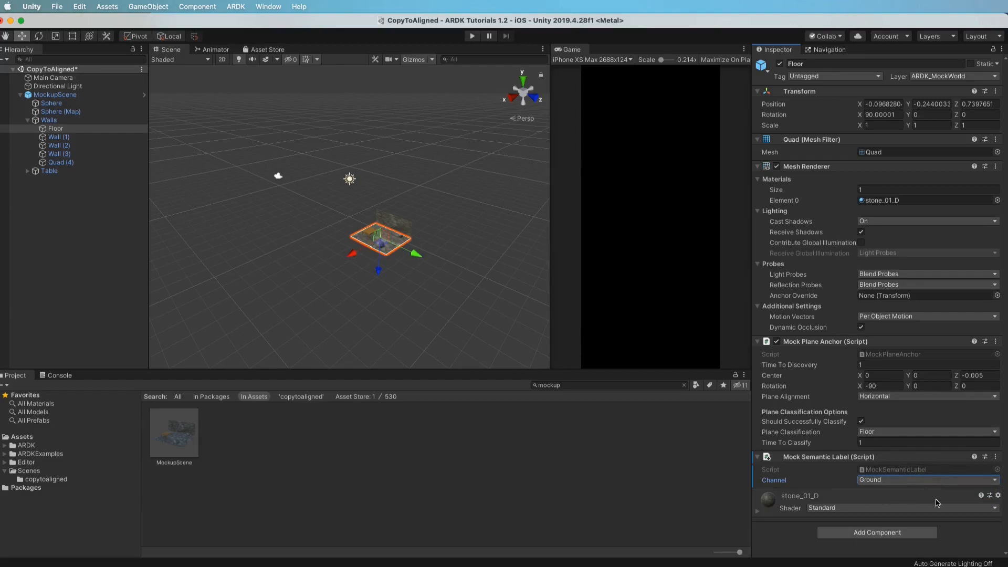
mouse_move(419, 279)
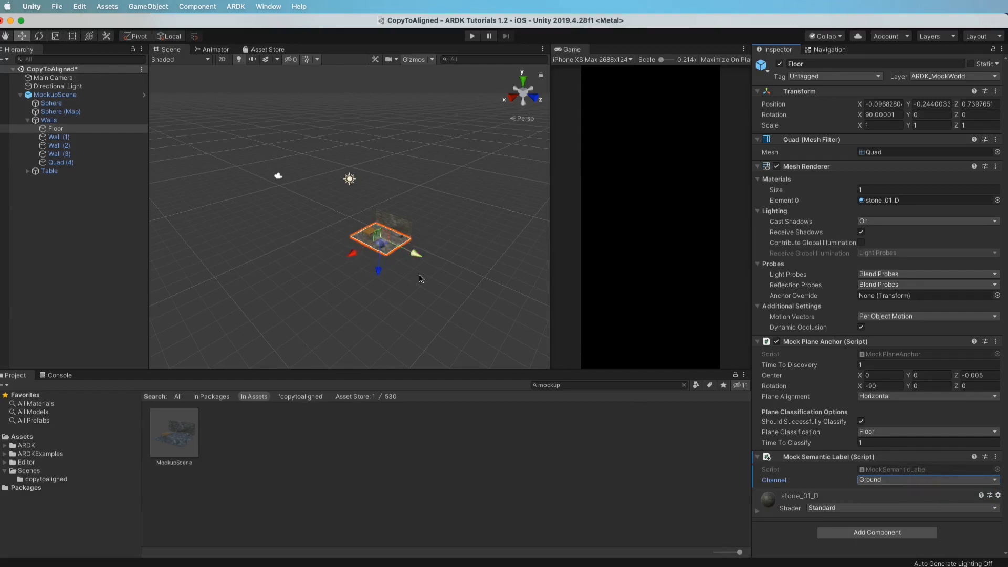
mouse_move(396, 256)
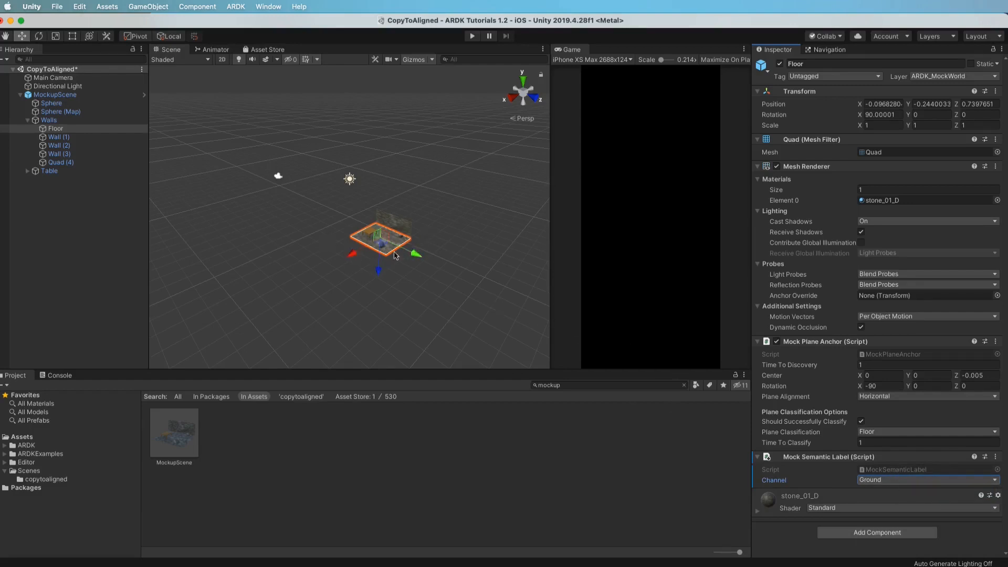
mouse_move(599, 277)
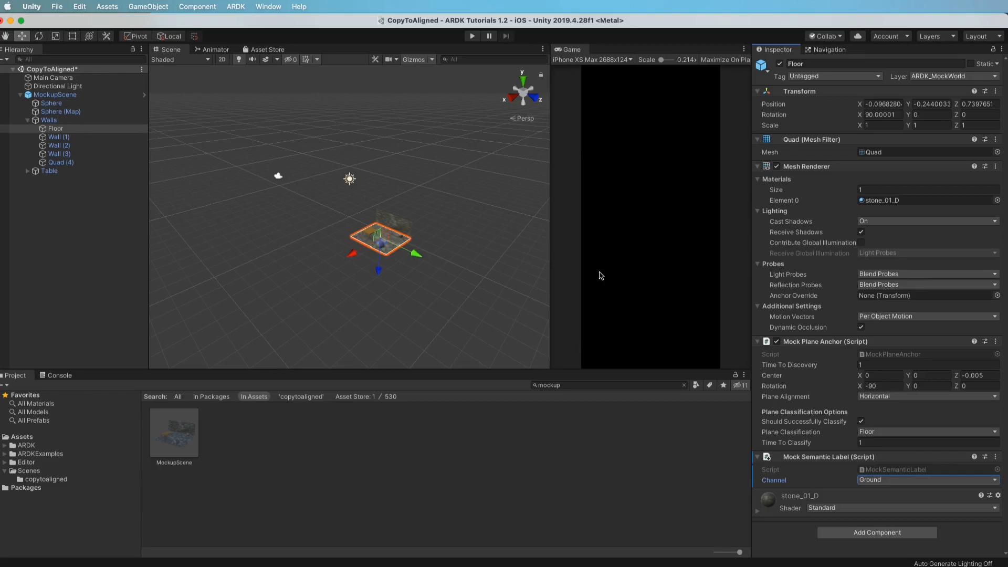
mouse_move(640, 333)
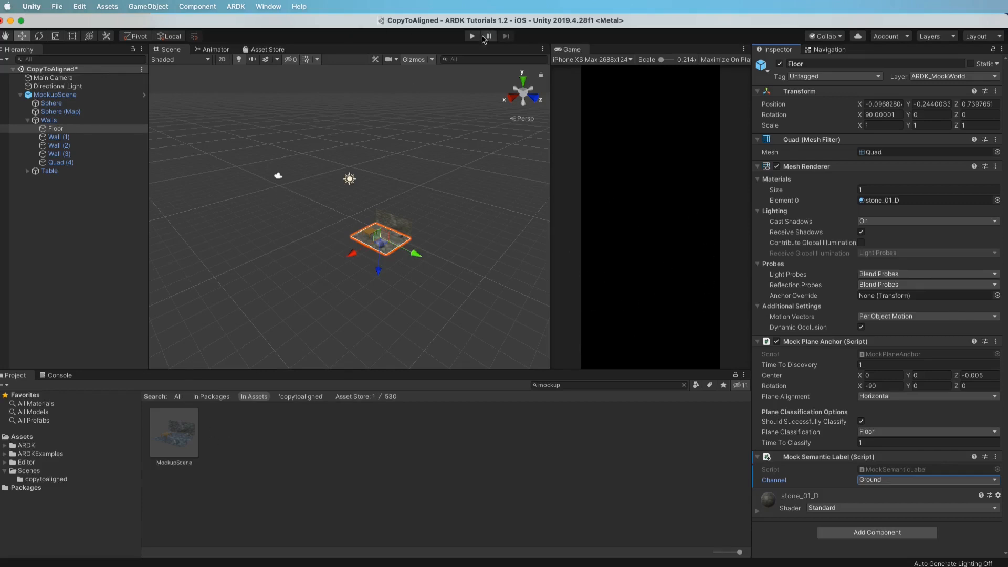
left_click(471, 35)
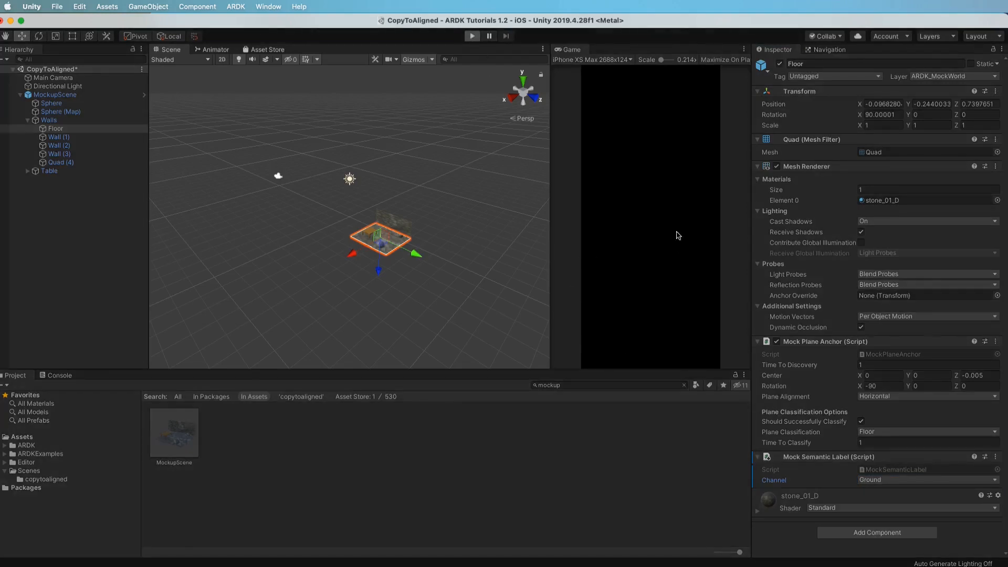
left_click(471, 35)
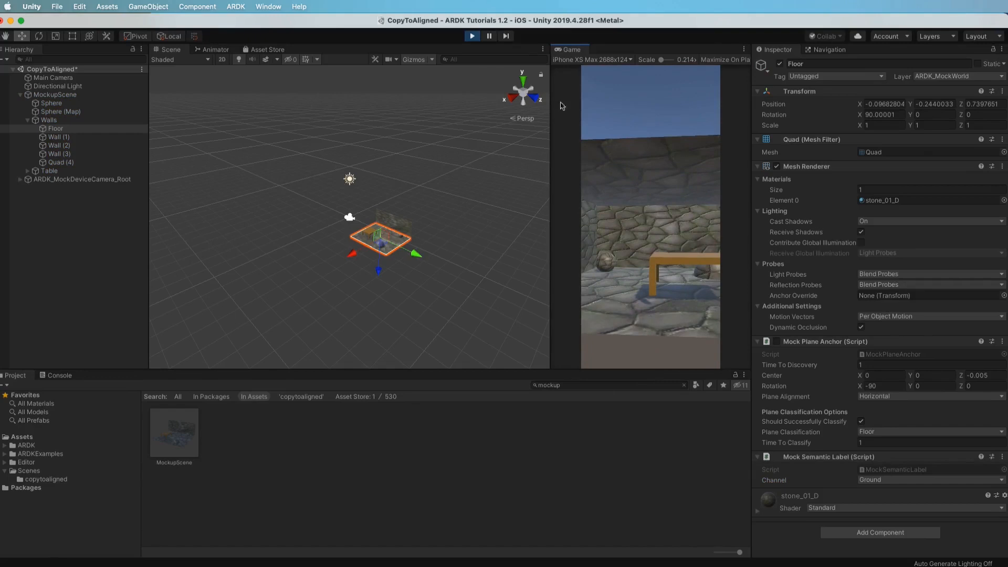
left_click(471, 36)
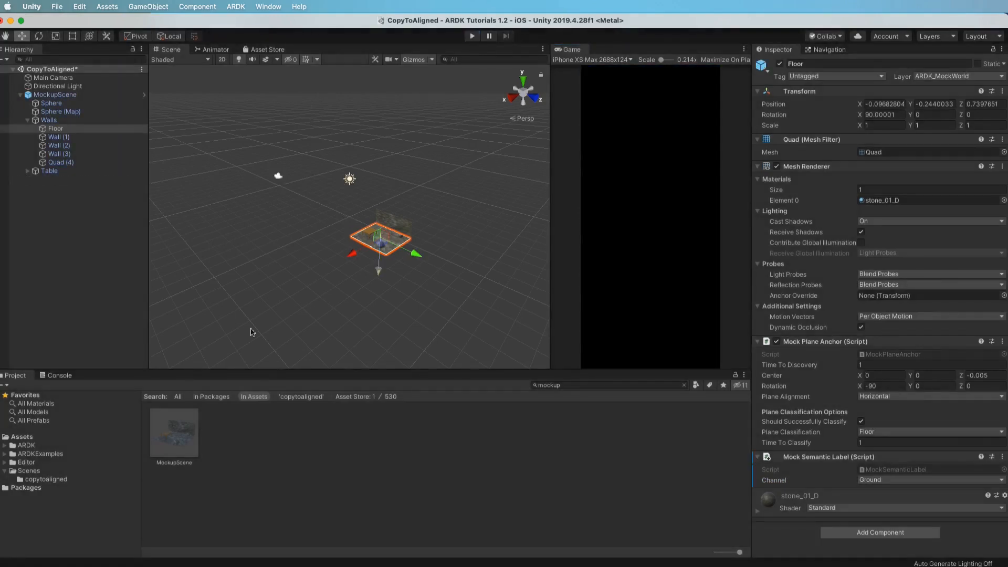
left_click(45, 479)
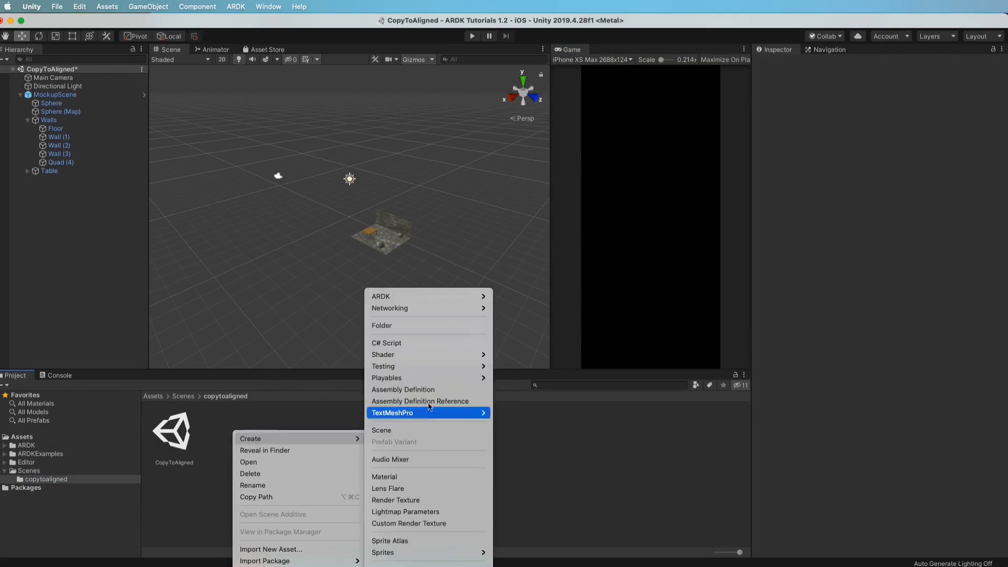
Step: Create a C# script named CopyToAligned in the copytoaligned folder
left_click(387, 343)
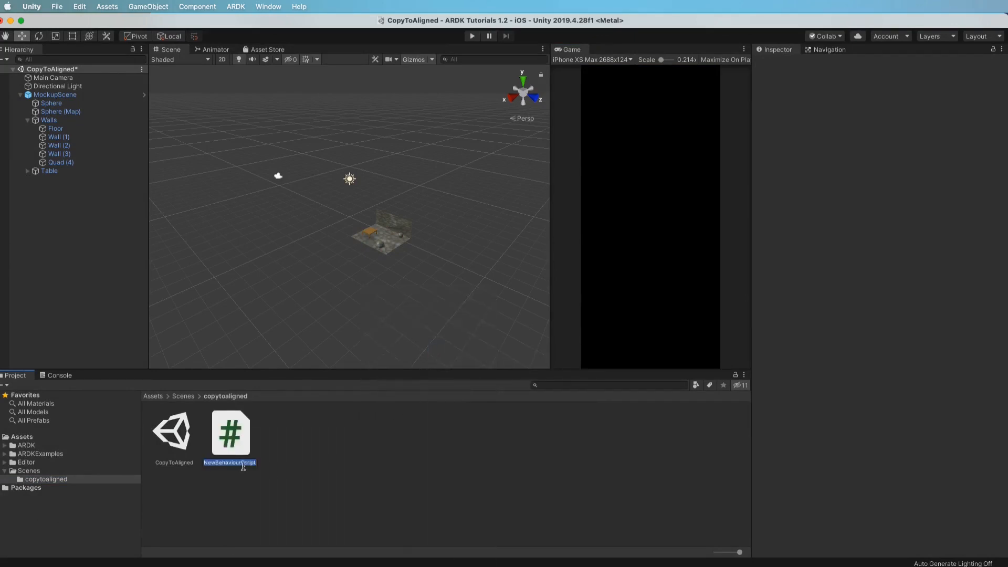
type("CopyToAligned")
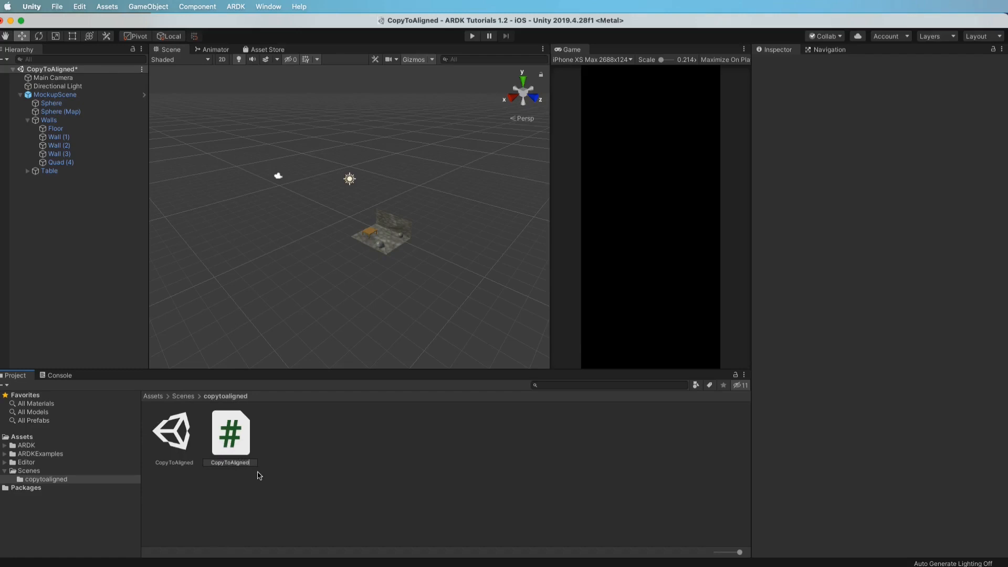
left_click(173, 433)
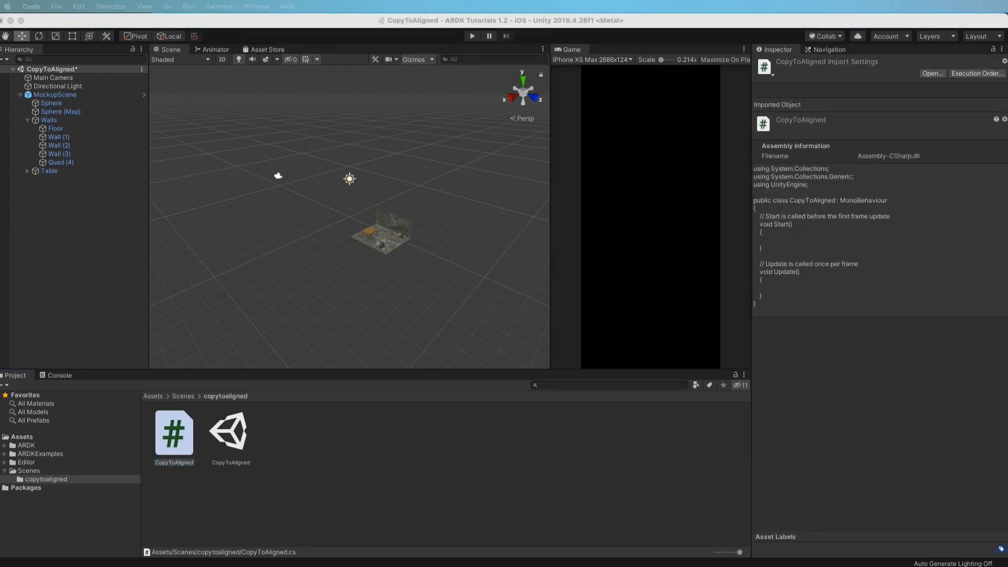
Step: In VS Code, declare 'public ARSemanticSegmentationManager _semanticManager;' in the CopyToAligned class
double_click(173, 434)
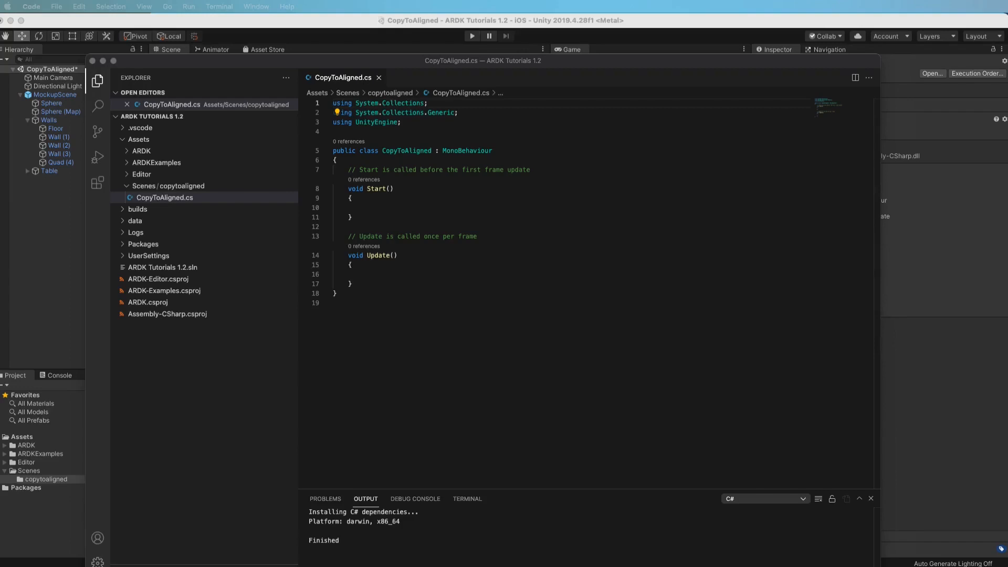
left_click(470, 160)
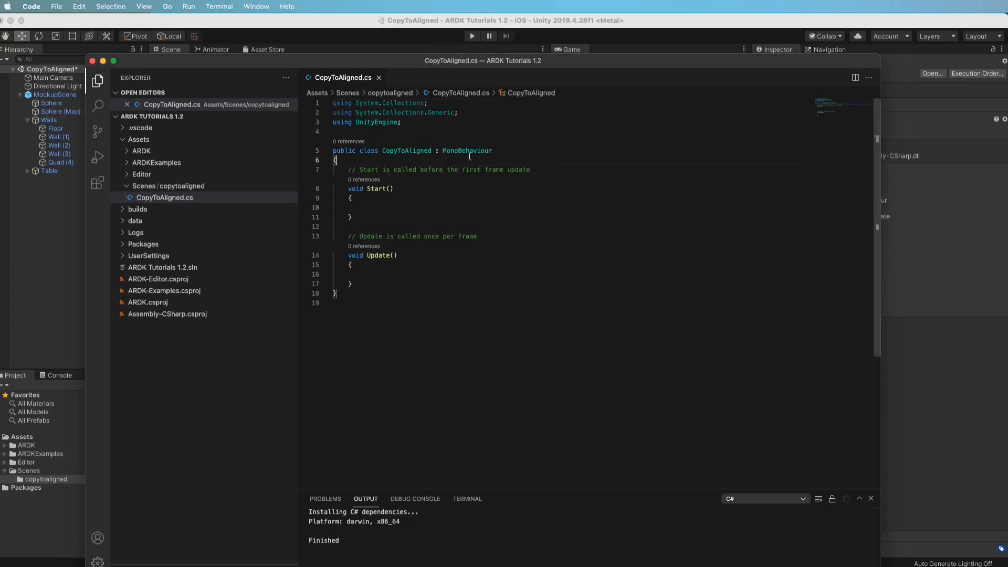
type("public ARSemanticSegmentationManager _semanticManager;")
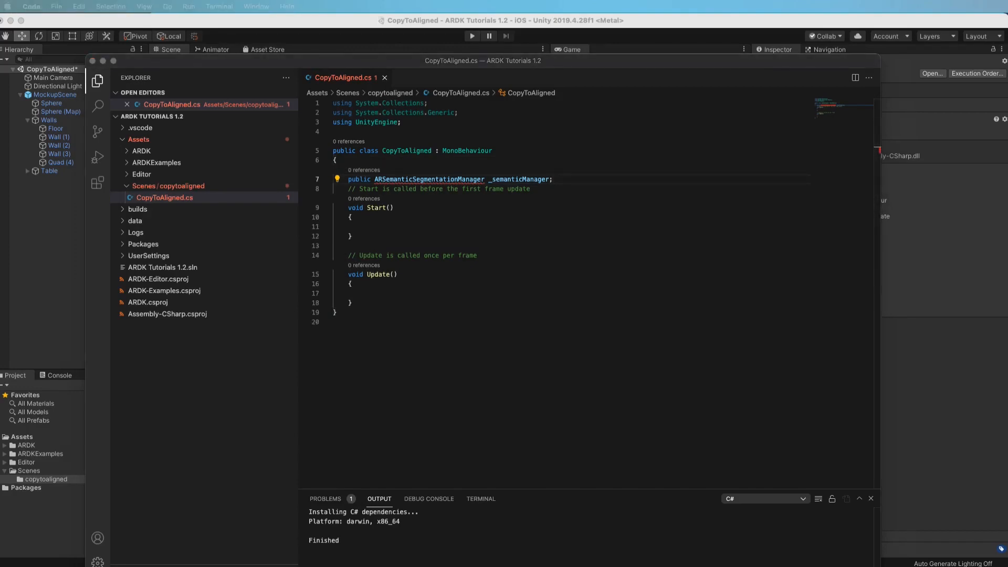
mouse_move(374, 265)
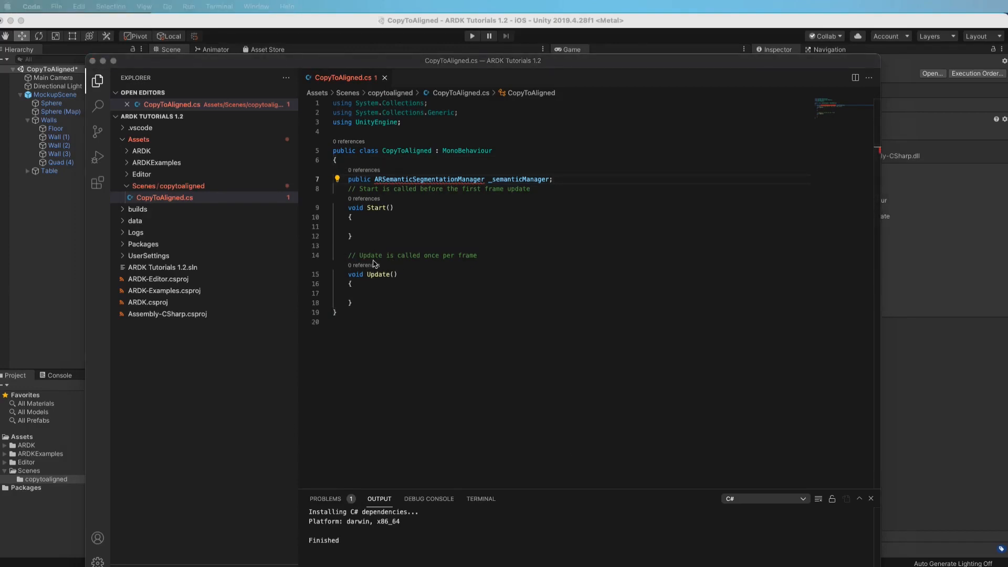
Step: Import the Niantic.ARDK namespaces and subscribe OnSemanticsBufferUpdated to _semanticManager.SemanticBufferUpdated in Start
type("using Niantic.ARDK;")
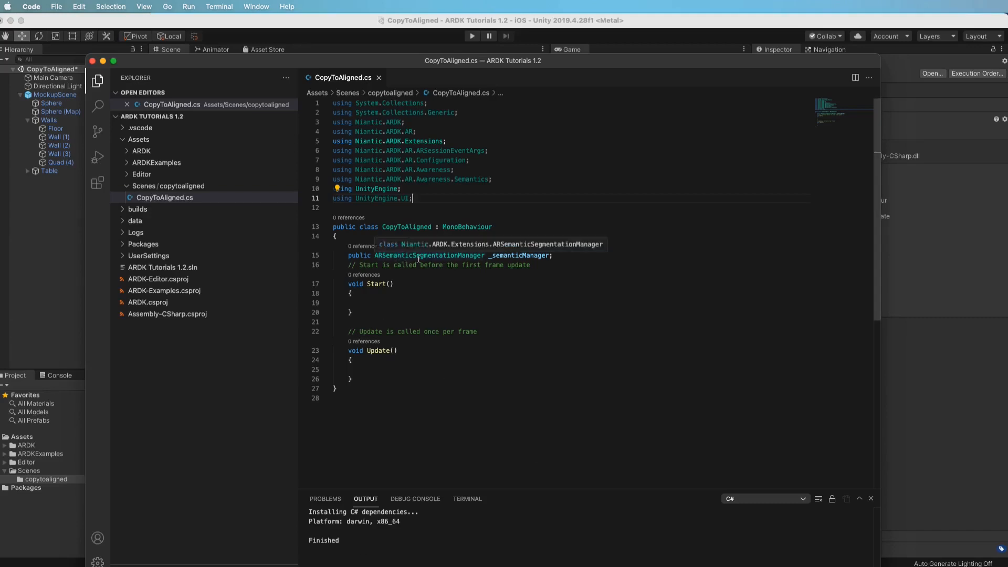
mouse_move(492, 365)
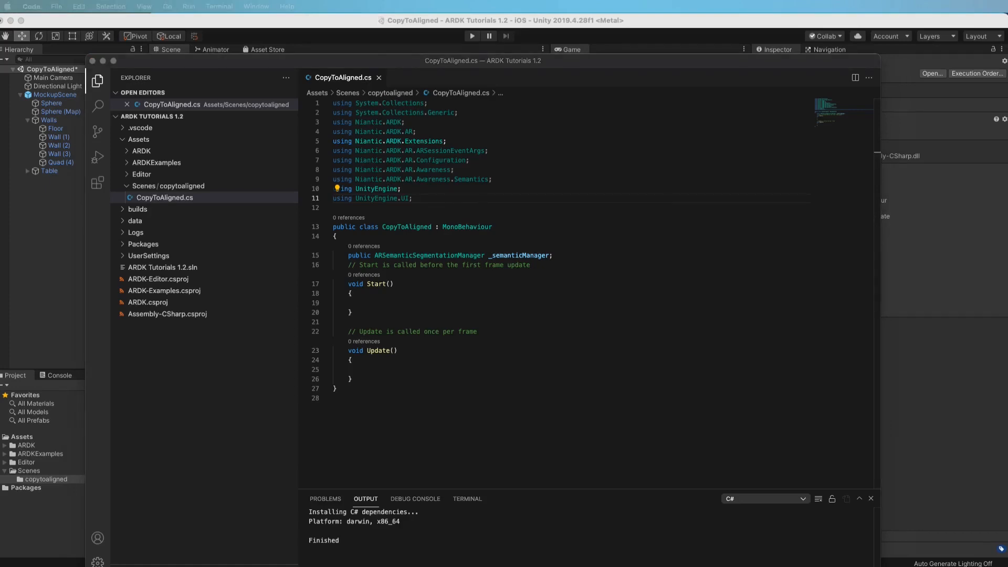
left_click(353, 312)
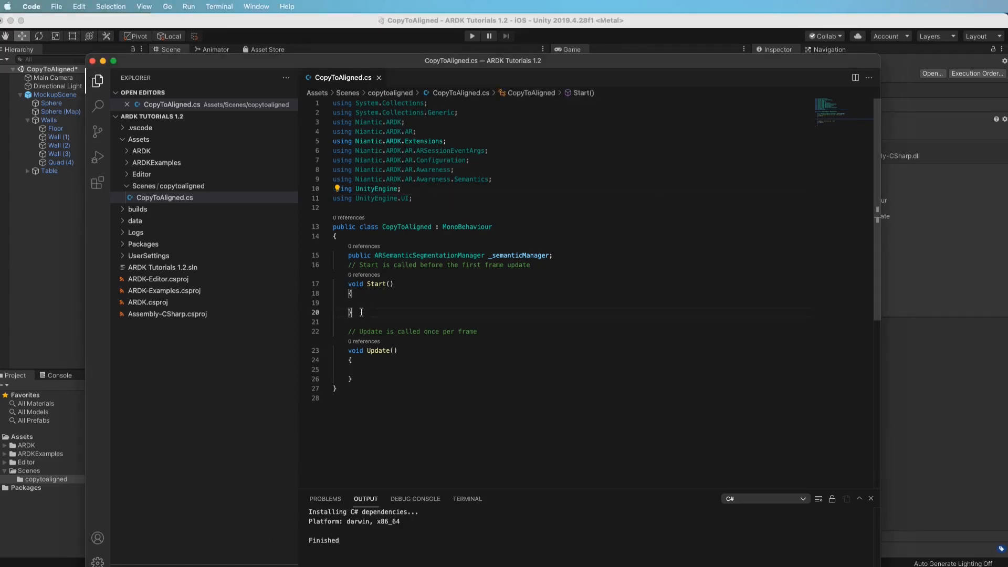
type("_semanticManager.SemanticBufferUpdated += OnSemanticsBufferUpdated;")
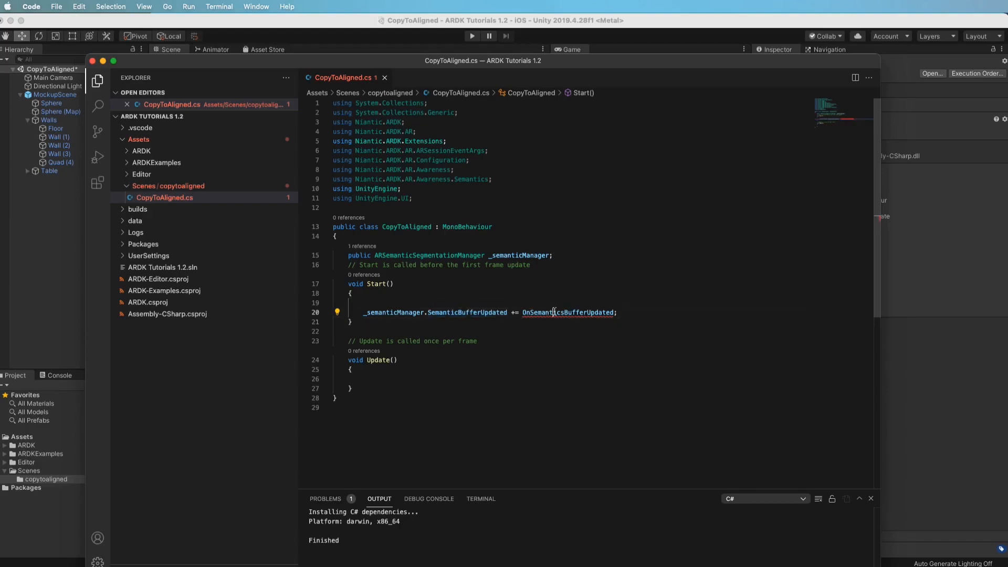
Step: Generate an empty OnSemanticsBufferUpdated handler via the quick fix and ready a line after Start
double_click(569, 312)
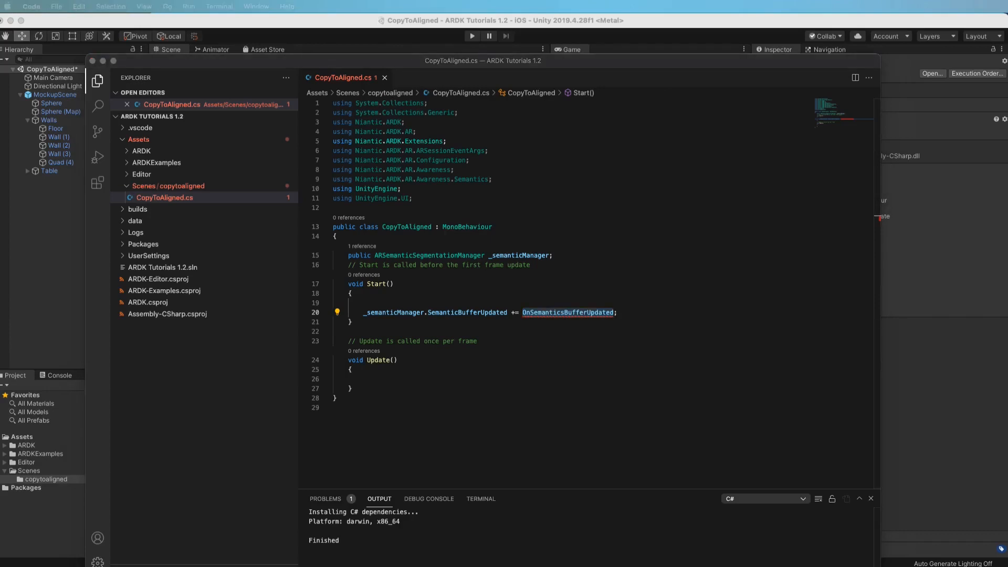
mouse_move(303, 385)
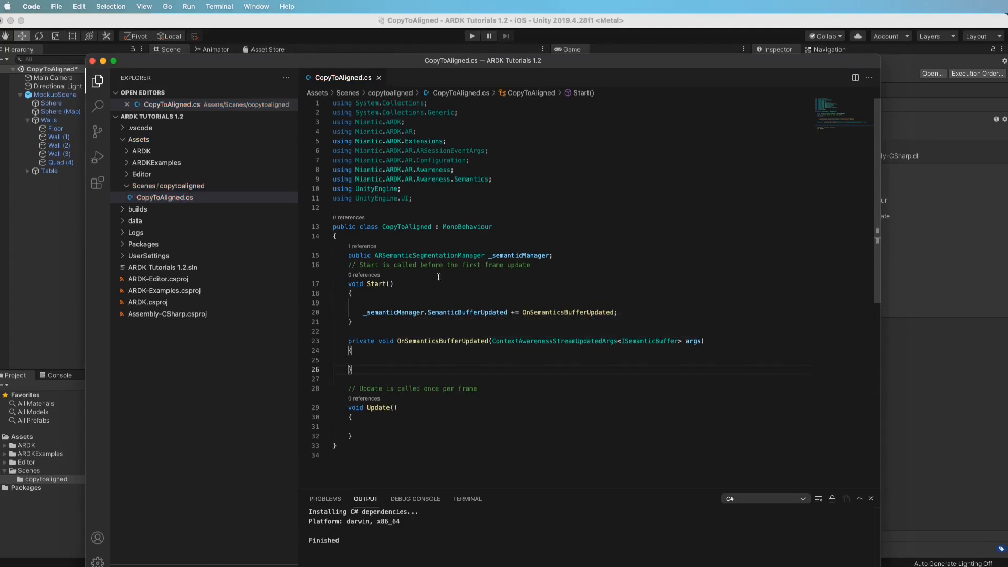
mouse_move(472, 313)
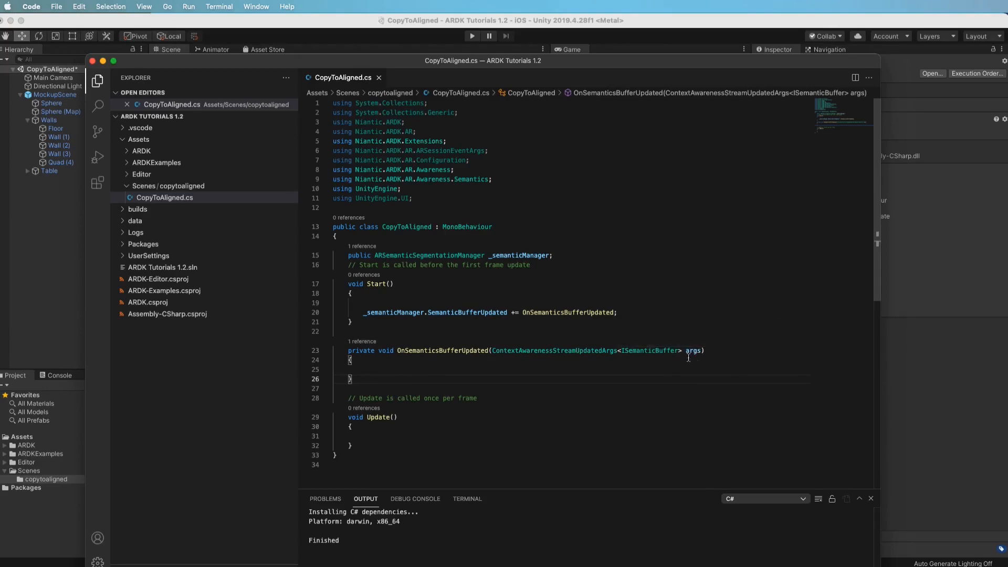
left_click(371, 330)
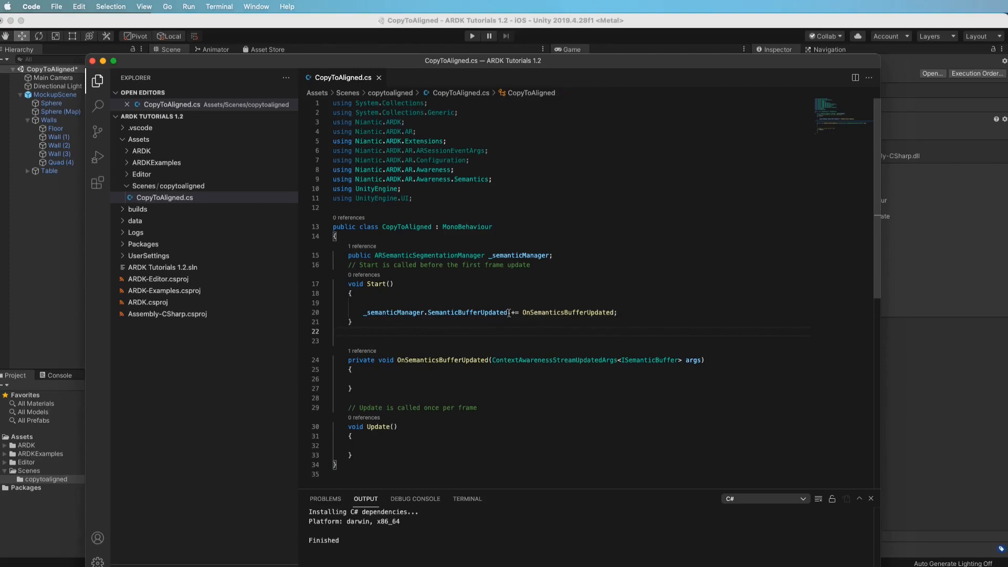
Step: Add void OnDestroy() unsubscribing OnSemanticsBufferUpdated from _semanticManager.SemanticBufferUpdated
type("void OnDes")
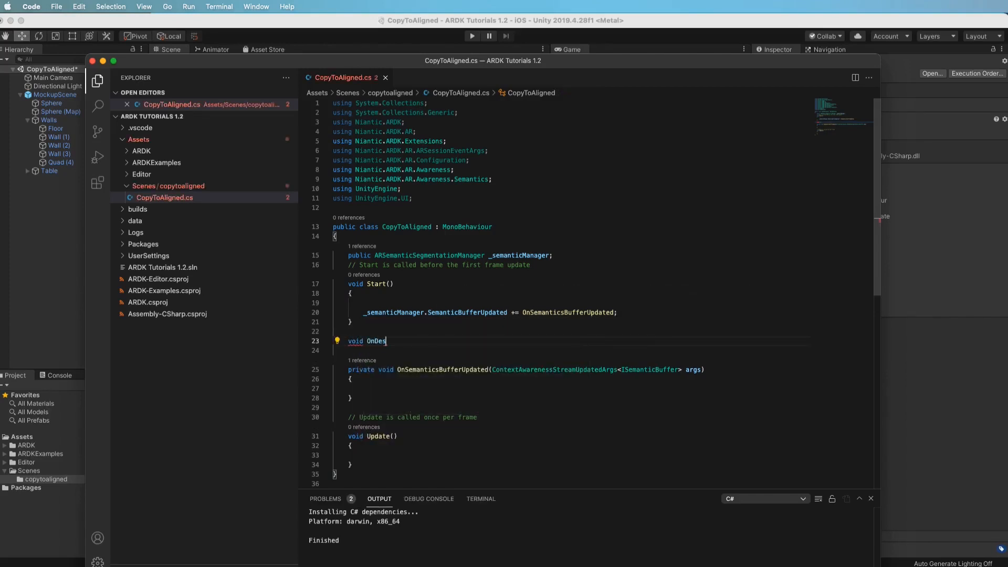
type("troy(")
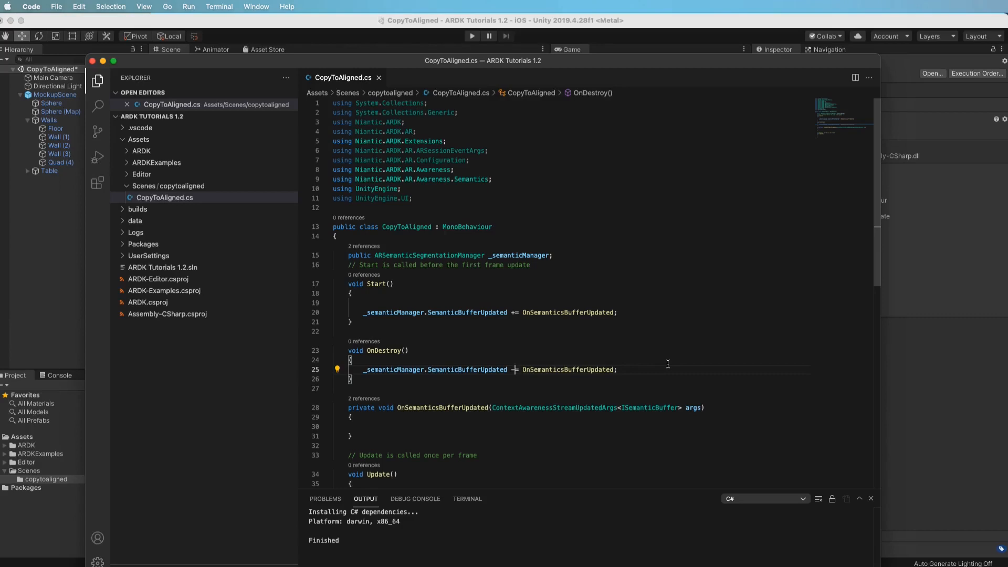
mouse_move(505, 309)
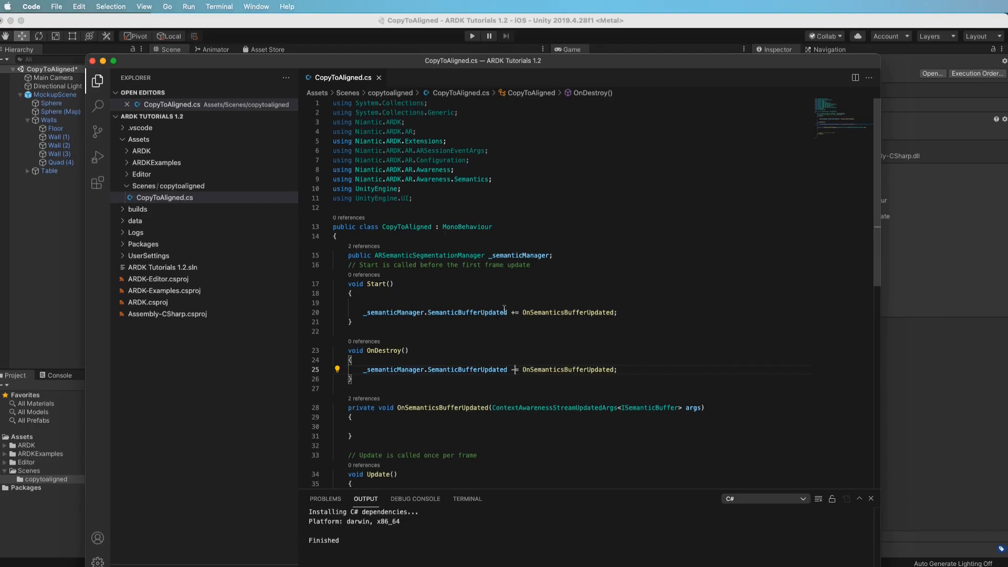
mouse_move(609, 429)
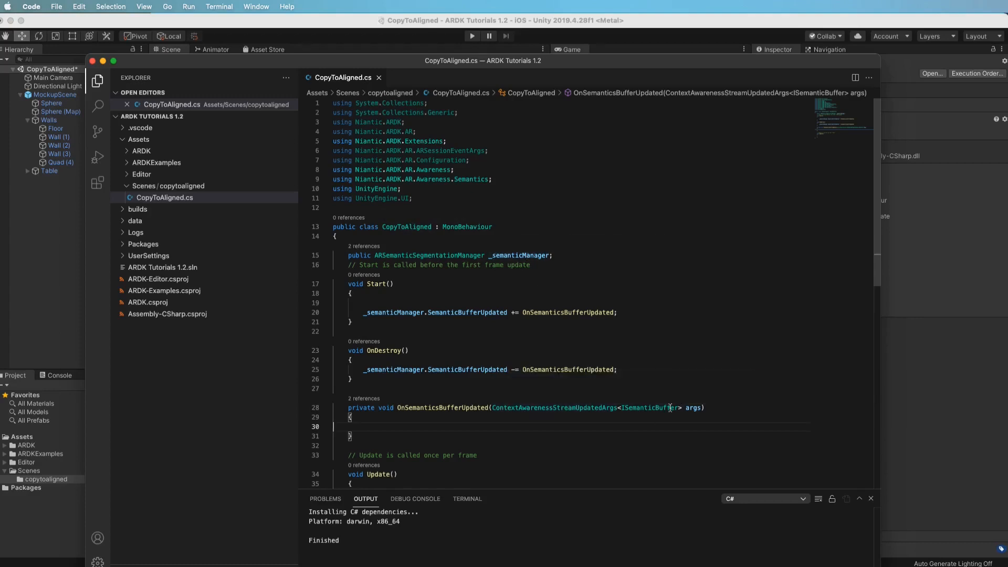
mouse_move(695, 407)
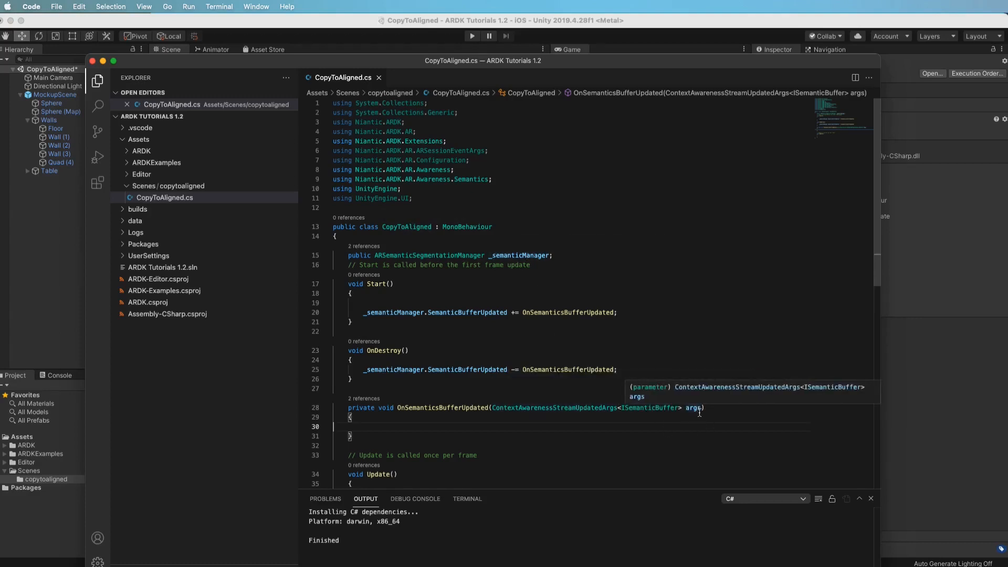
mouse_move(658, 408)
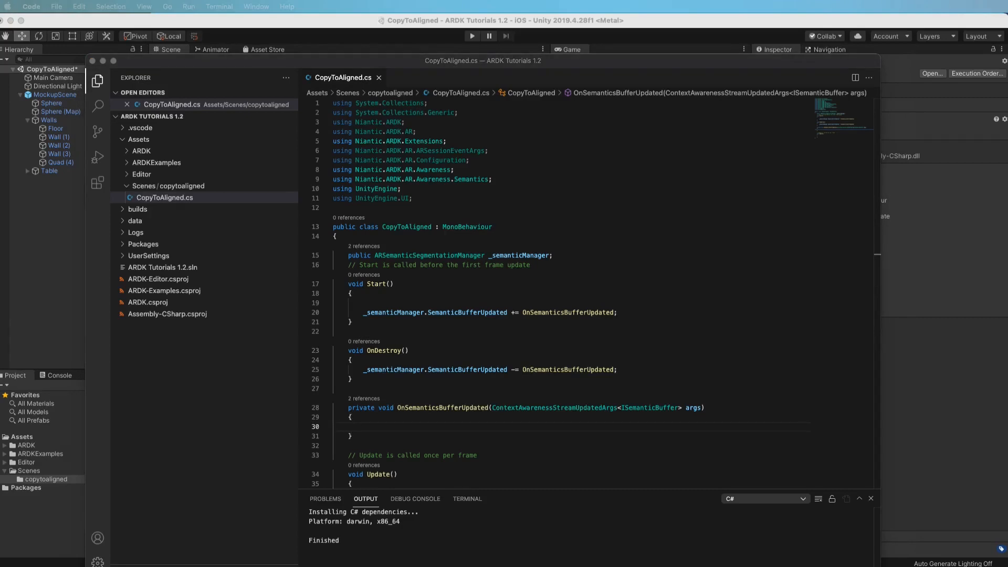
Step: Read args.Sender.AwarenessBuffer and get the 'ground' channel index inside OnSemanticsBufferUpdated
left_click(393, 426)
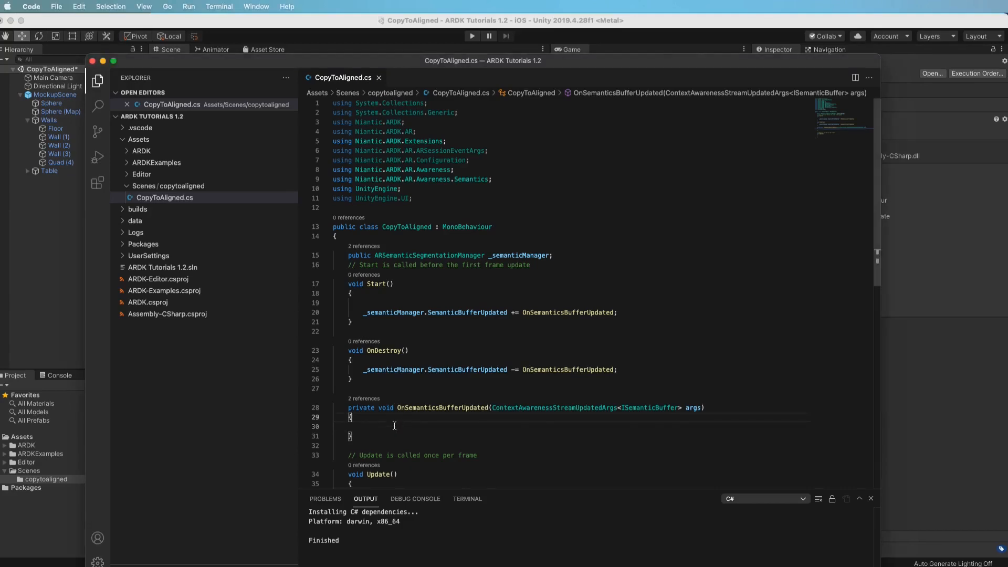
type("ISemanticBuffer semanticBuffer = args.Sender.AwarenessBuffer;")
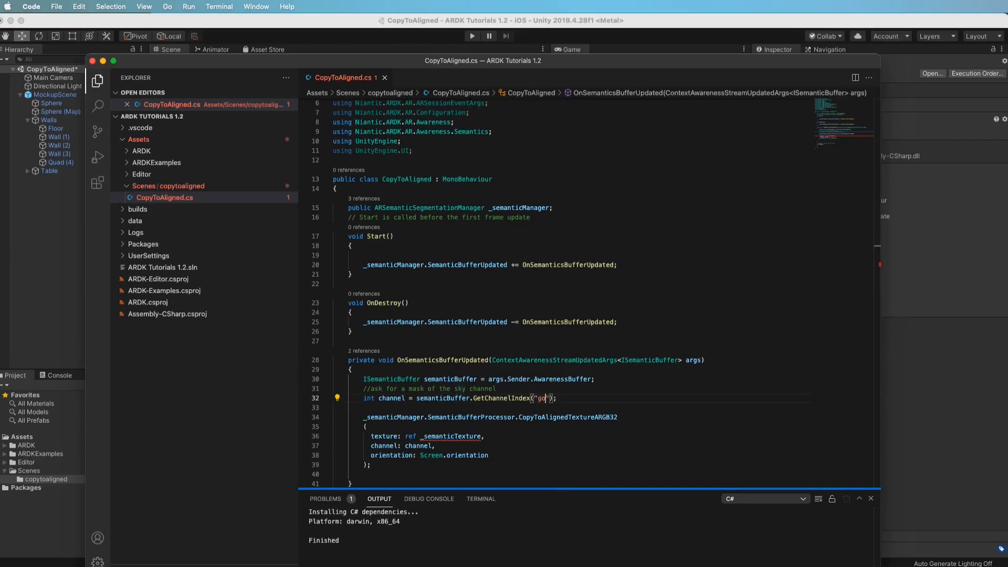
type("round")
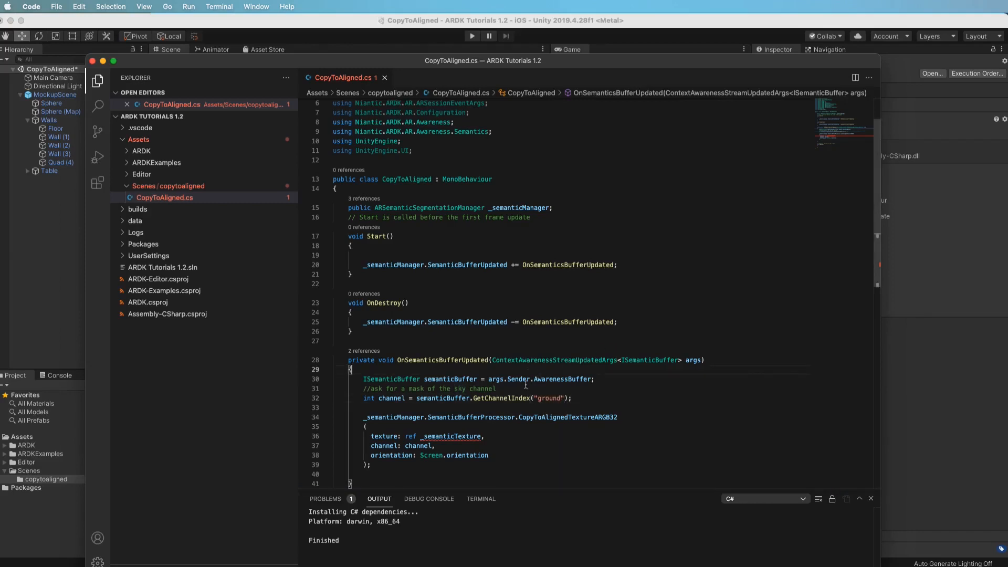
double_click(447, 379)
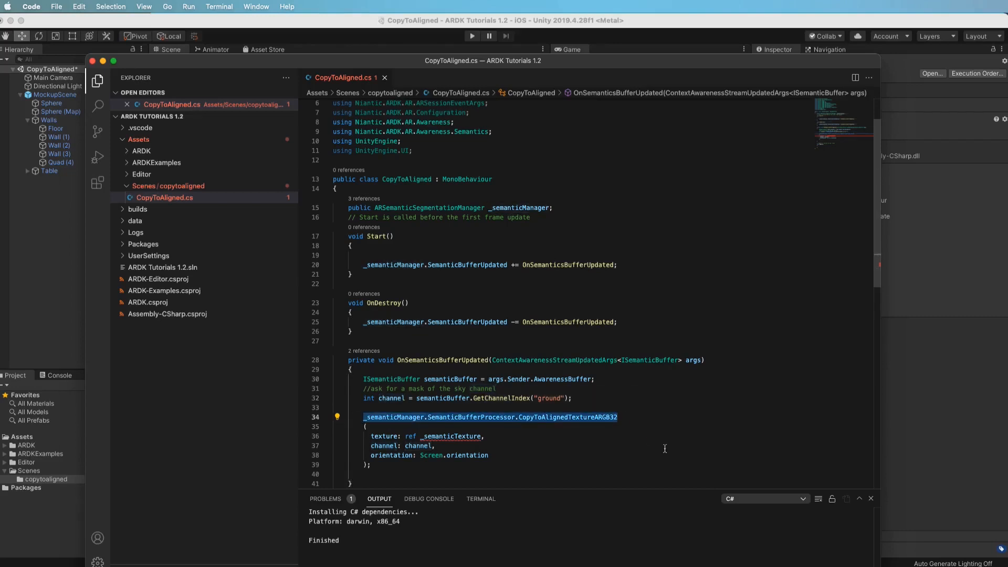
mouse_move(582, 417)
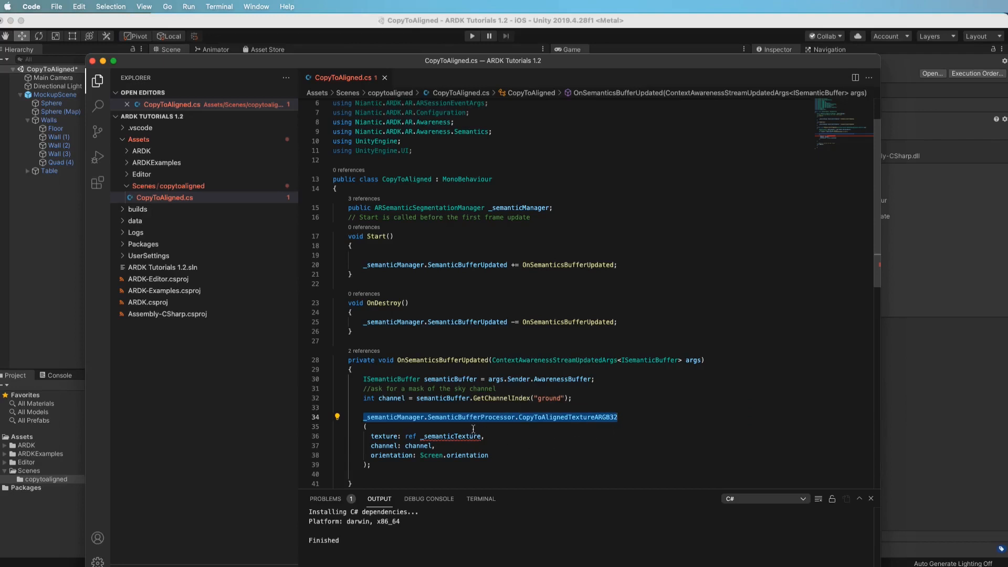
Step: Copy the ground channel into _semanticTexture with SemanticBufferProcessor.CopyToAlignedTextureARGB32 and Screen.orientation
double_click(470, 417)
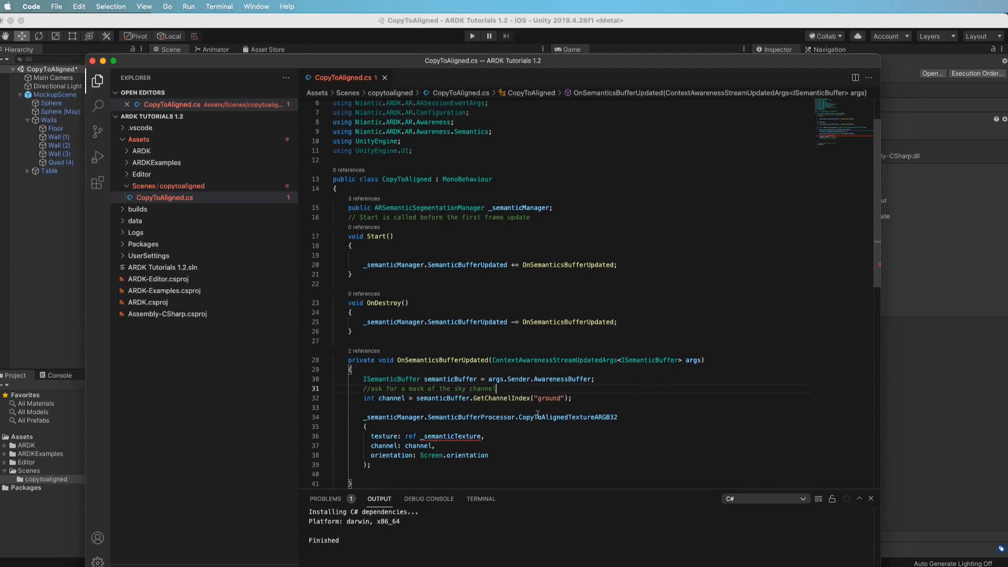
scroll("down", 3)
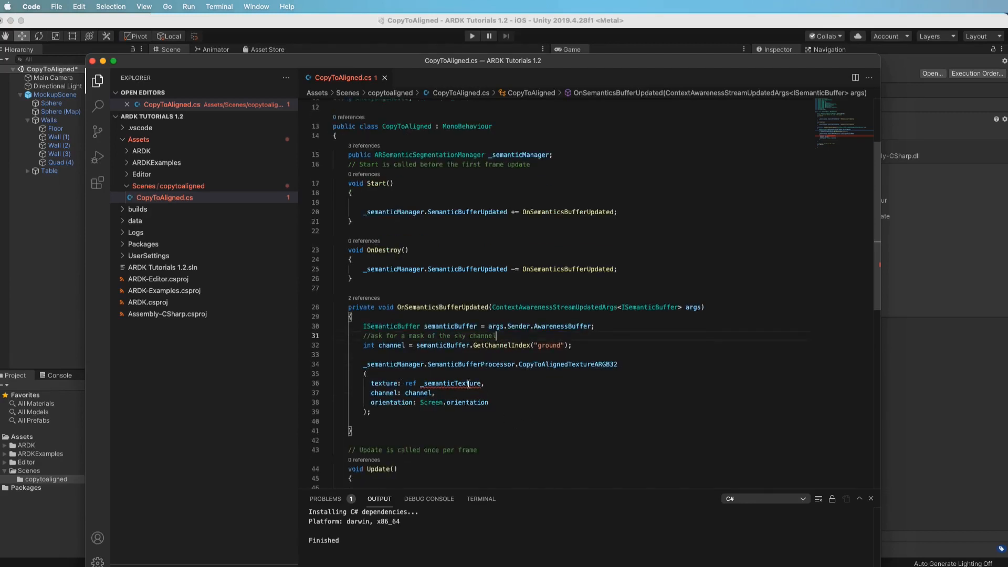
double_click(450, 384)
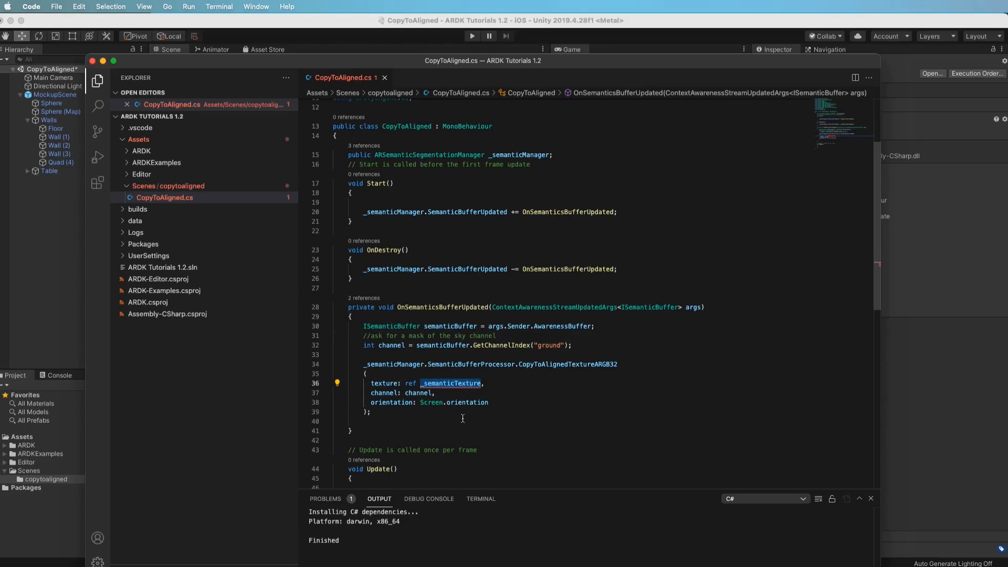
mouse_move(514, 360)
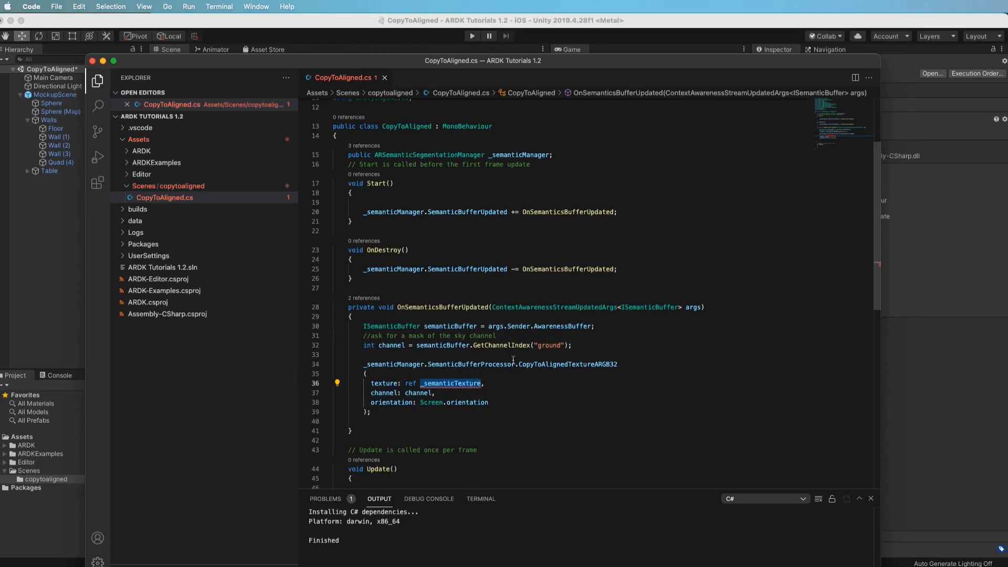
left_click(566, 174)
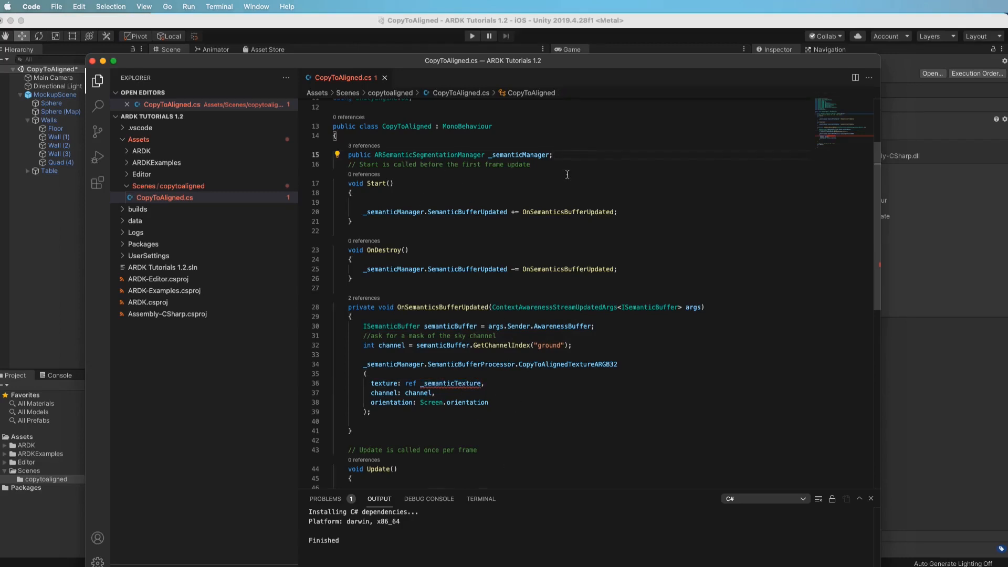
Step: Declare the Texture2D _semanticTexture field for the aligned mask
type("Texture2D _semanticTexture;")
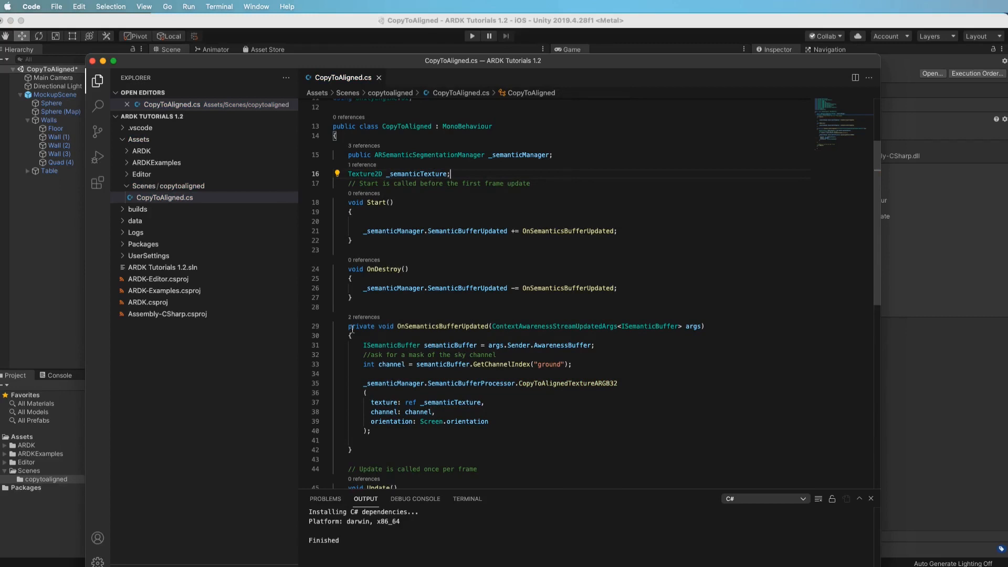
scroll("down", 3)
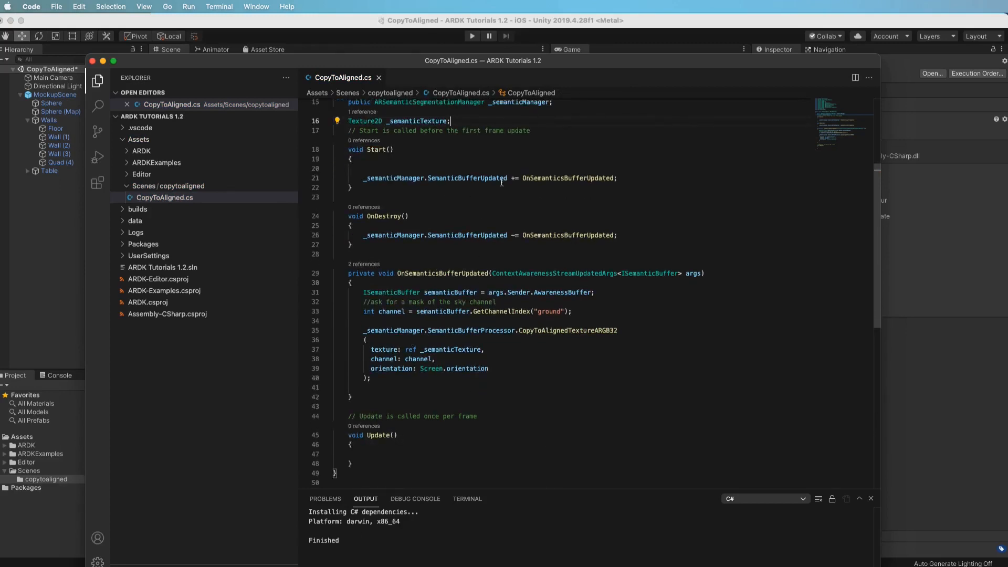
mouse_move(552, 293)
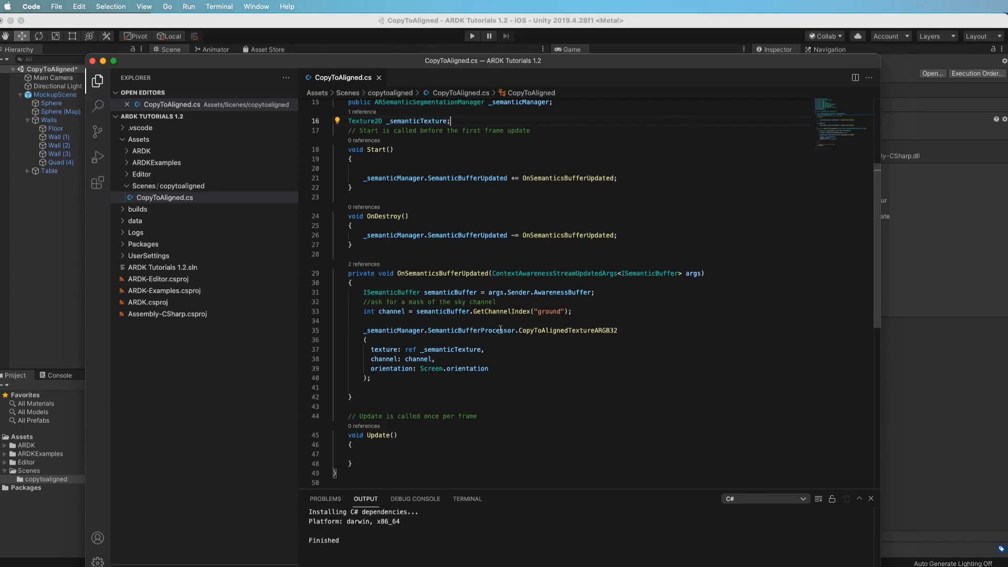
mouse_move(522, 324)
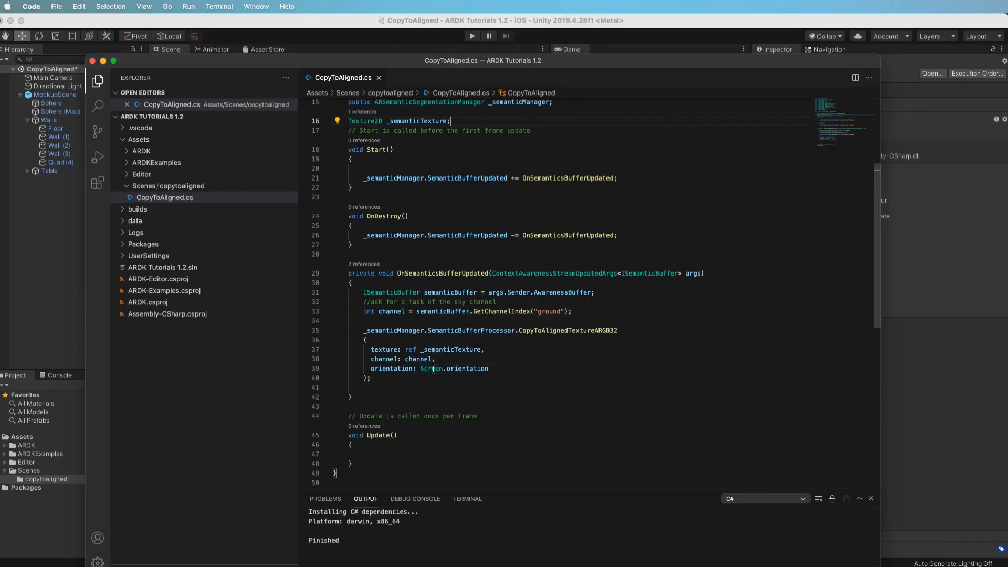
double_click(452, 349)
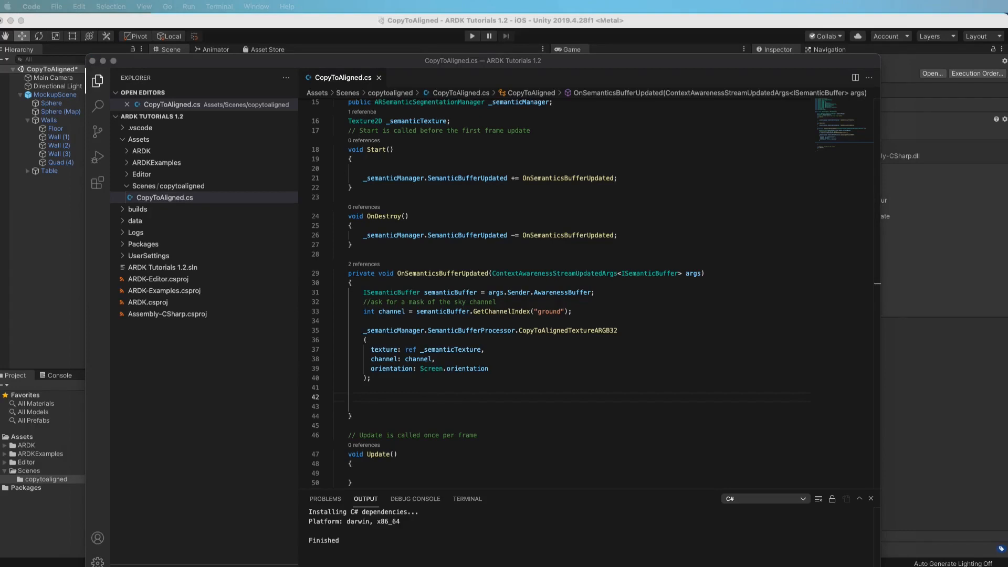
mouse_move(461, 127)
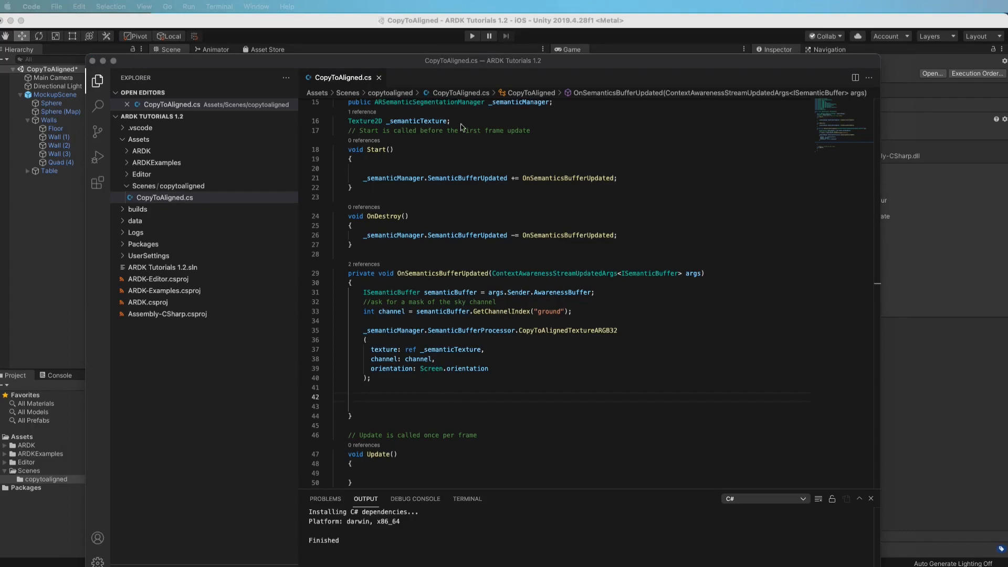
Step: Declare public RawImage _overlayImage and assign _semanticTexture to its texture in the handler
type("public RawImage _overlayImage;")
type("_overlayImage.texture = _semanticTexture;")
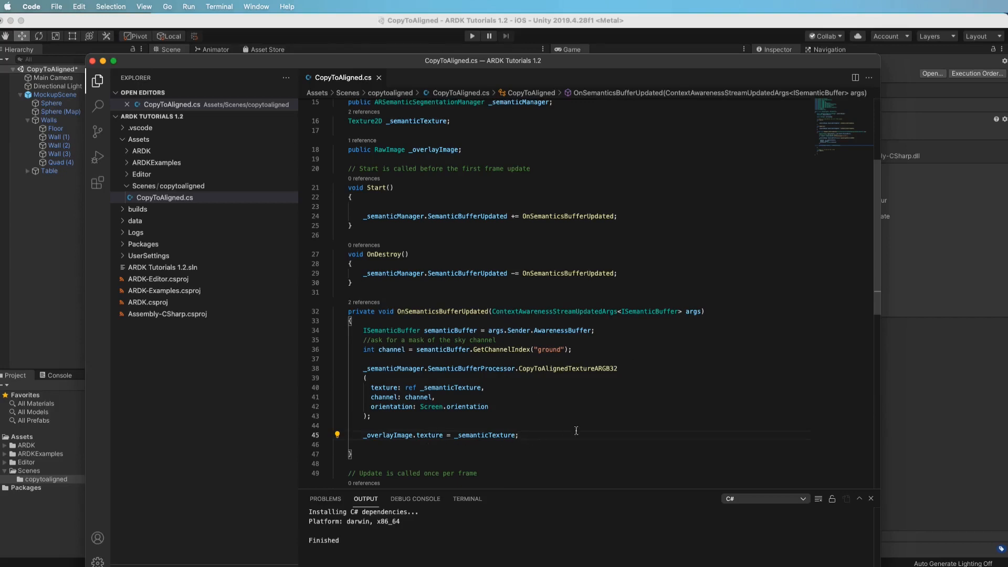
mouse_move(601, 404)
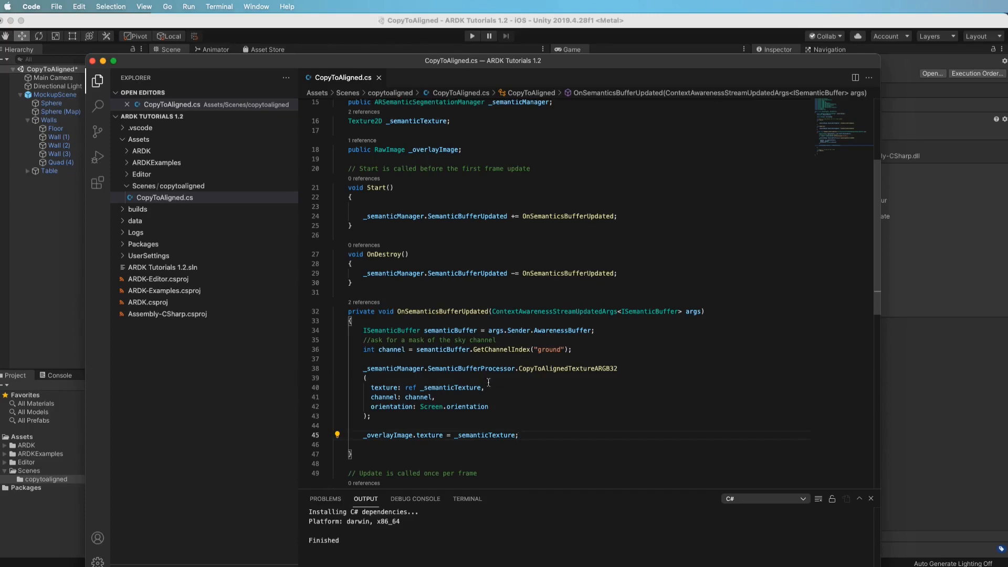
mouse_move(544, 413)
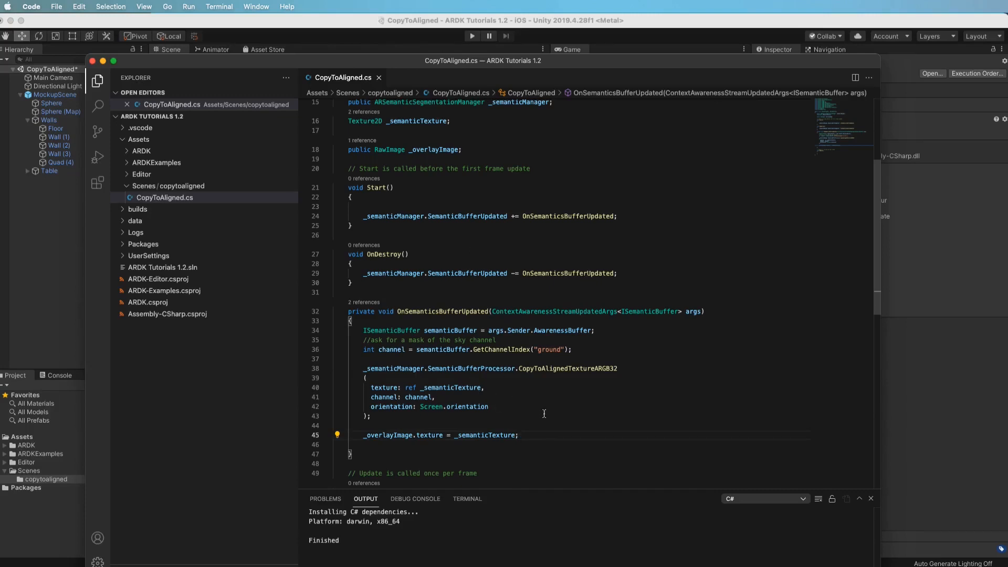
mouse_move(443, 388)
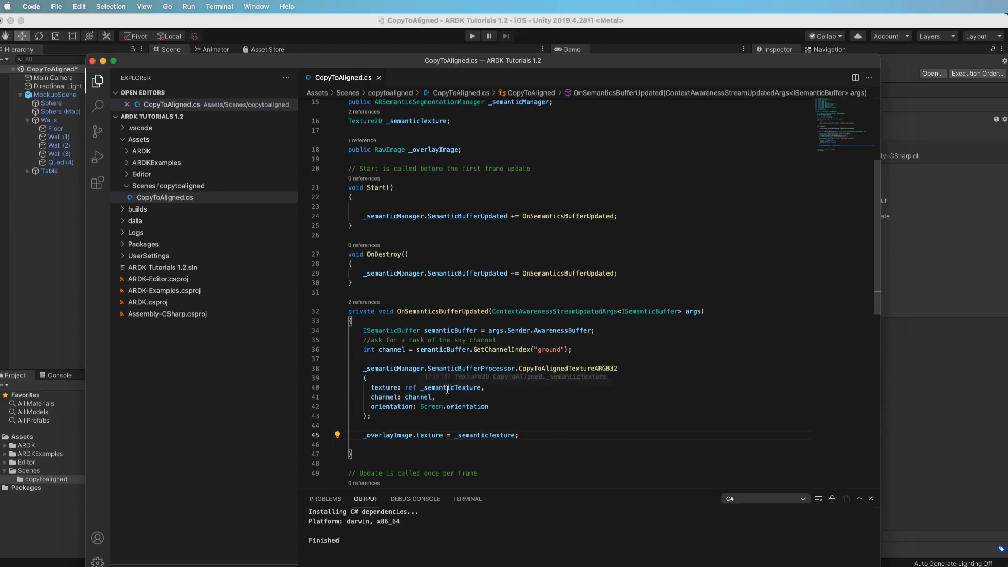
mouse_move(367, 65)
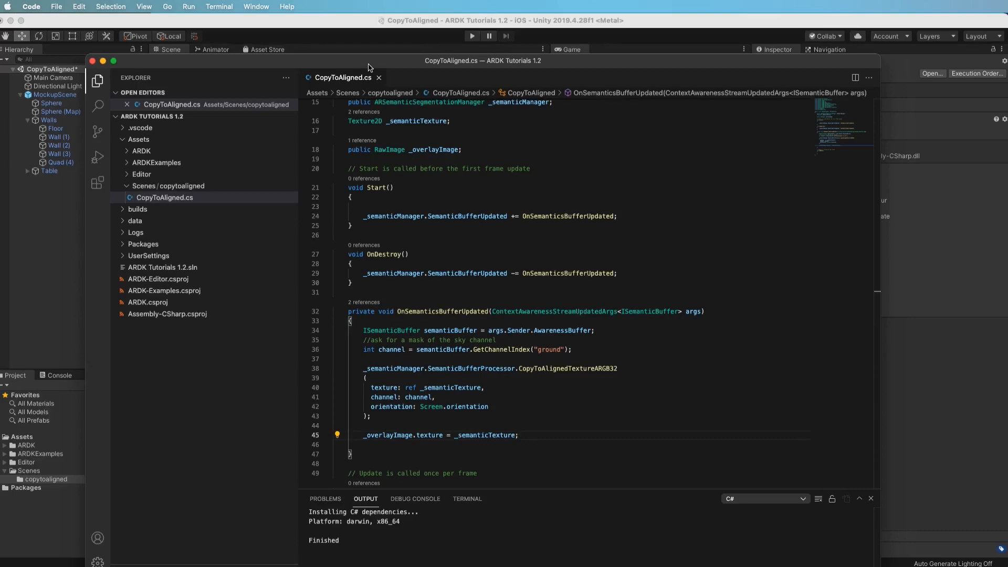
scroll("up", 3)
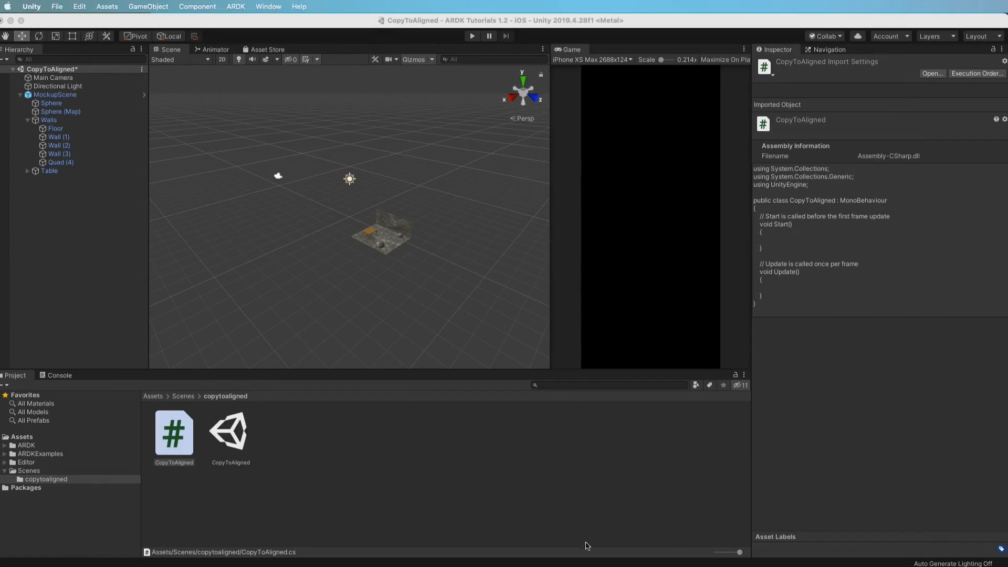
mouse_move(393, 459)
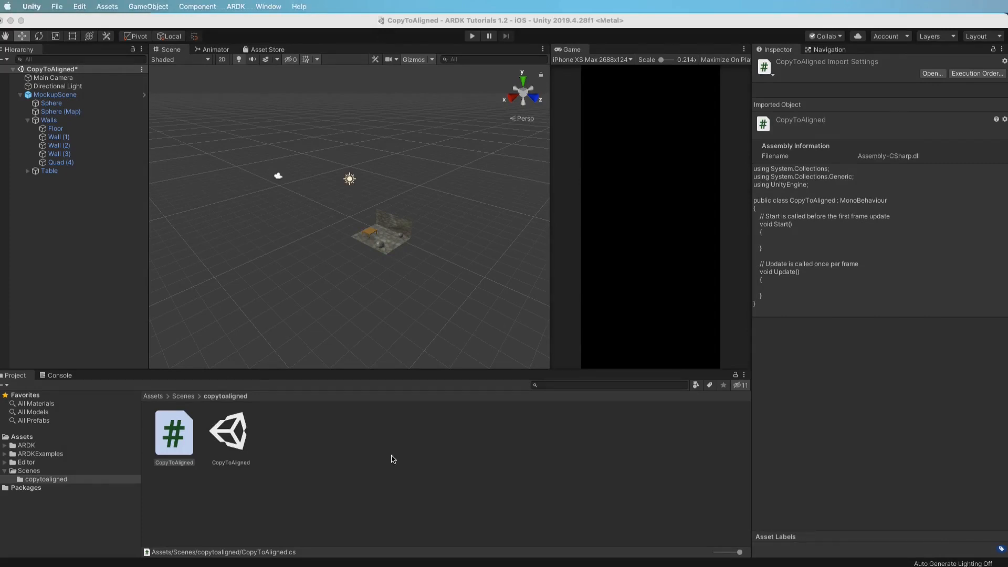
Step: Attach the CopyToAligned script to the Main Camera
left_click(173, 434)
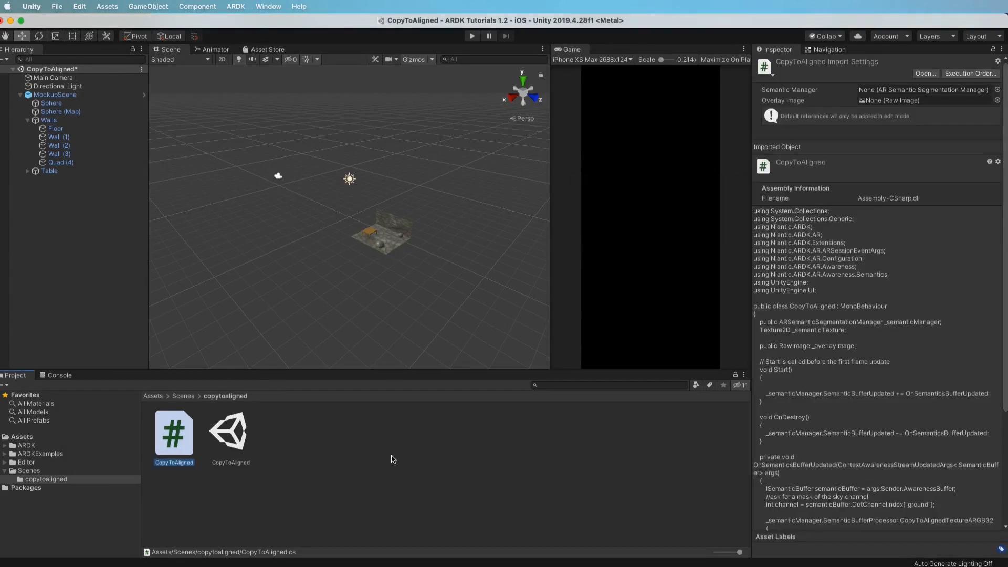
mouse_move(95, 385)
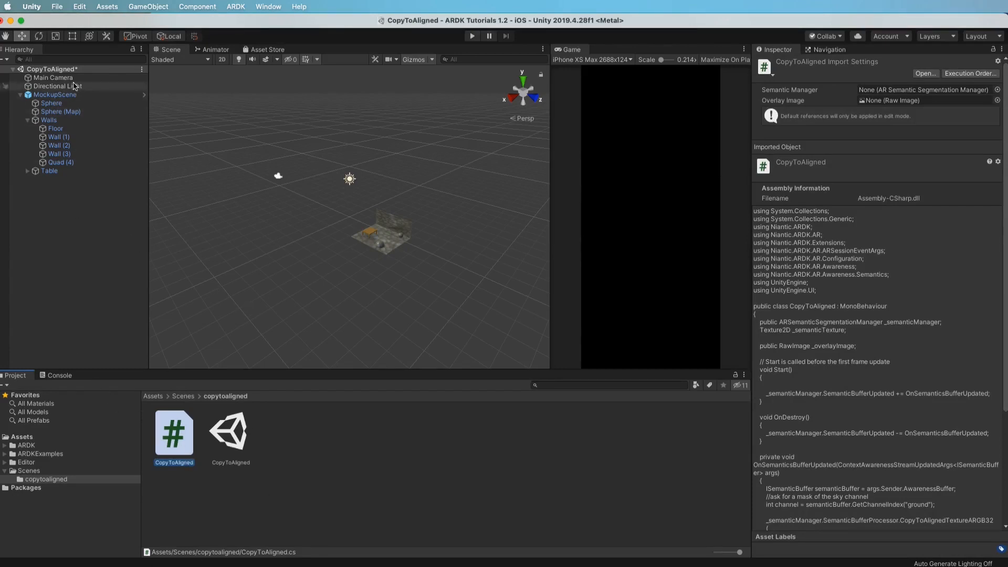
left_click(54, 76)
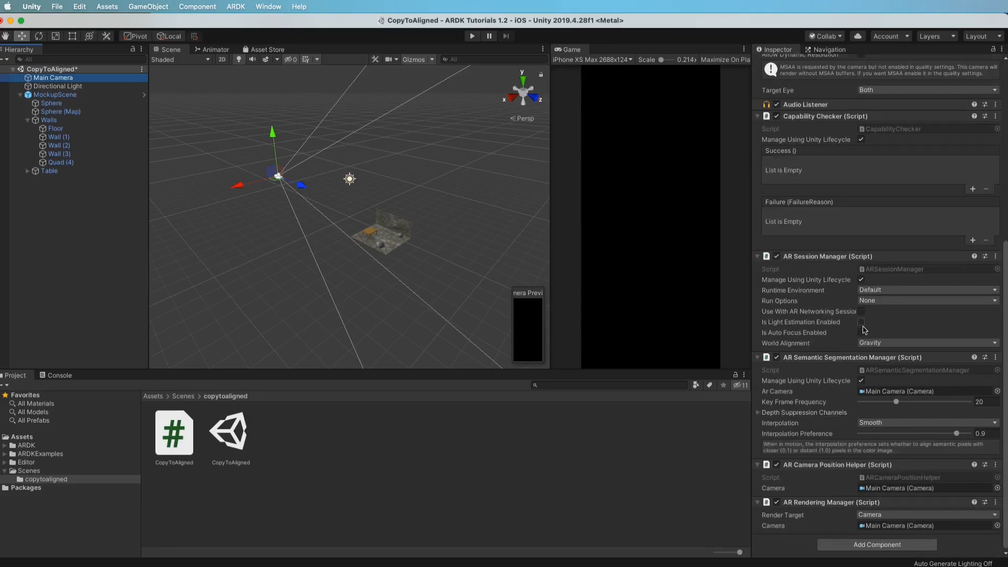
left_click(173, 433)
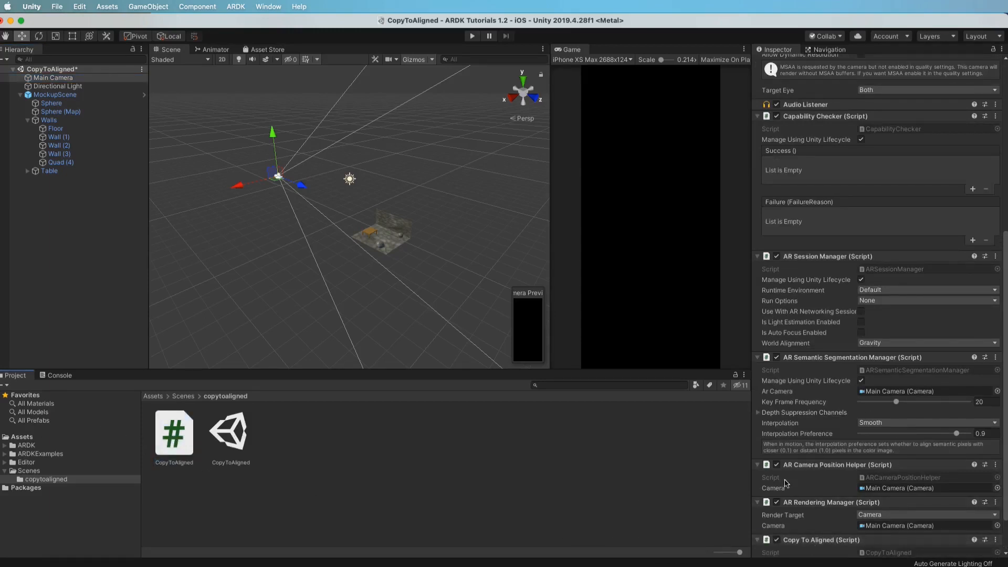
Step: Set the script's Semantic Manager to Main Camera (ARSemanticSegmentationManager)
scroll("down", 3)
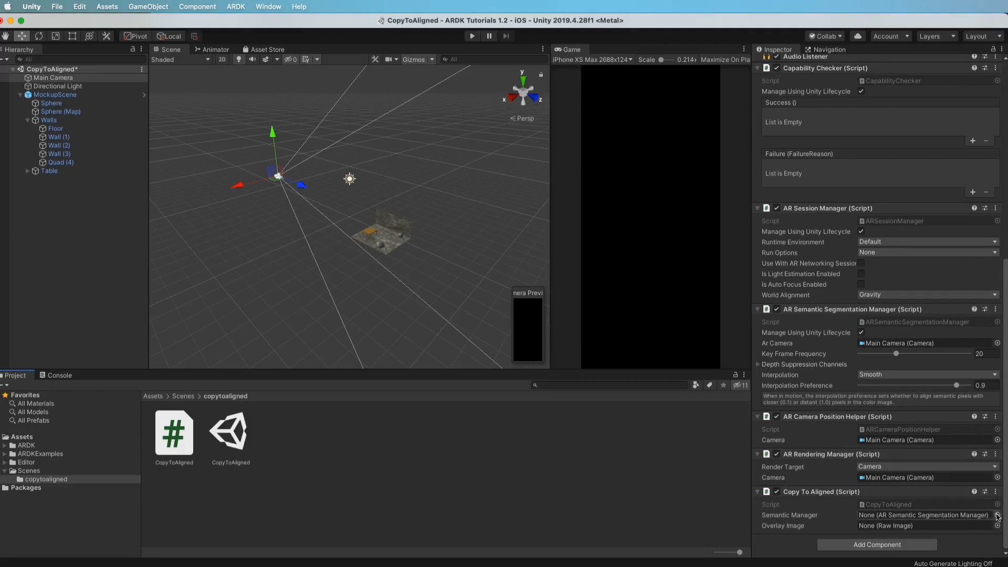
left_click(999, 514)
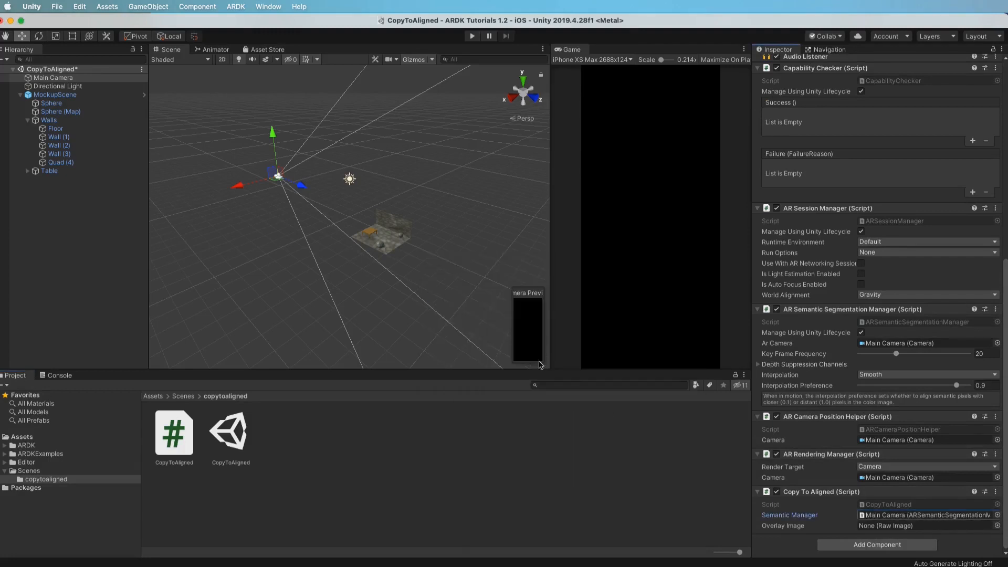
left_click(1001, 525)
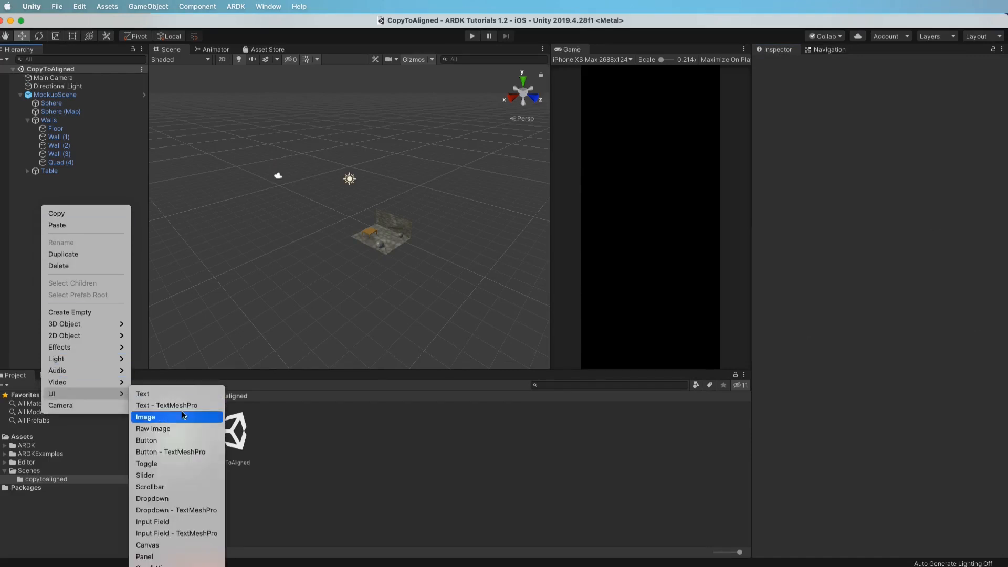
mouse_move(174, 440)
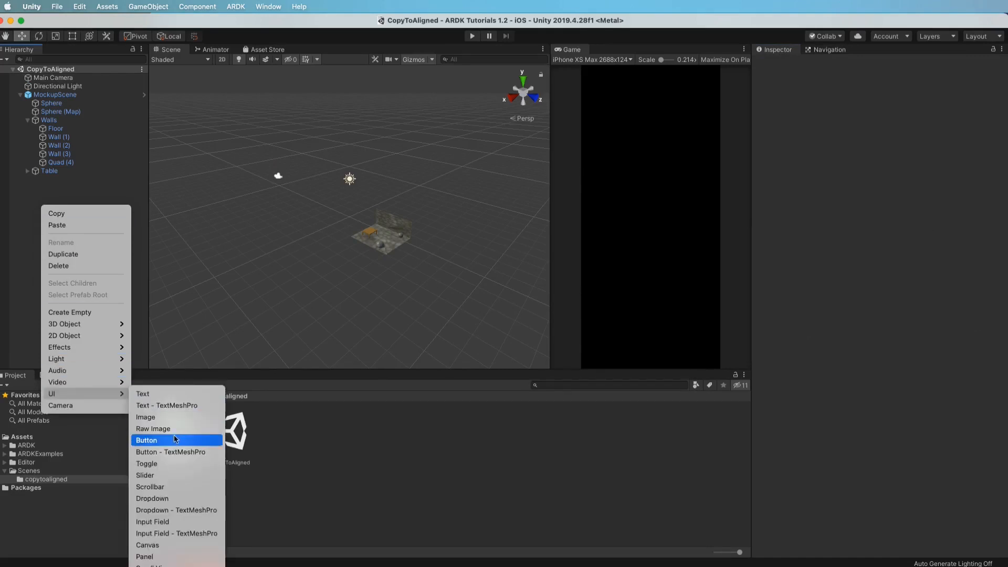
Step: Add a RawImage under a new Canvas and stretch it to fill the whole screen with zero offsets
left_click(153, 429)
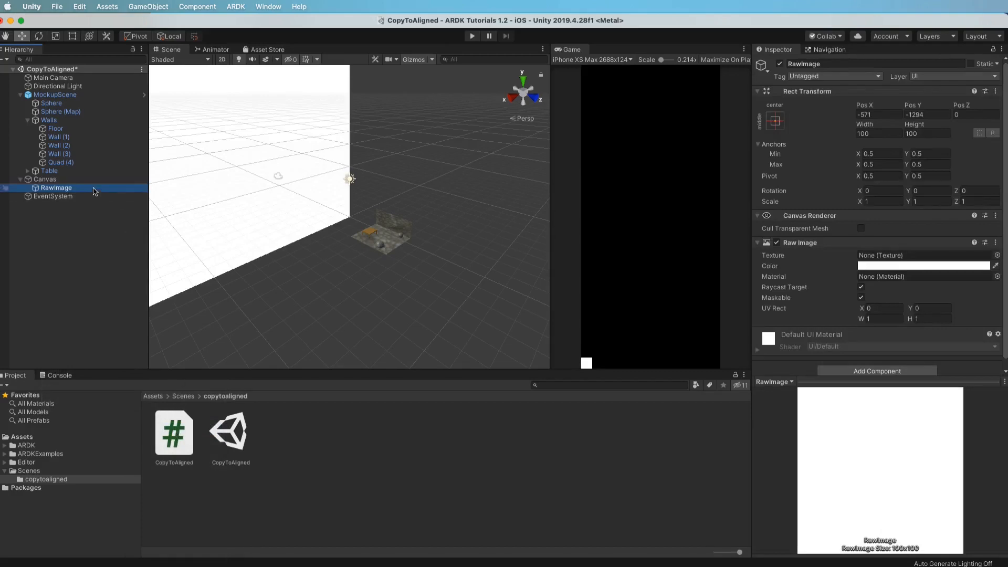
mouse_move(593, 367)
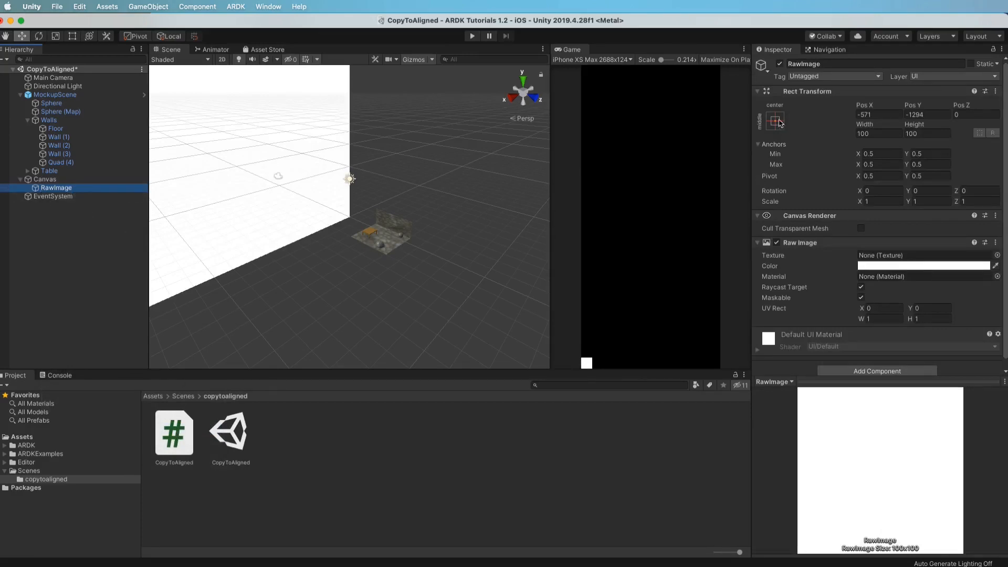
left_click(775, 120)
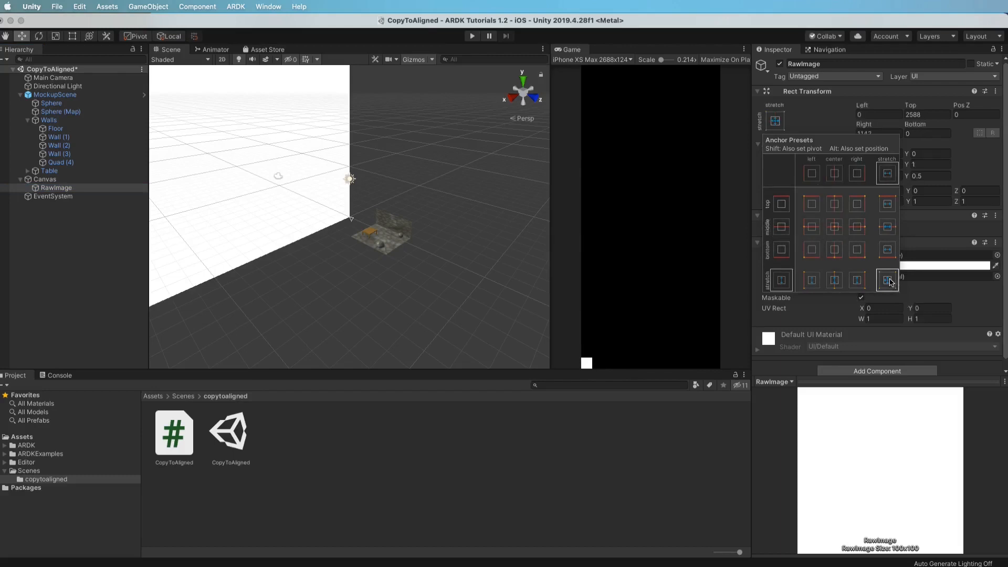
left_click(886, 282)
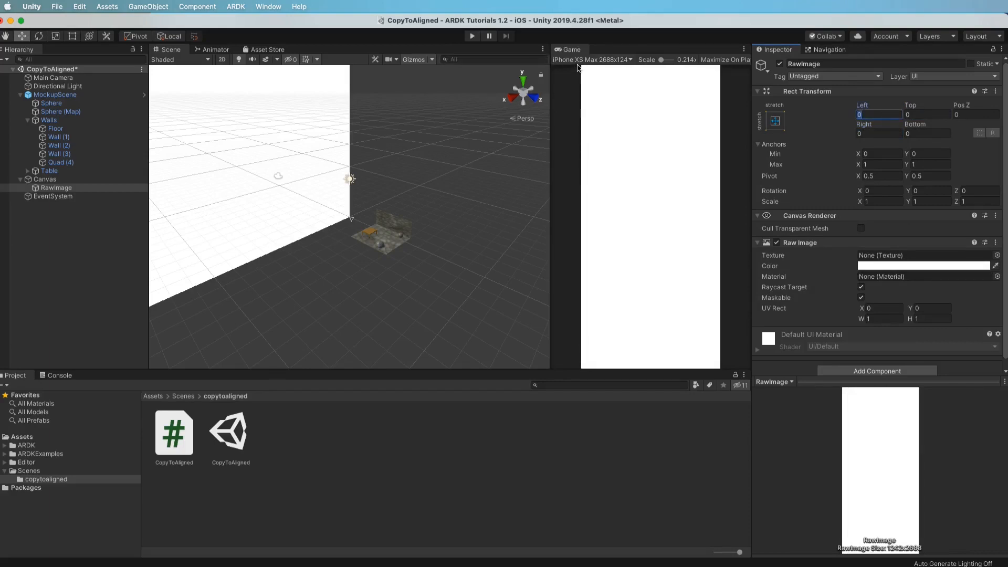
mouse_move(586, 67)
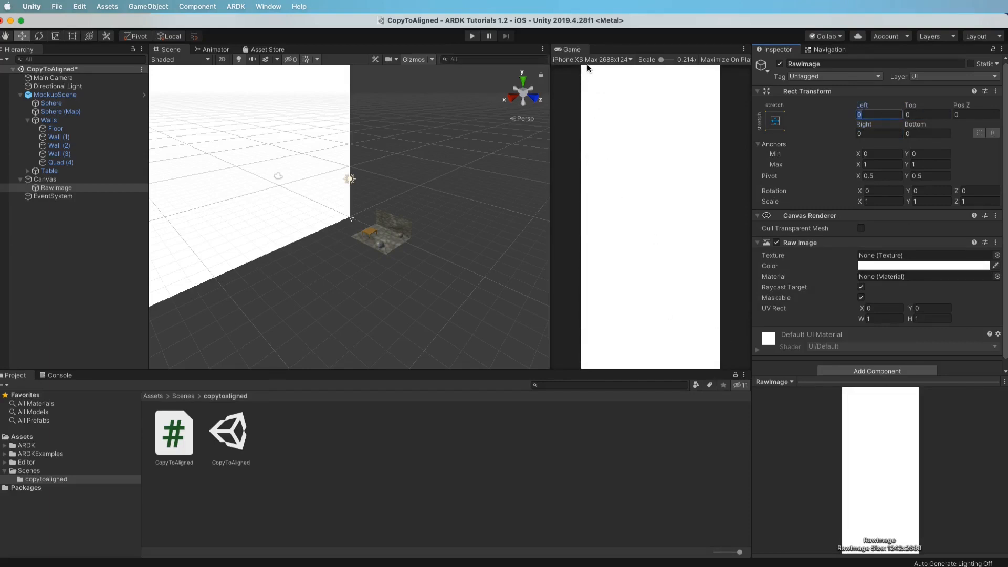
mouse_move(699, 200)
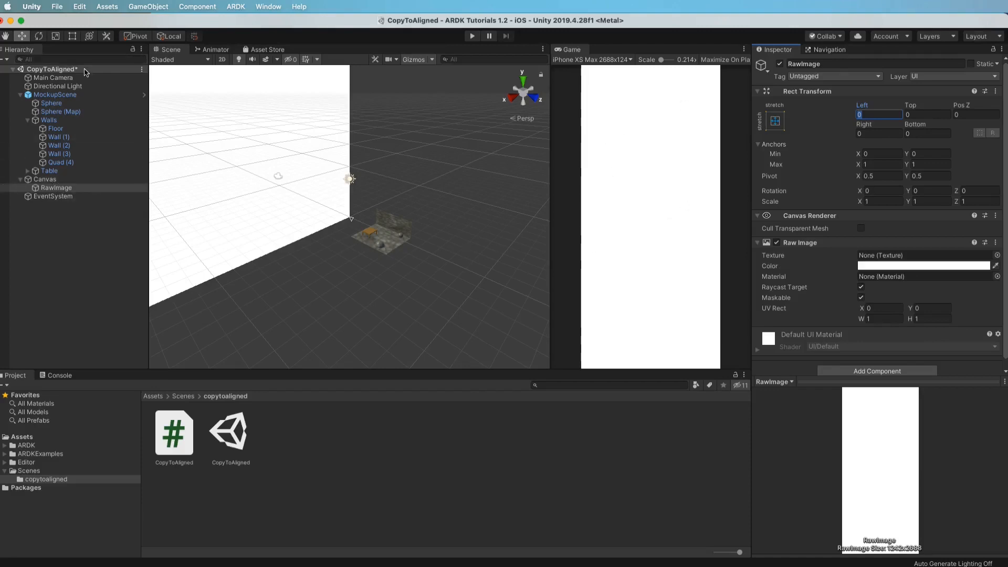
mouse_move(686, 200)
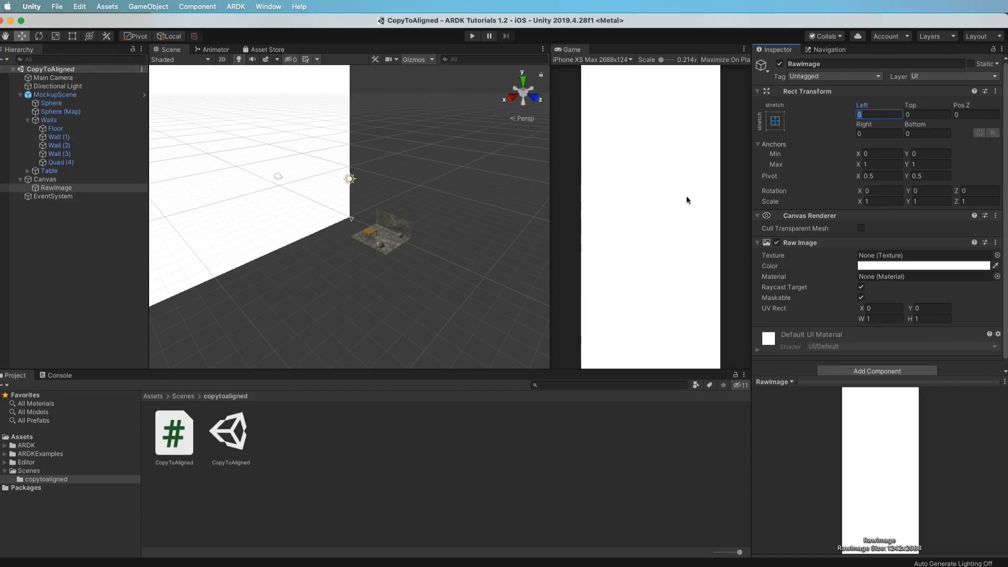
mouse_move(667, 240)
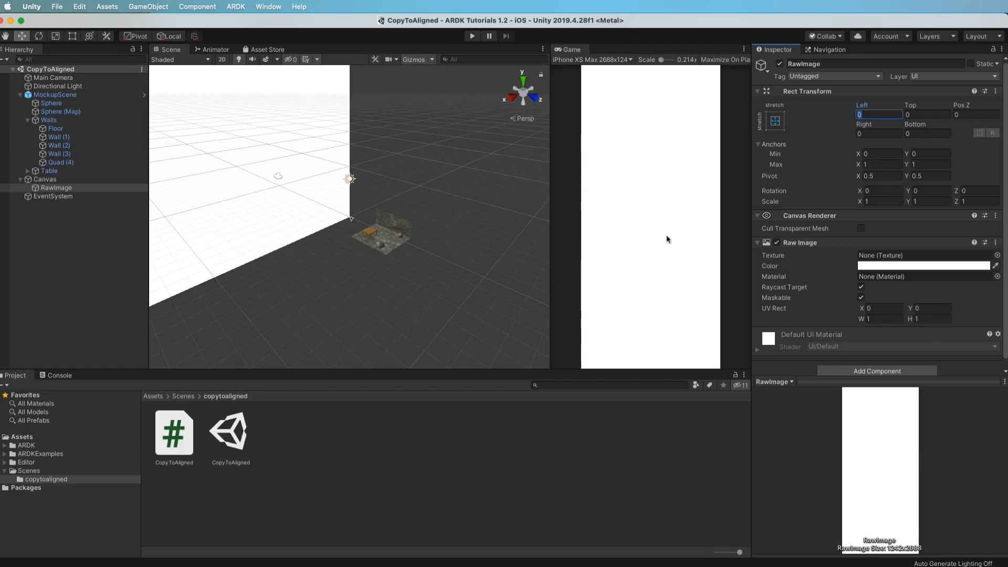
mouse_move(400, 220)
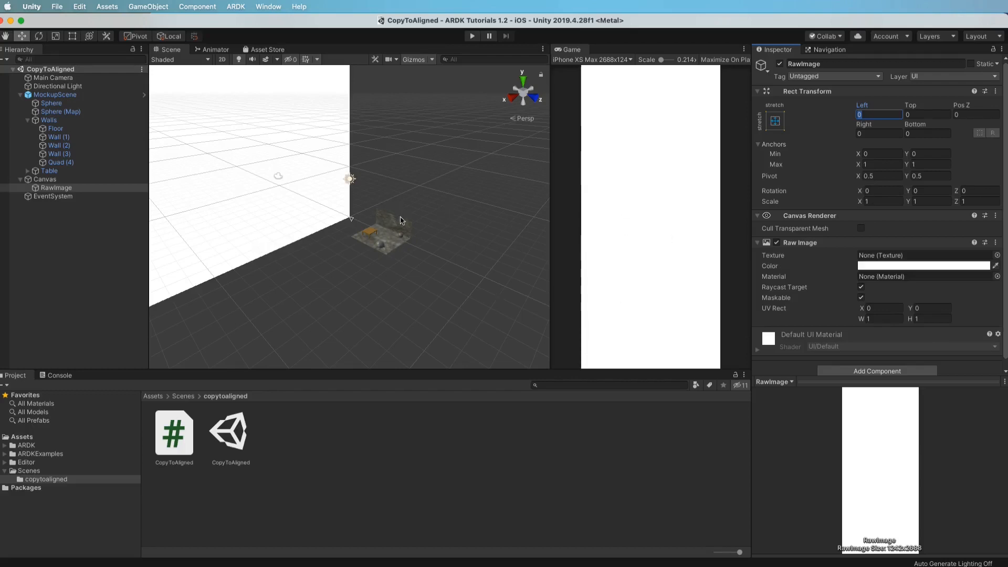
mouse_move(502, 228)
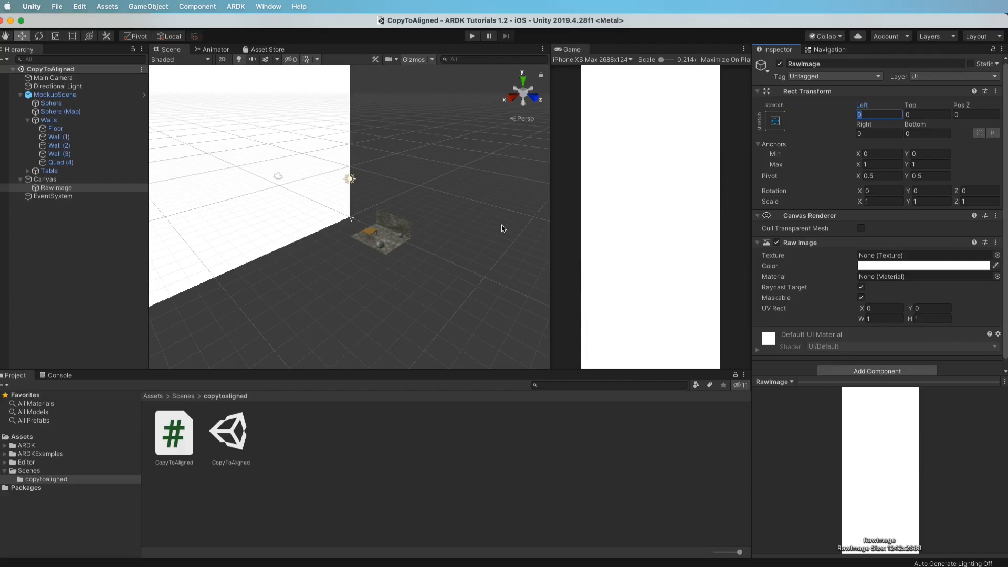
mouse_move(149, 431)
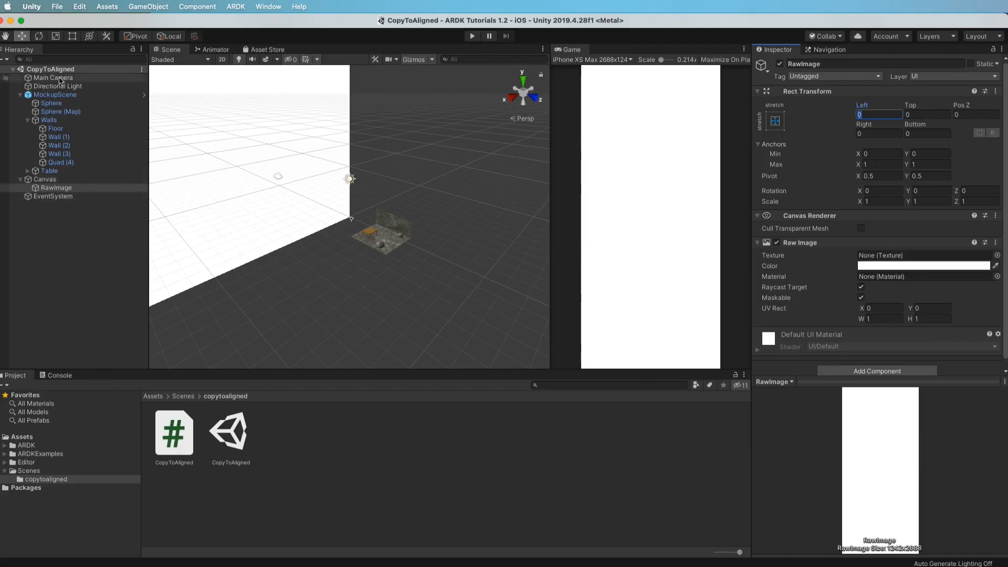
Step: Set the script's Overlay Image to the scene's RawImage and start the device build
left_click(52, 77)
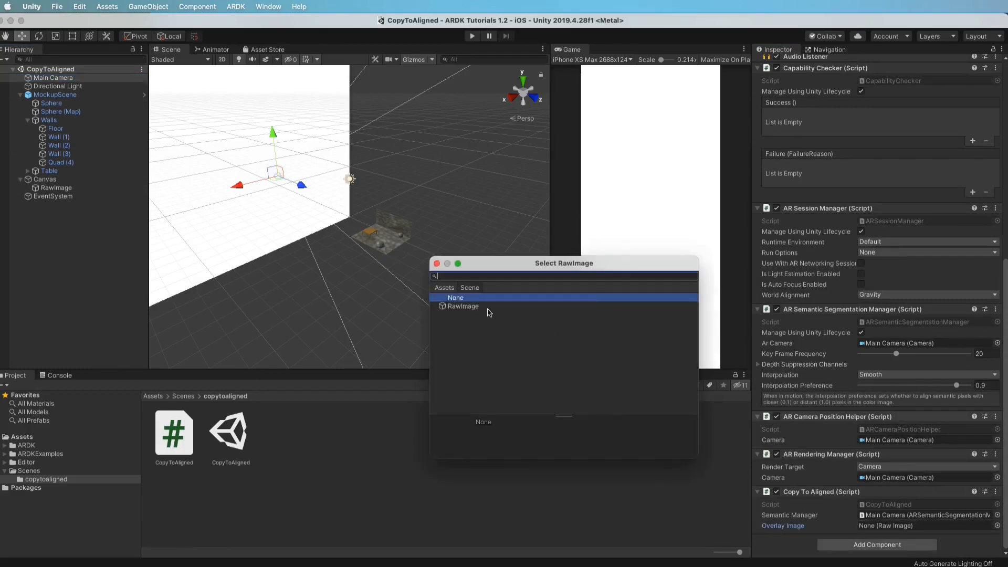
left_click(454, 298)
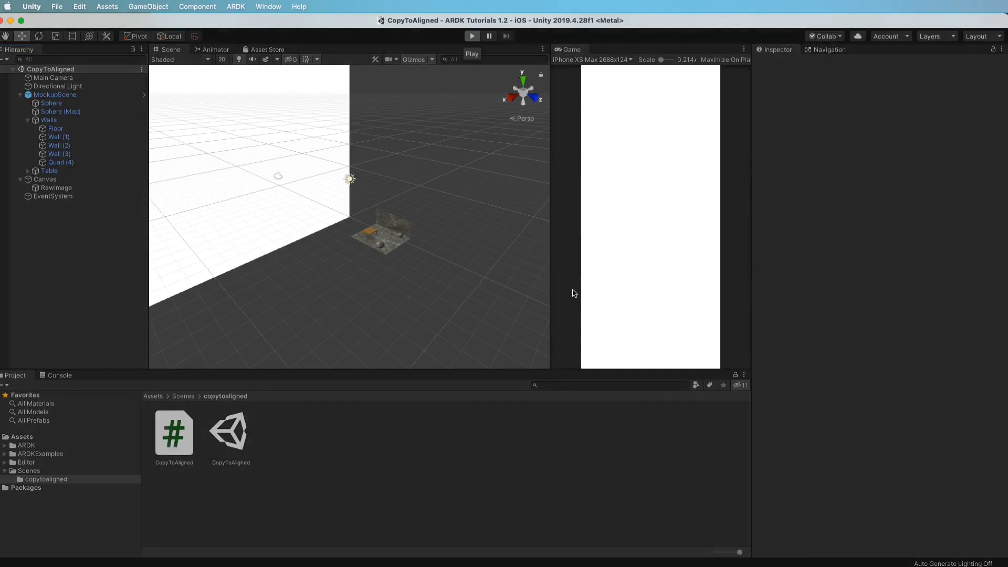
left_click(471, 35)
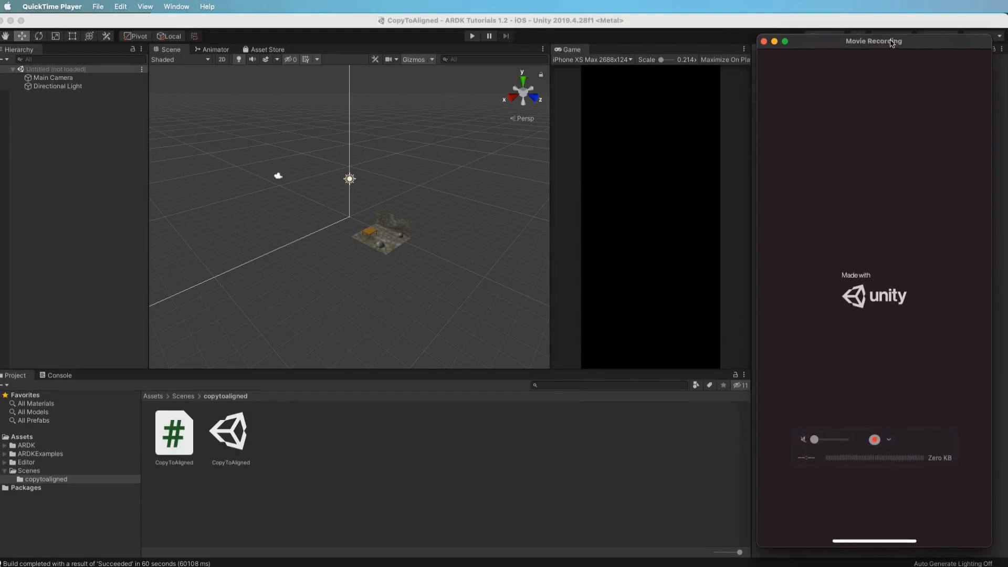
Step: Watch the mirrored iPhone launch the built app past the Made with Unity splash
left_click(874, 41)
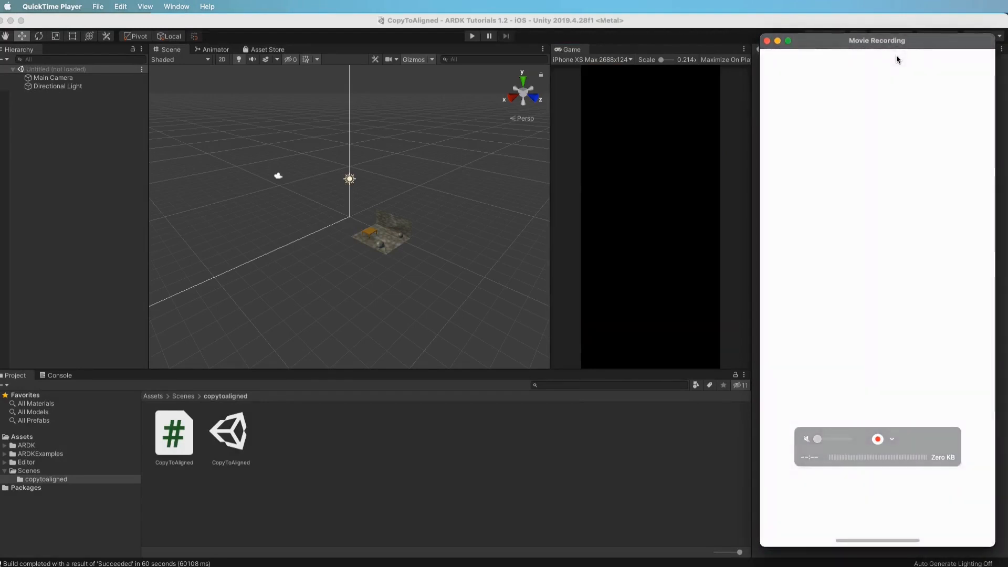